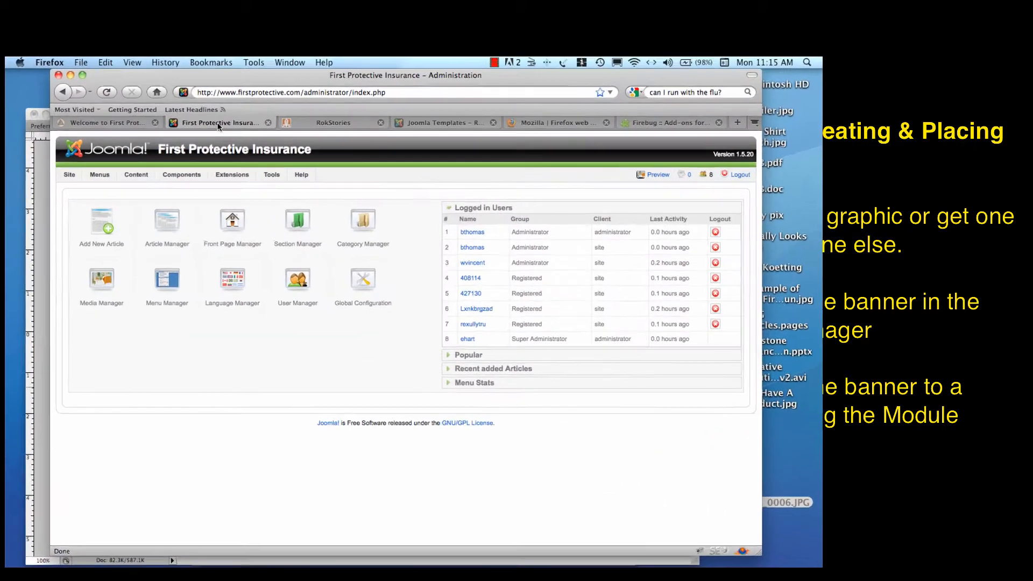
# Step: Review the Banner Manager list via Components, then go to Extensions > Module Manager
pyautogui.click(182, 174)
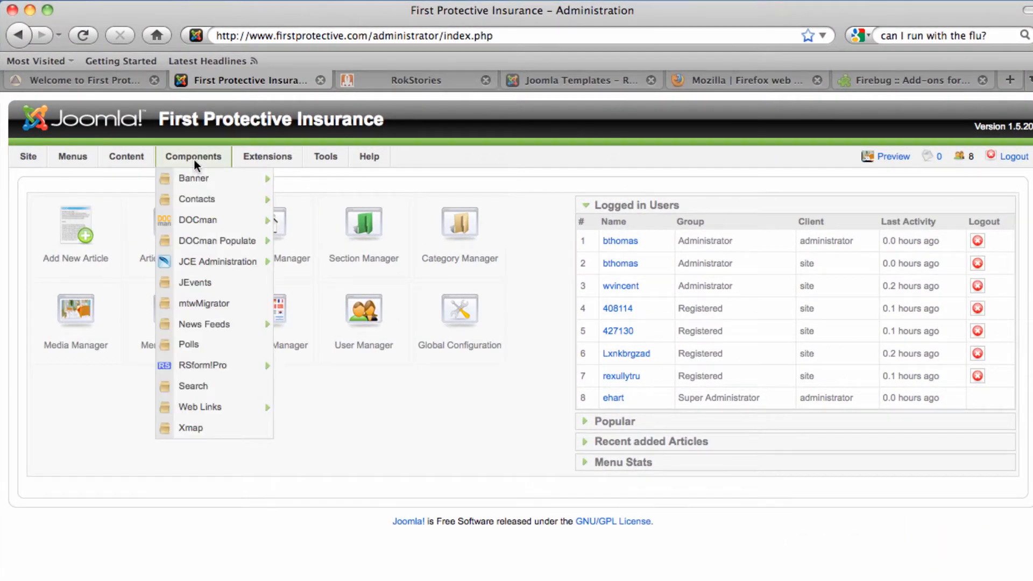
pyautogui.moveTo(193, 177)
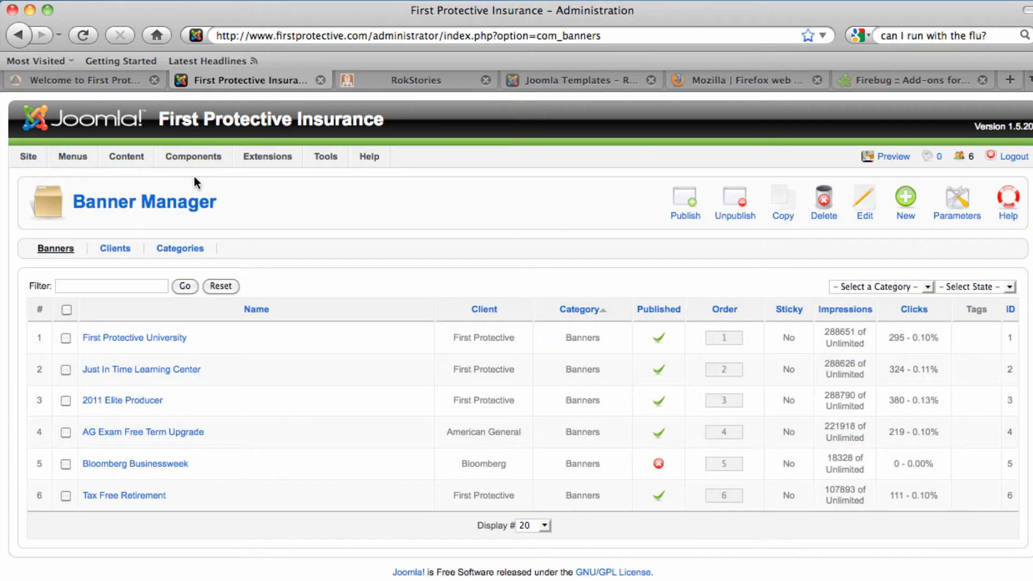
pyautogui.moveTo(226, 201)
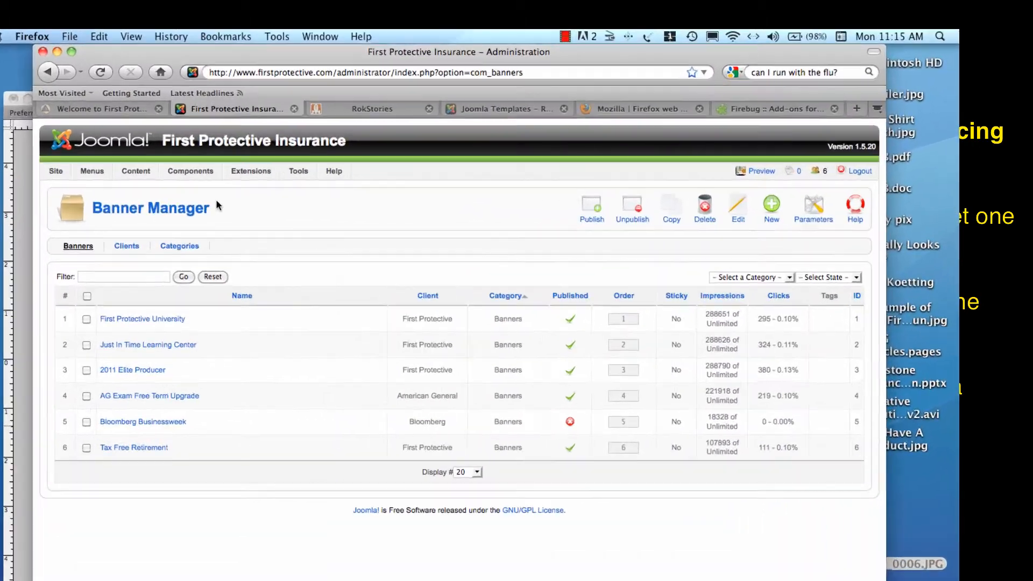
pyautogui.click(277, 163)
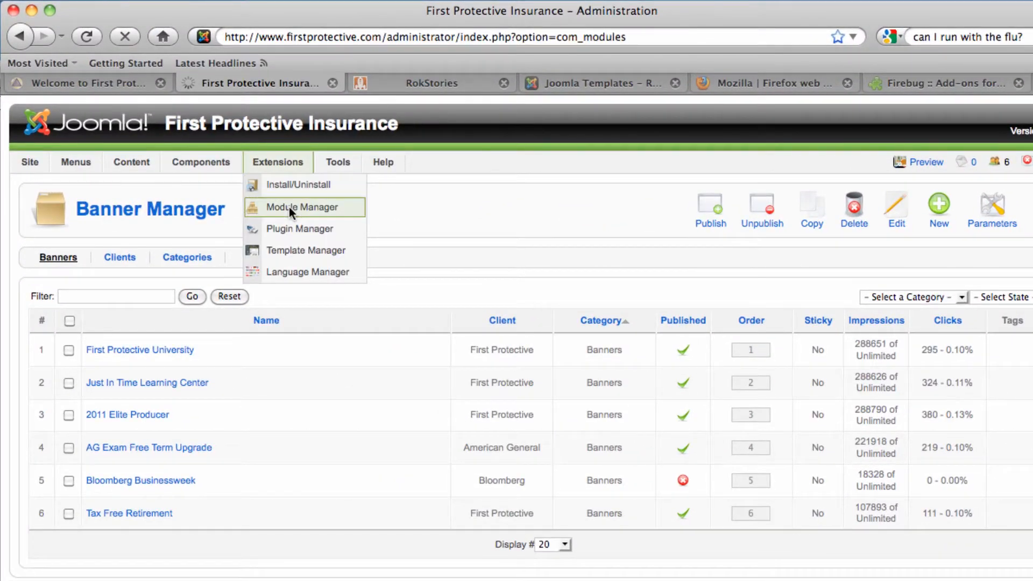
pyautogui.click(300, 207)
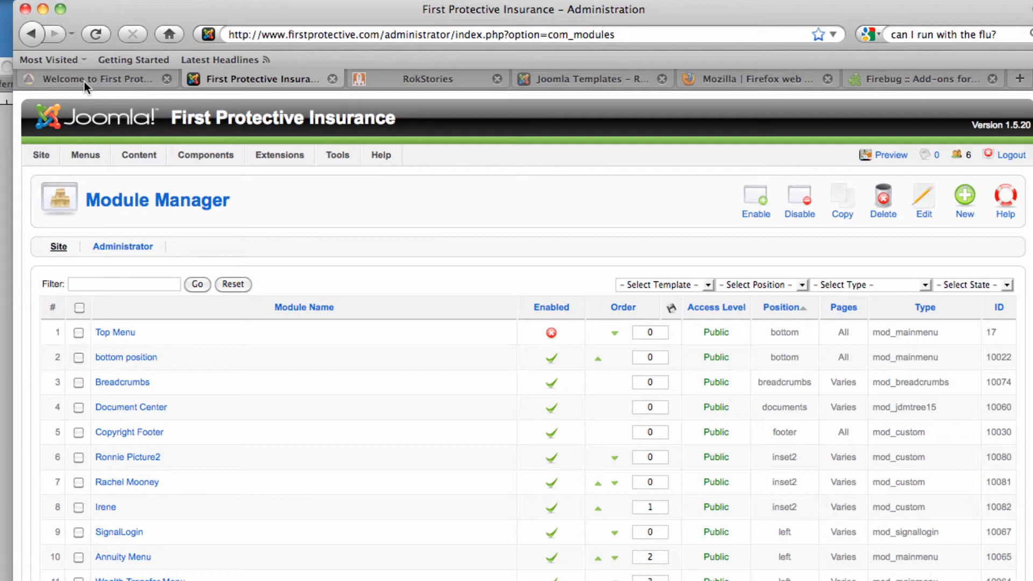
# Step: Switch the browser to the live 'Welcome to First Protective' site tab
pyautogui.click(112, 79)
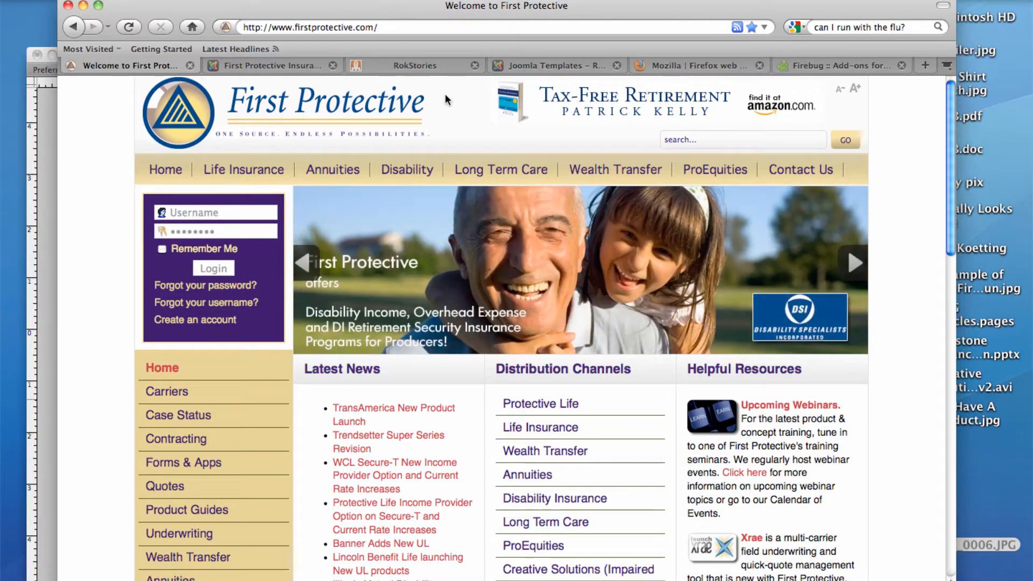
# Step: View the Versatility 4 demo's 468x60 banner position, then switch to the Firebug Add-ons page
pyautogui.click(555, 66)
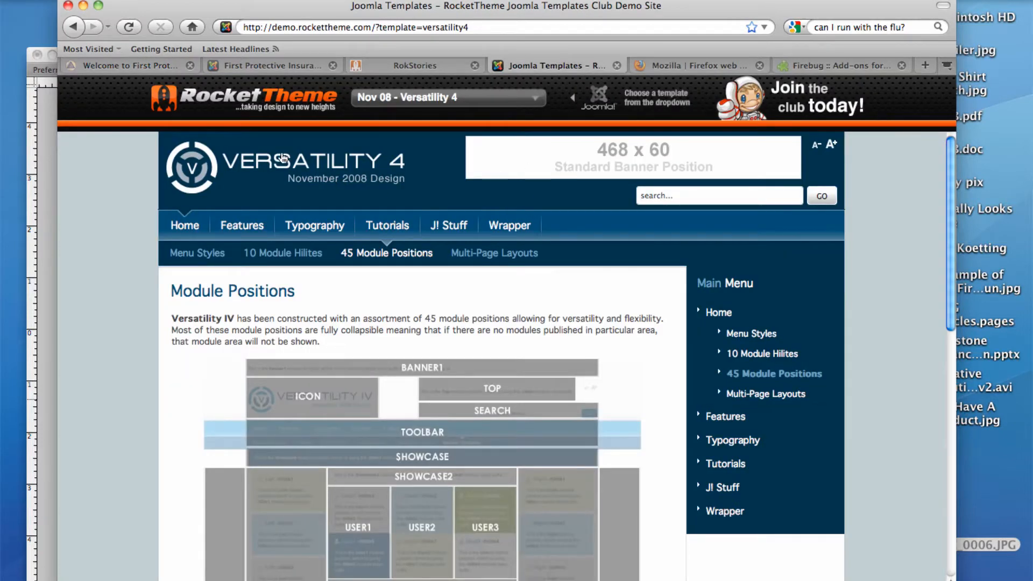
pyautogui.moveTo(427, 190)
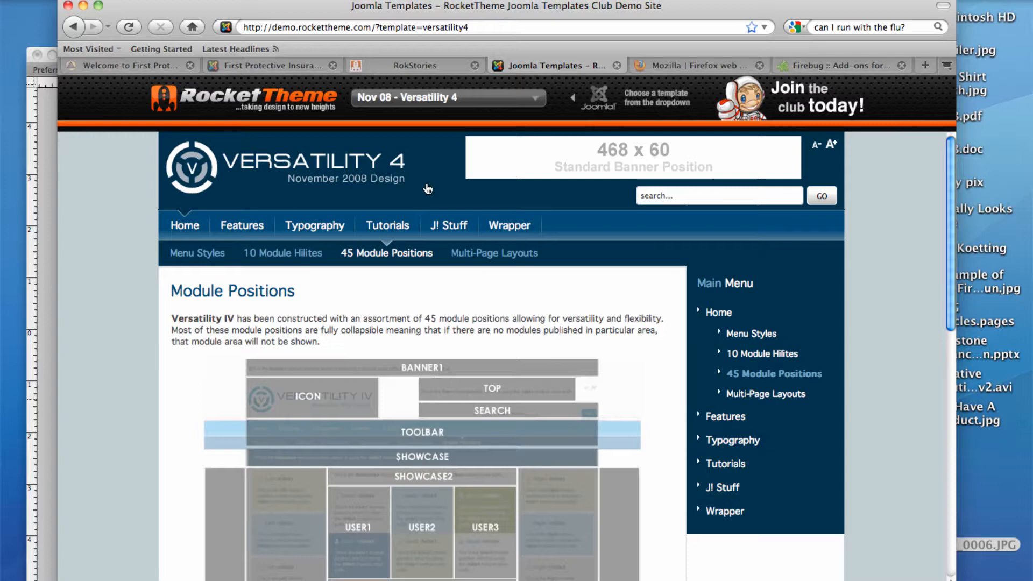
pyautogui.scroll(-3)
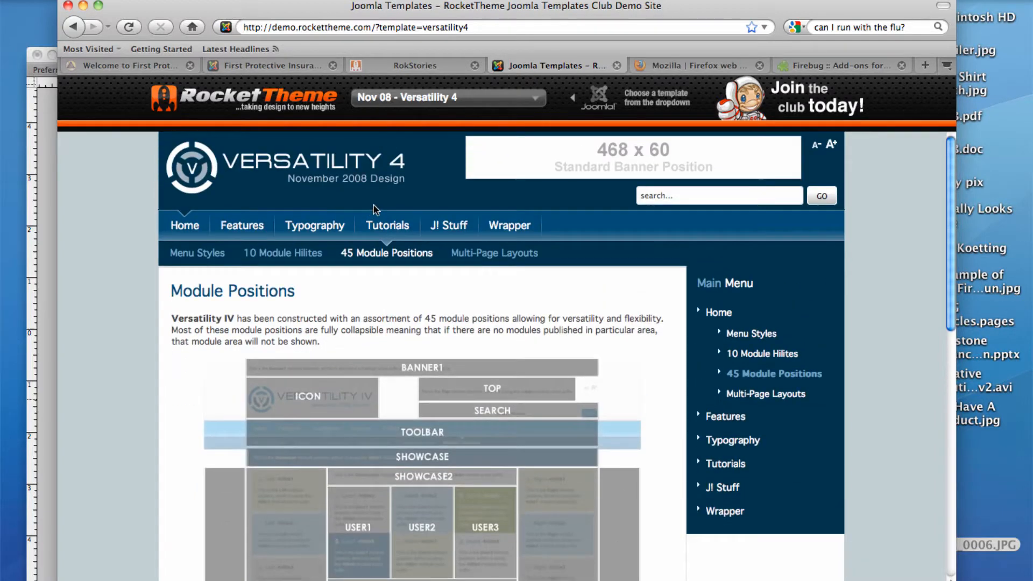
pyautogui.moveTo(621, 178)
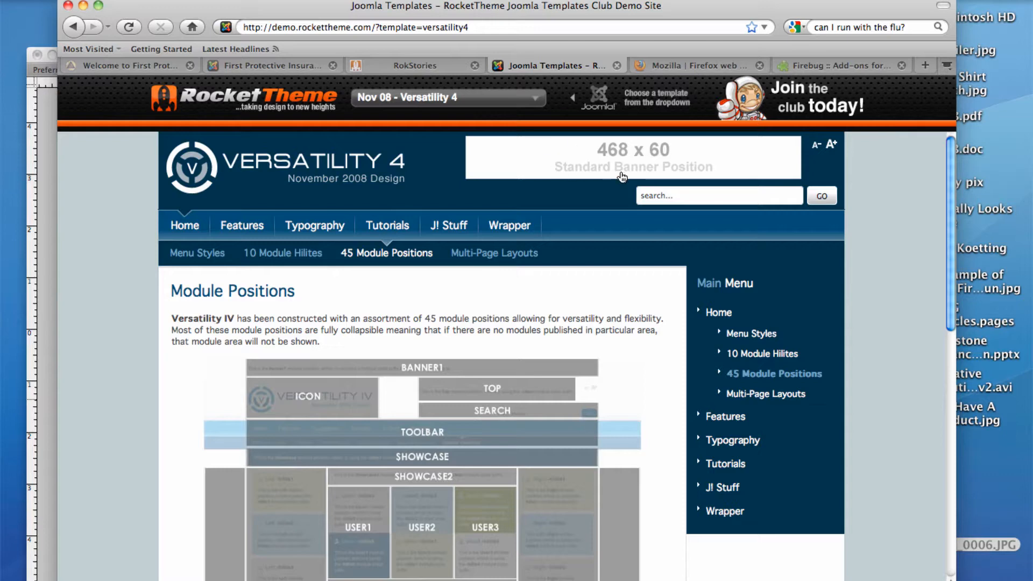
pyautogui.moveTo(741, 169)
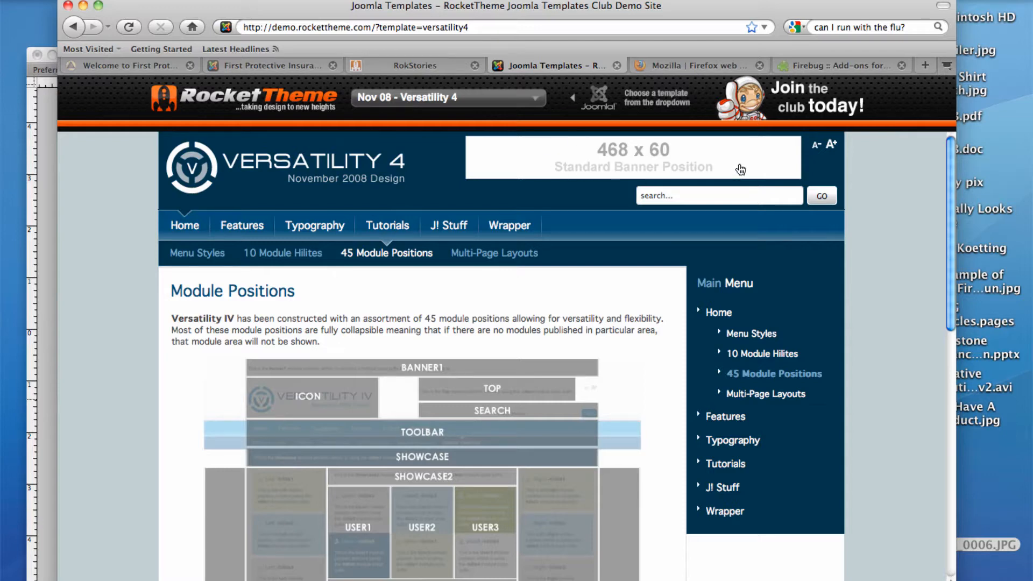
pyautogui.moveTo(725, 158)
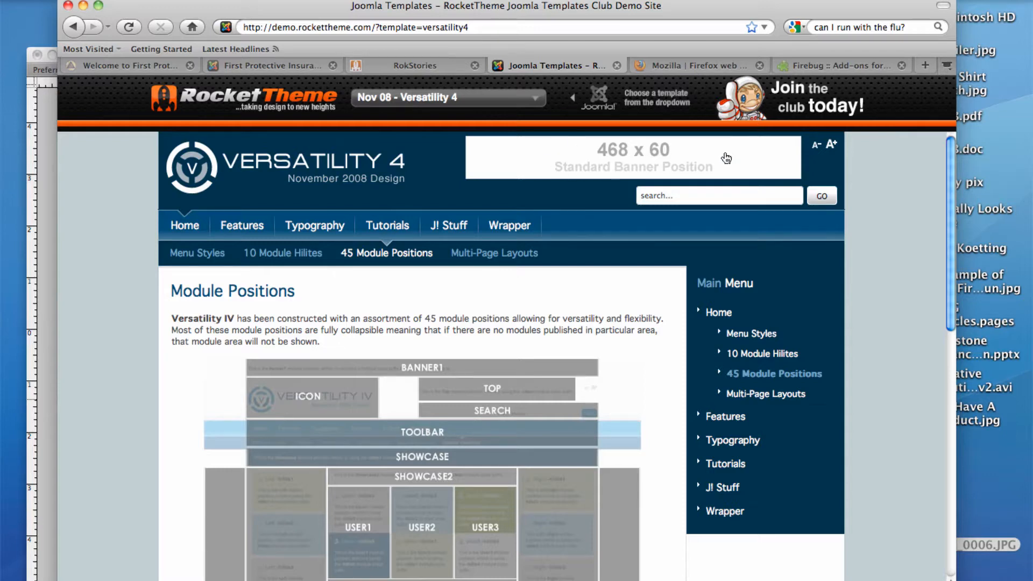
pyautogui.moveTo(556, 157)
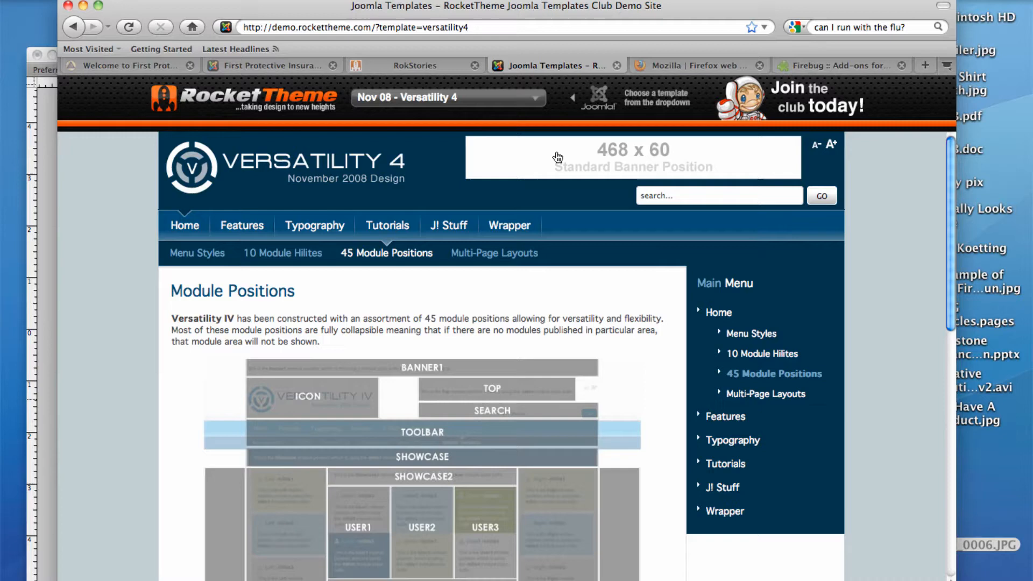
pyautogui.click(131, 66)
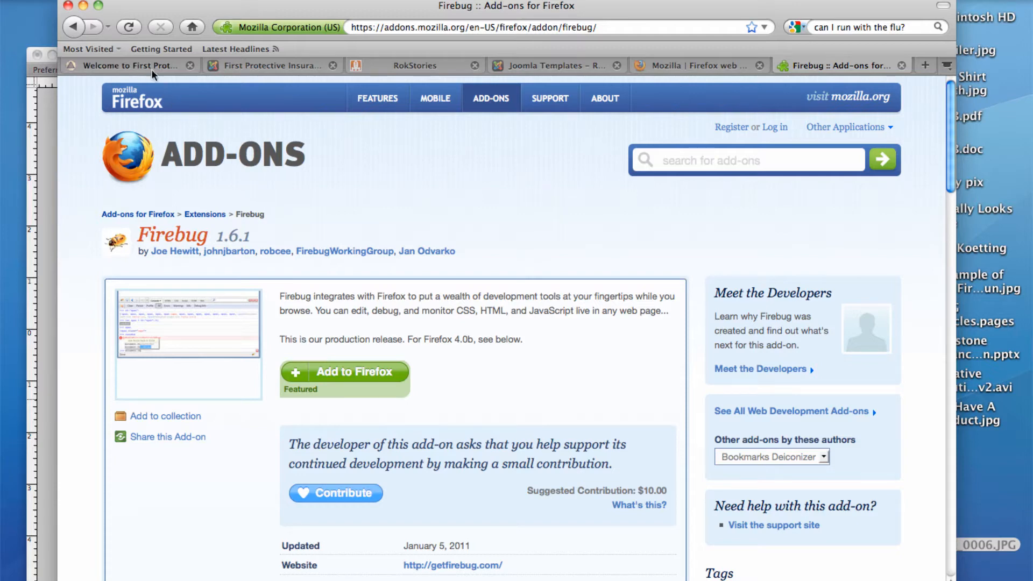
# Step: Return to the First Protective site and start Firebug's Inspect to examine the header-bar div
pyautogui.click(131, 66)
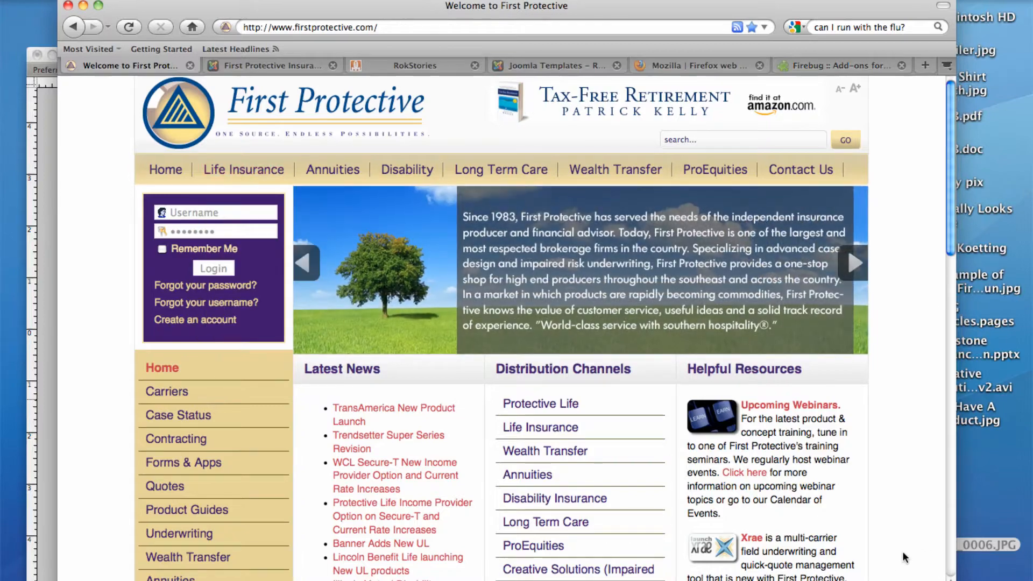
pyautogui.scroll(-3)
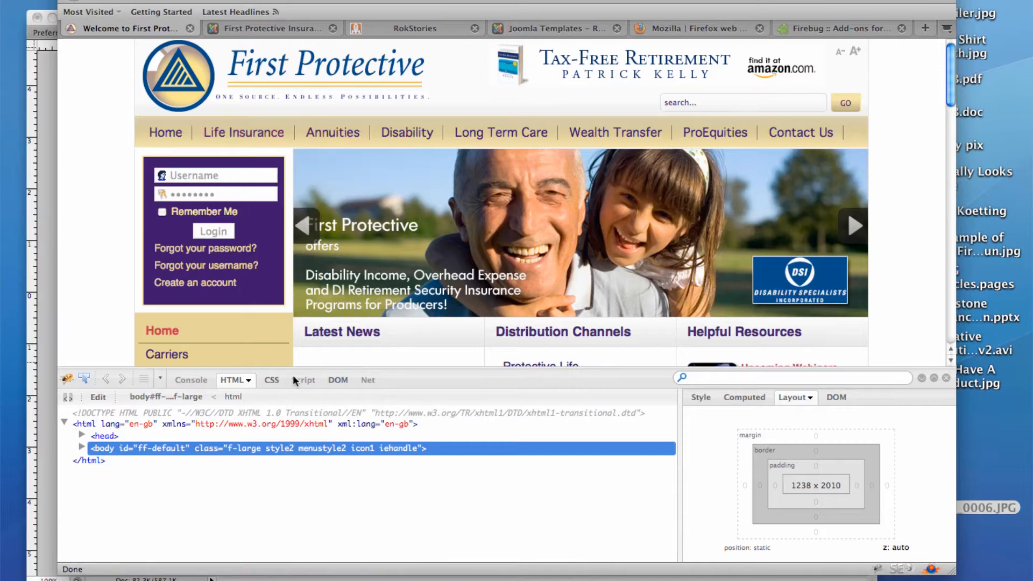
pyautogui.moveTo(84, 381)
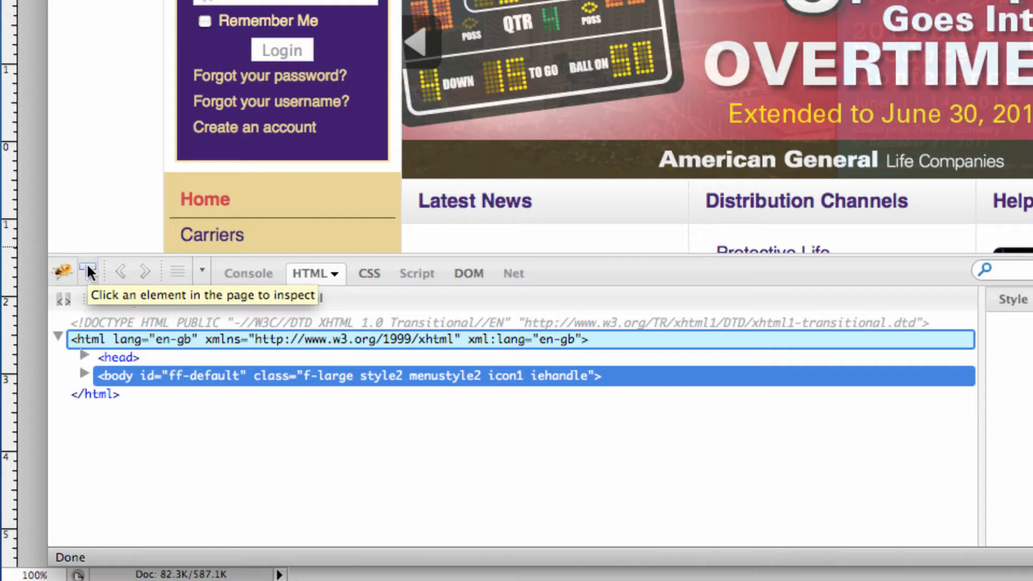
pyautogui.click(474, 201)
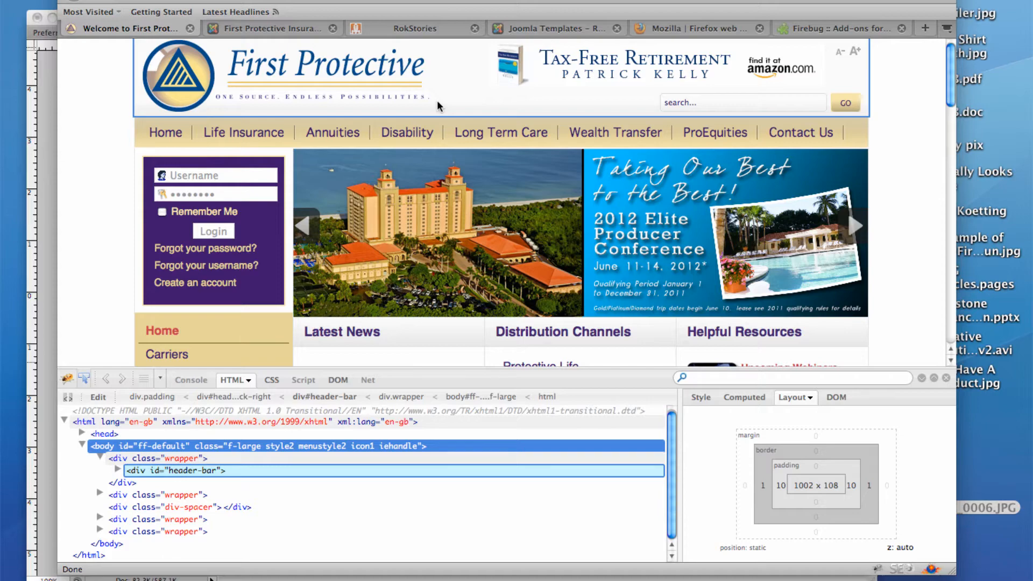
pyautogui.moveTo(453, 106)
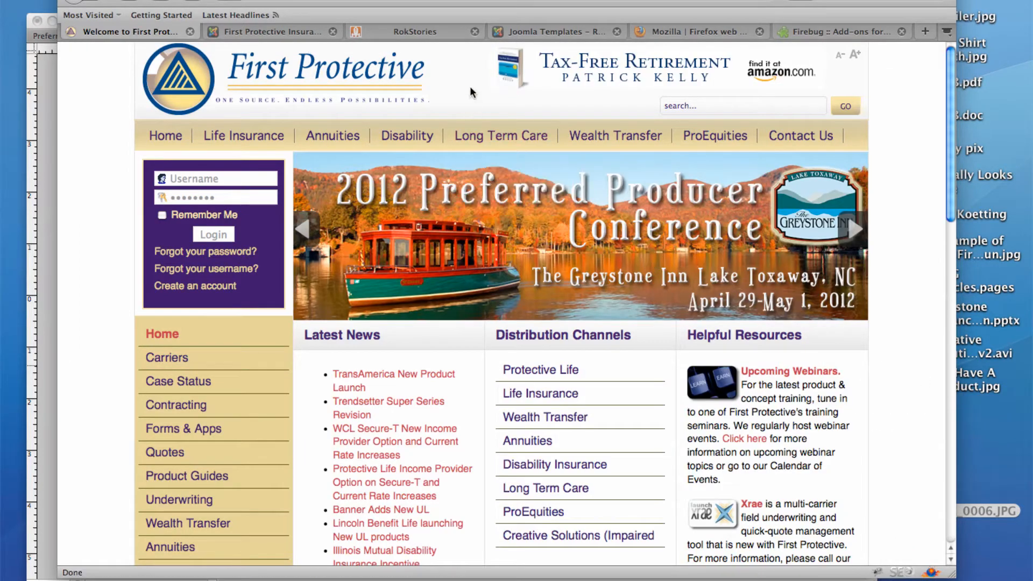
pyautogui.moveTo(465, 83)
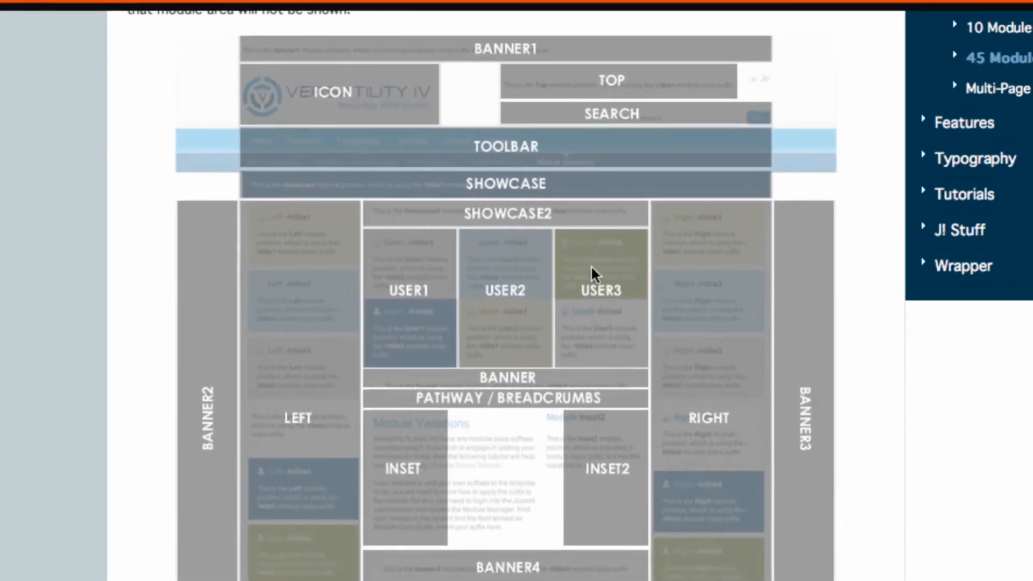
# Step: Scroll through the Versatility 4 module positions diagram
pyautogui.scroll(-3)
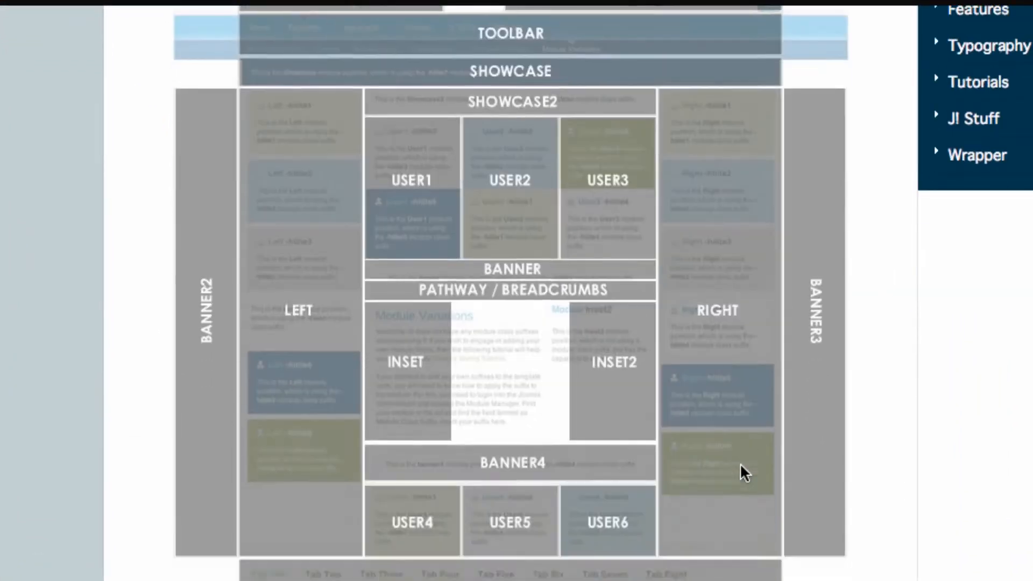
pyautogui.scroll(-3)
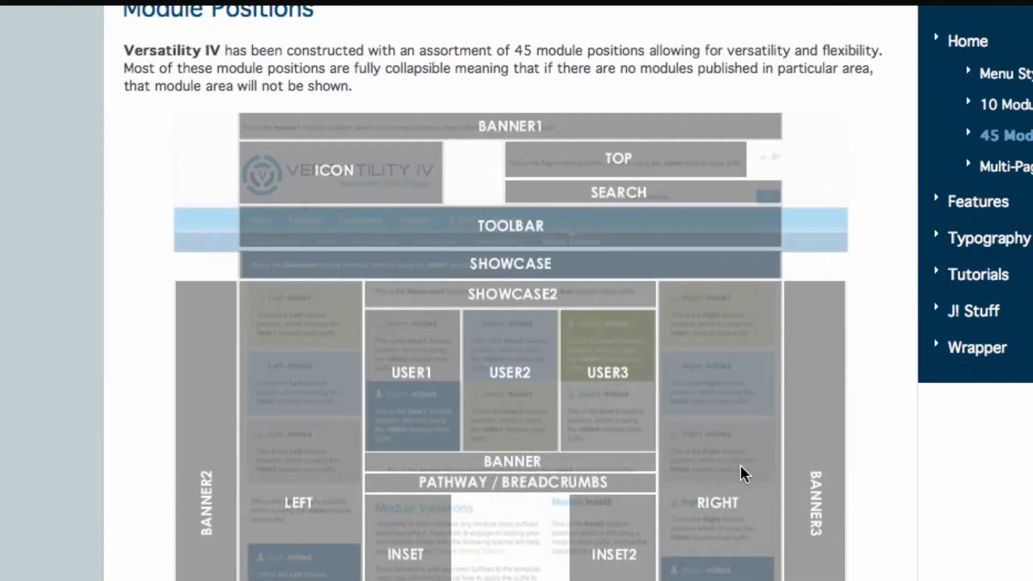
pyautogui.moveTo(557, 161)
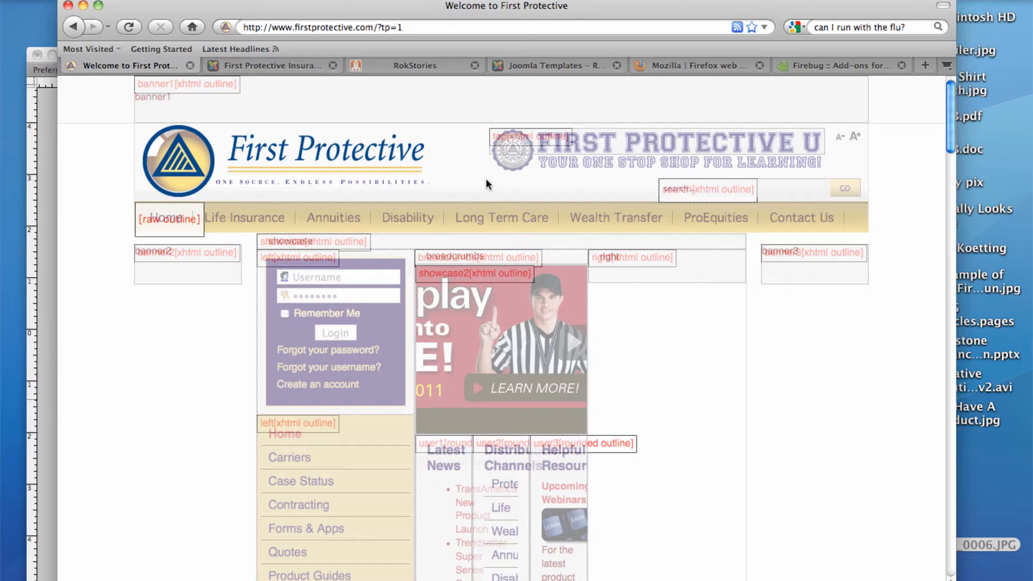
# Step: Scroll down and back up the First Protective front page shown without position outlines
pyautogui.scroll(-3)
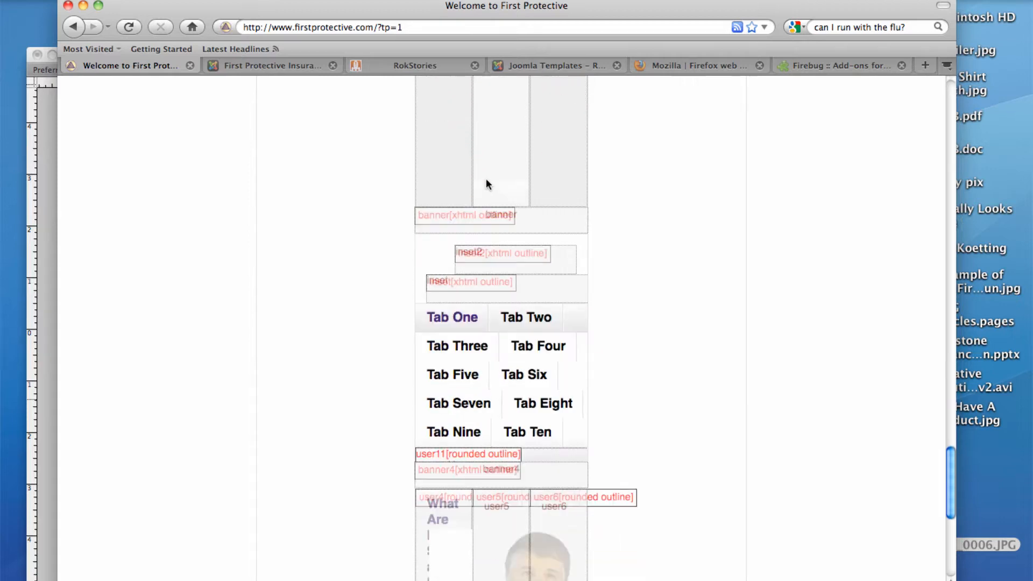
pyautogui.scroll(-3)
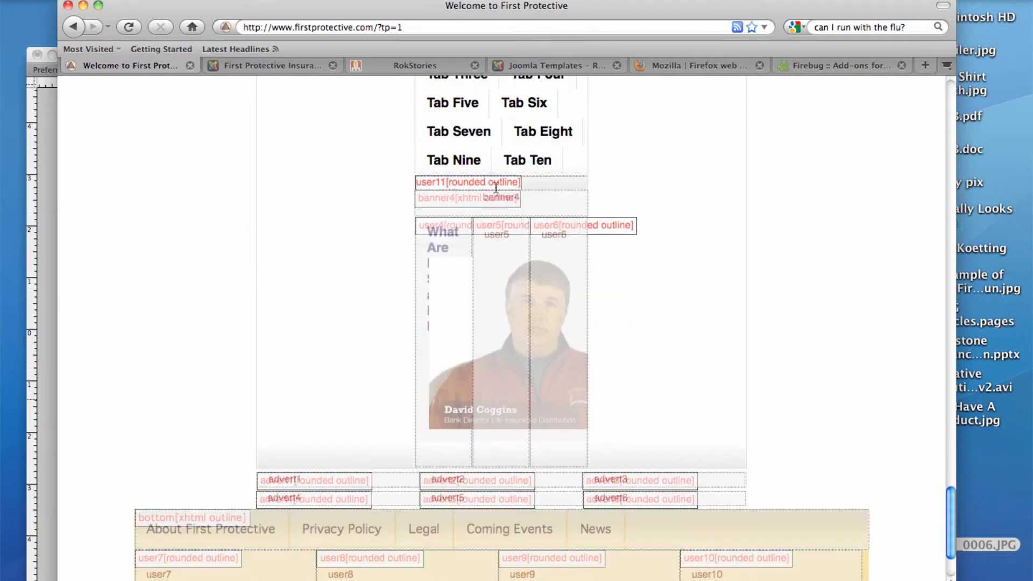
pyautogui.scroll(-3)
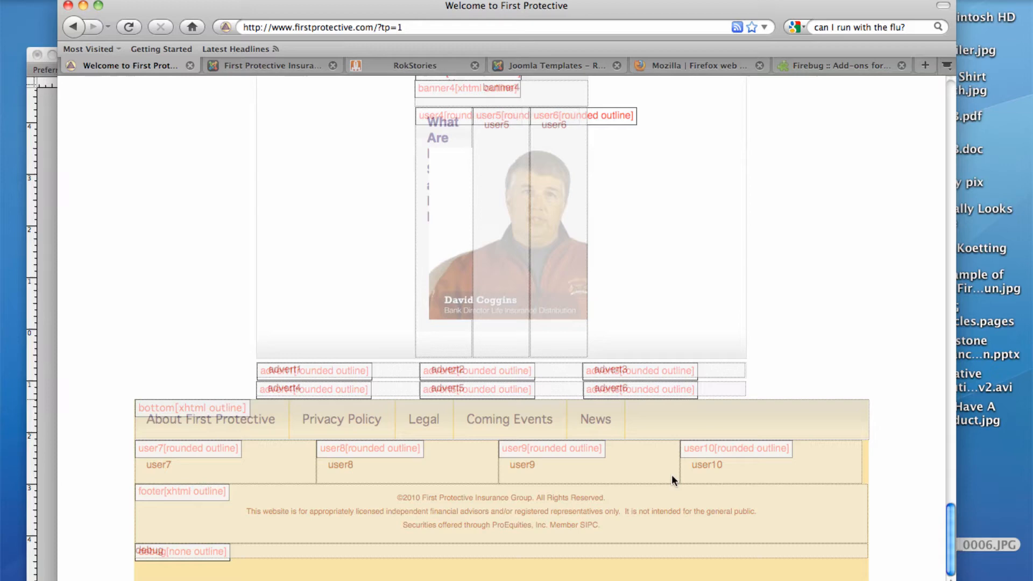
pyautogui.scroll(3)
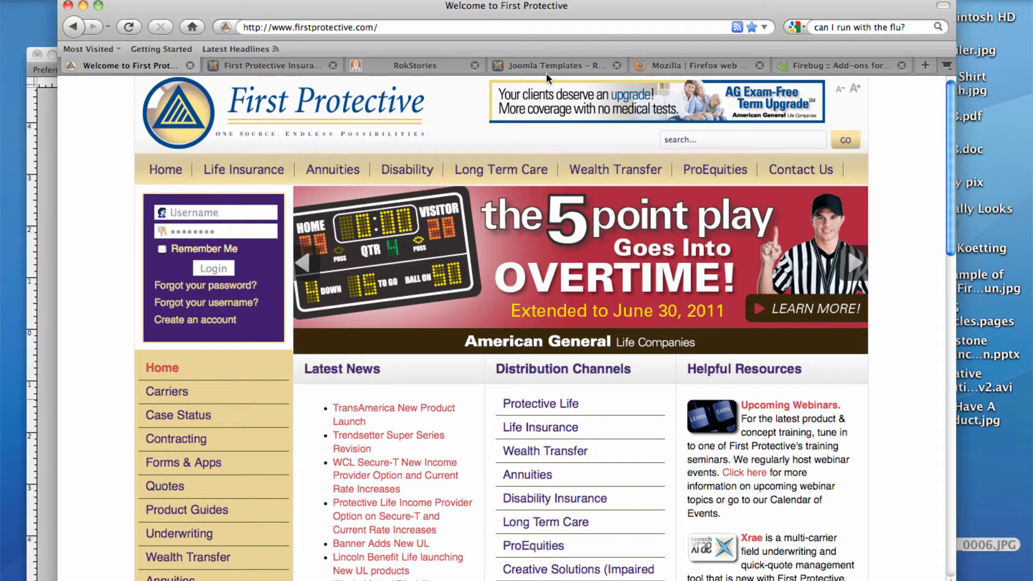
# Step: Glance at the Versatility module position map, then switch to Photoshop's tax-free-retirement-banner document
pyautogui.click(556, 65)
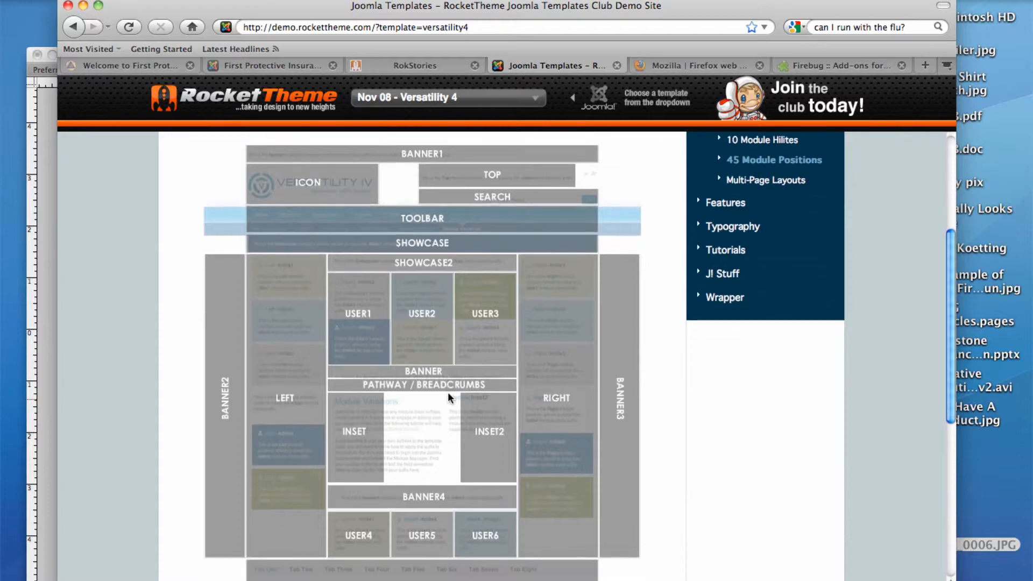
pyautogui.moveTo(125, 103)
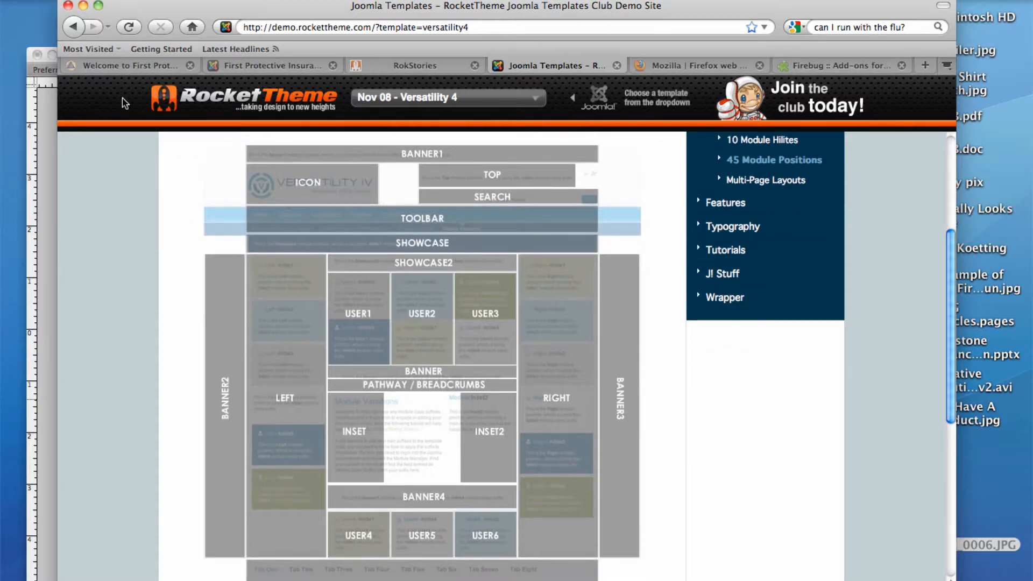
pyautogui.click(131, 66)
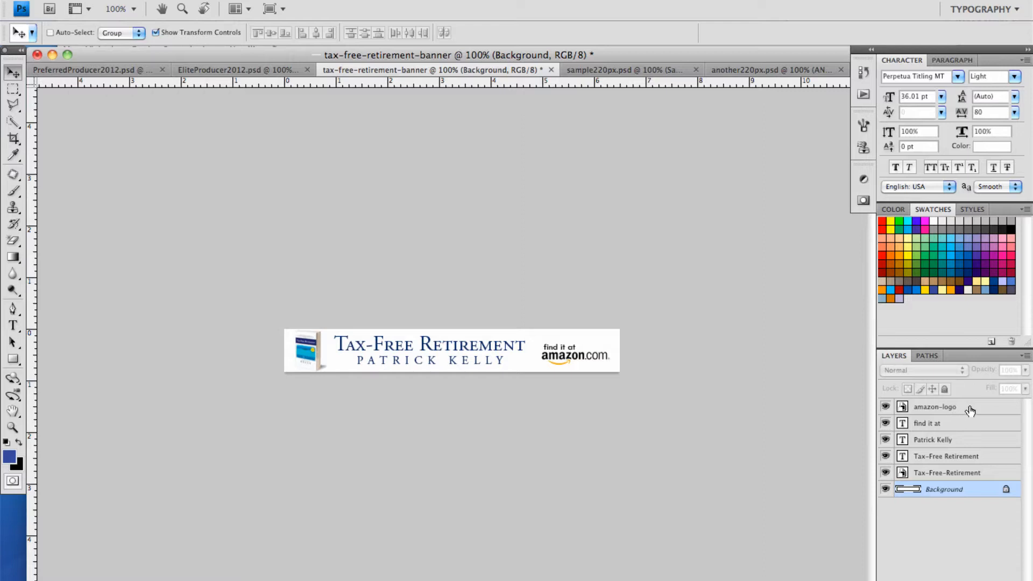
pyautogui.click(947, 472)
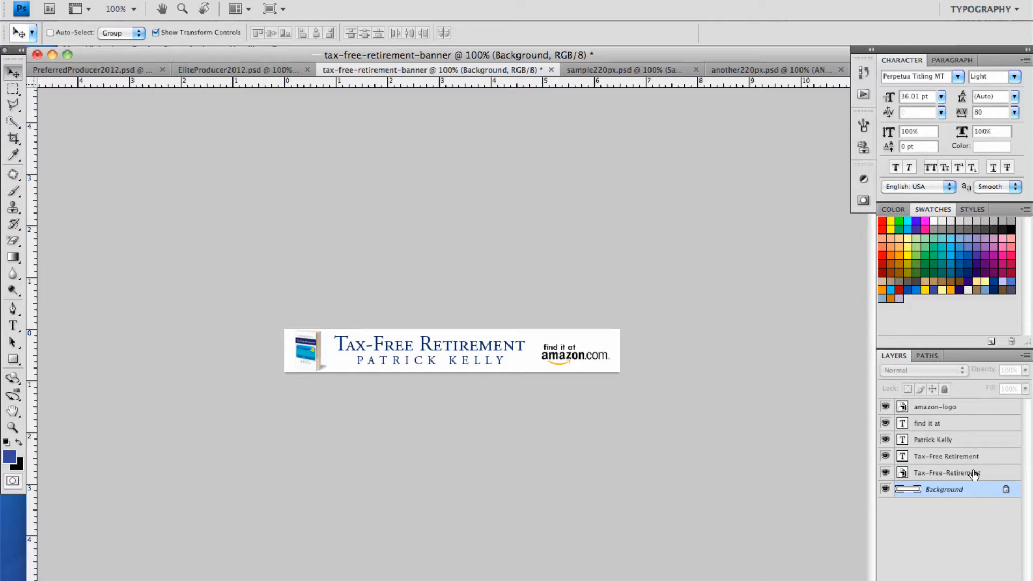
pyautogui.click(950, 472)
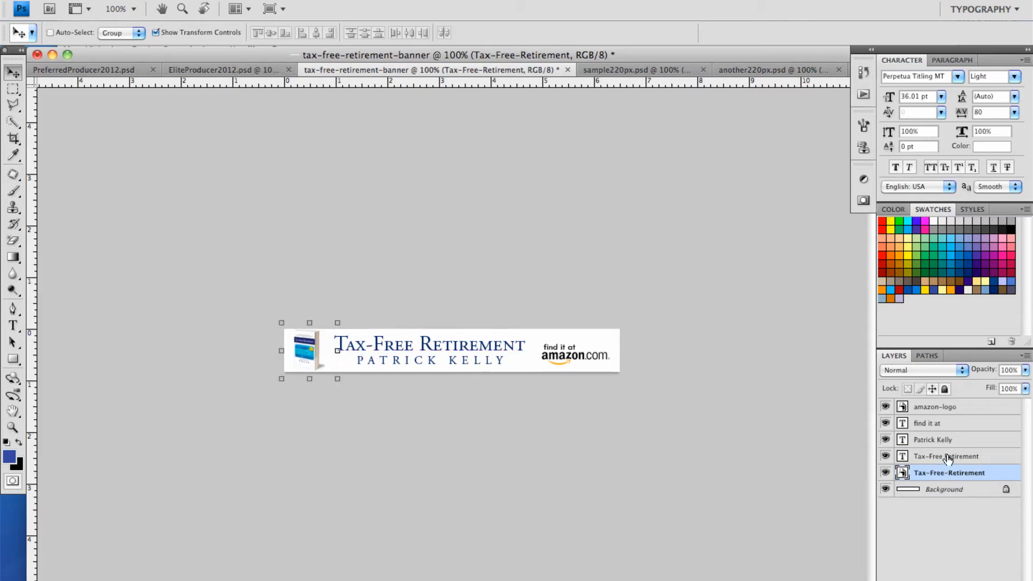
pyautogui.click(947, 456)
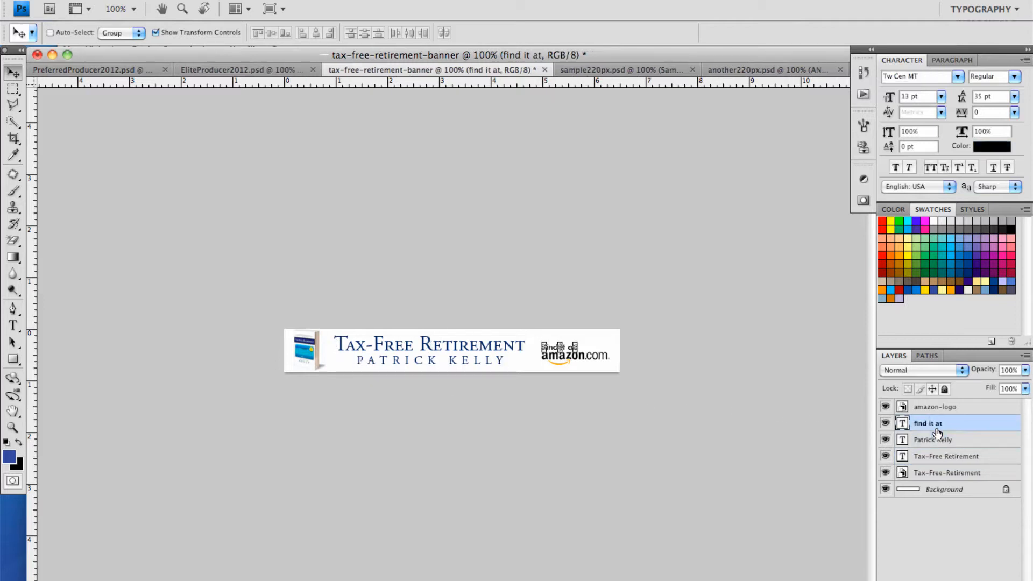
pyautogui.click(934, 407)
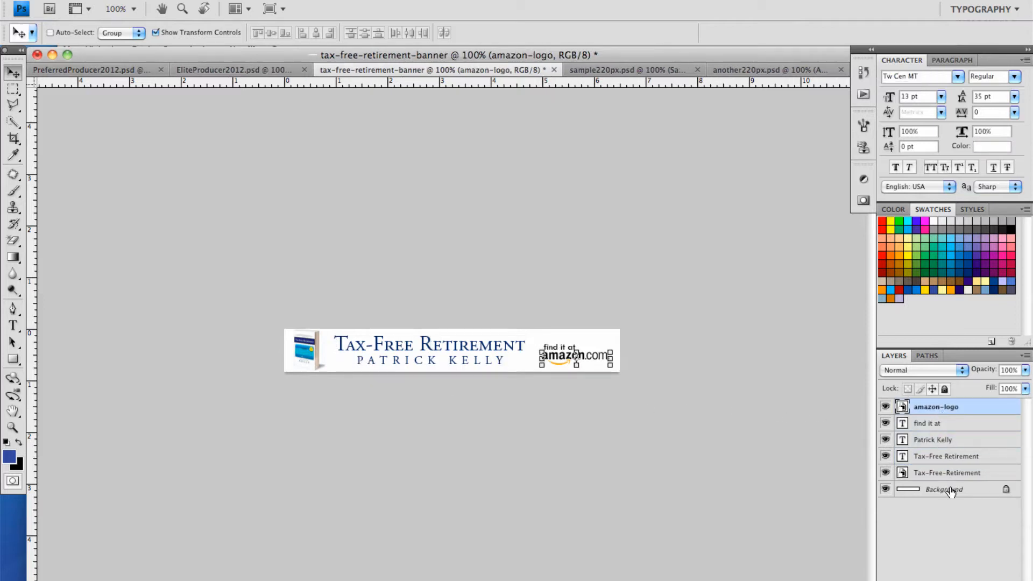
pyautogui.click(945, 489)
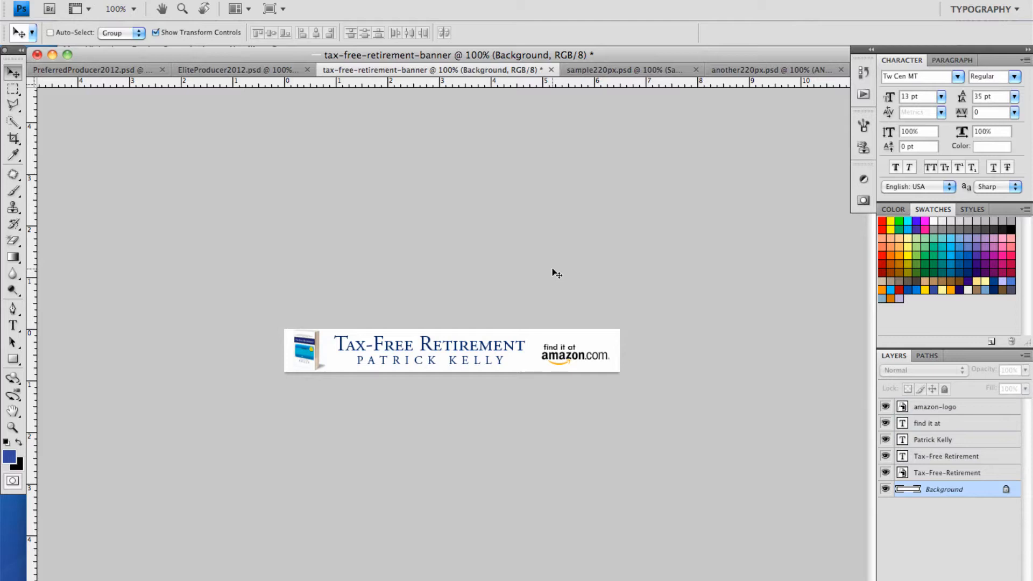
pyautogui.moveTo(556, 276)
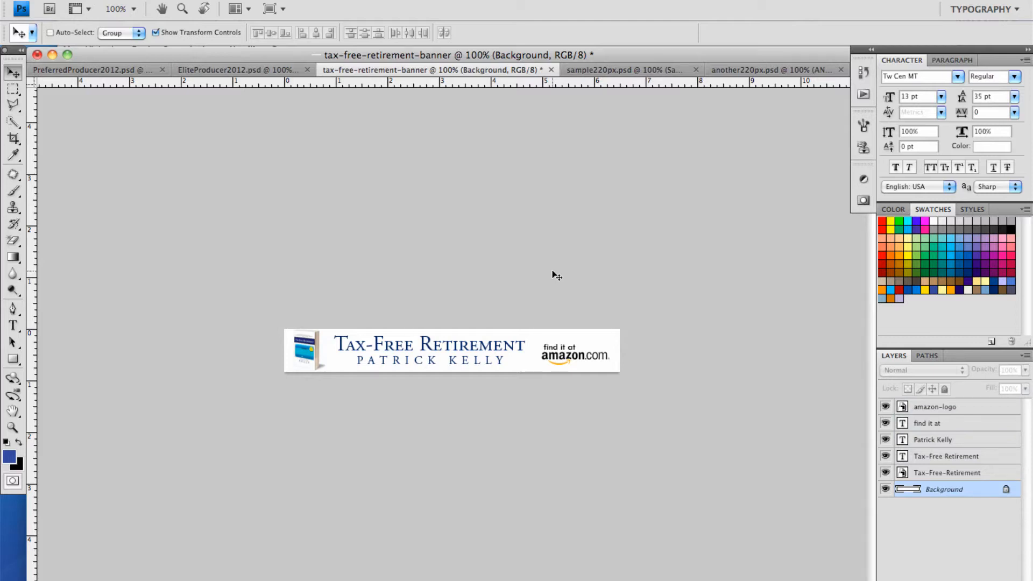
pyautogui.moveTo(539, 274)
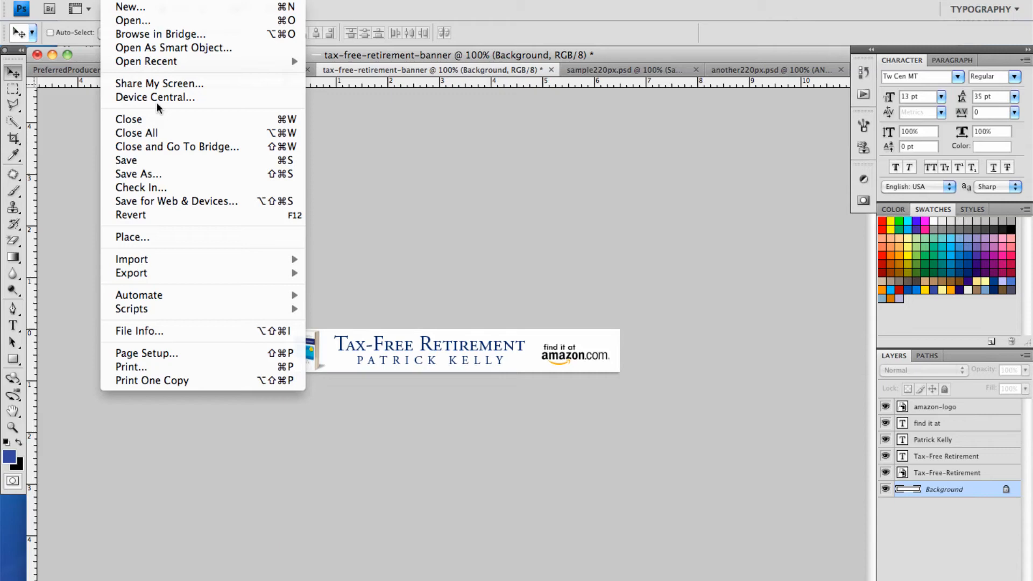
pyautogui.moveTo(177, 202)
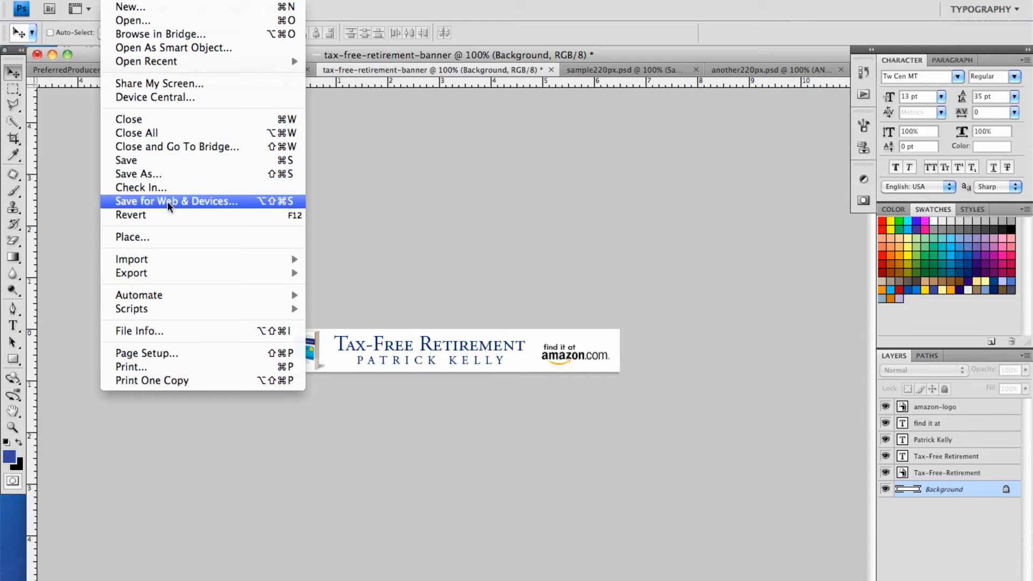
# Step: In Save for Web & Devices keep the PNG-24 preset at 468×60 px, start the save, then close the dialog
pyautogui.click(175, 201)
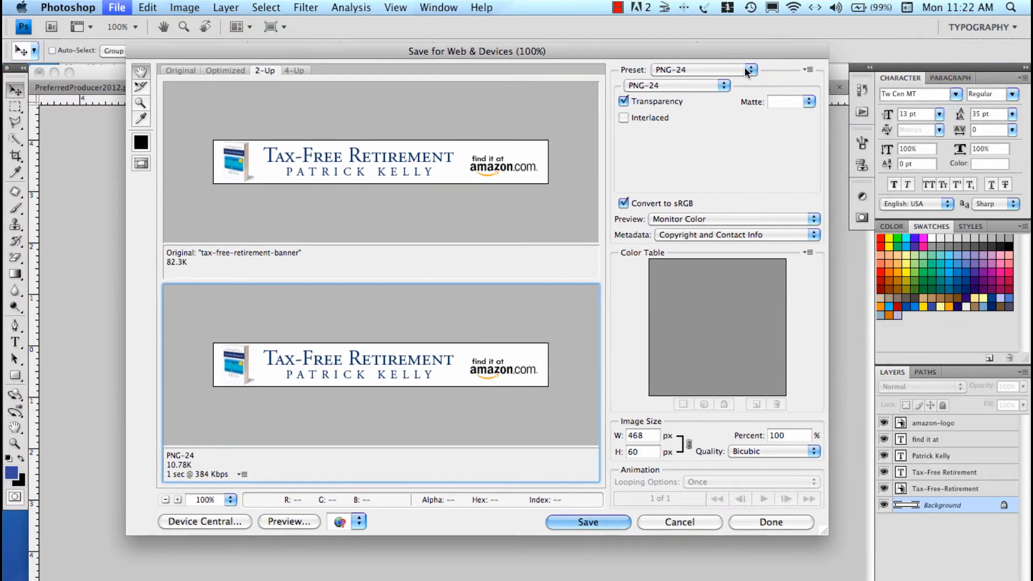
pyautogui.click(751, 70)
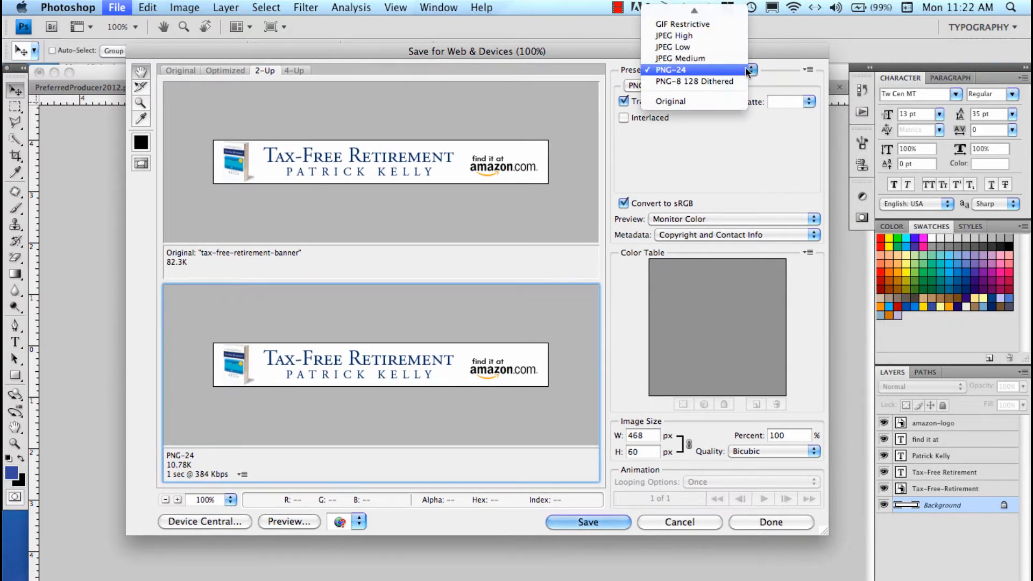
pyautogui.moveTo(679, 59)
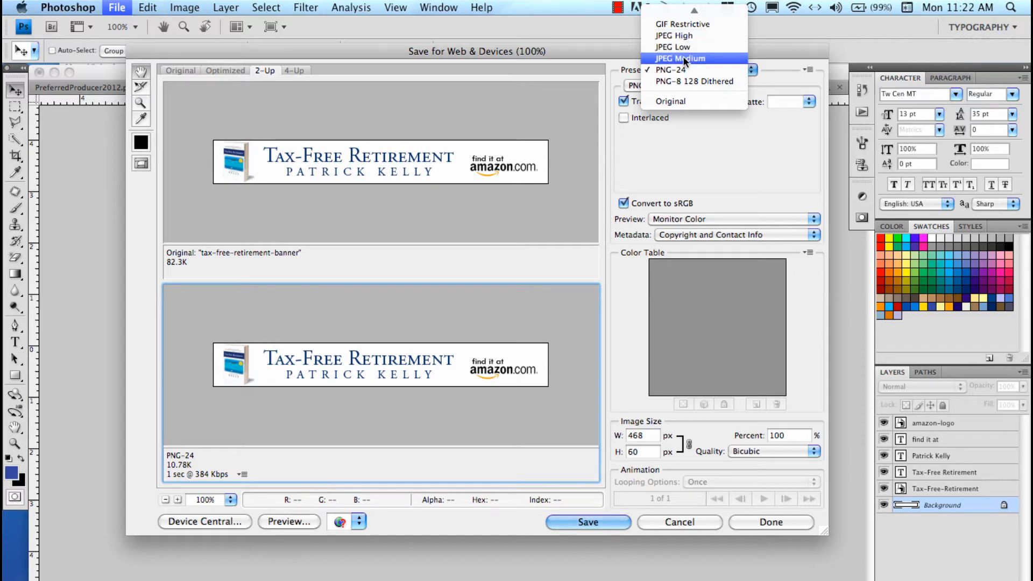
pyautogui.moveTo(672, 70)
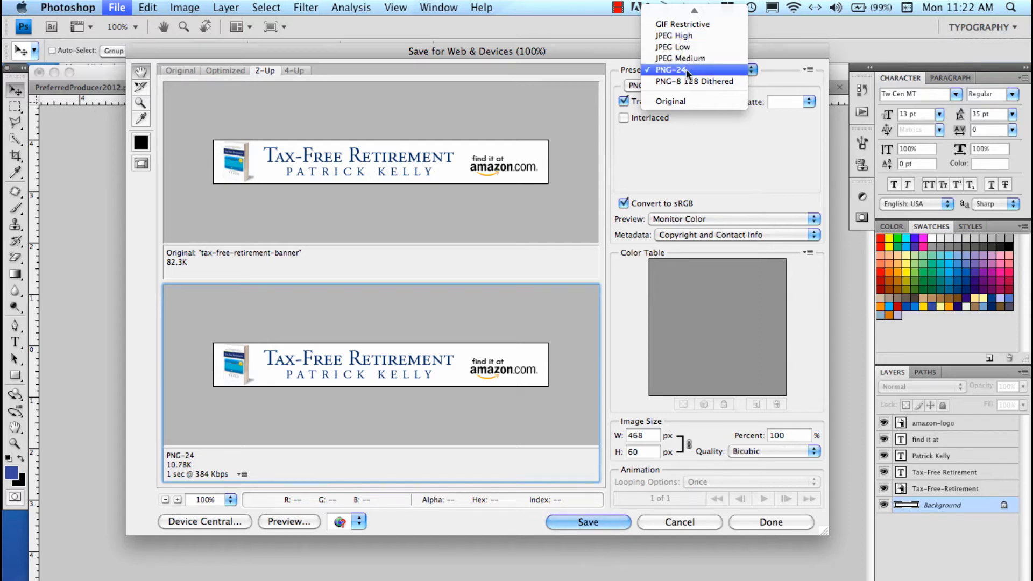
pyautogui.click(673, 70)
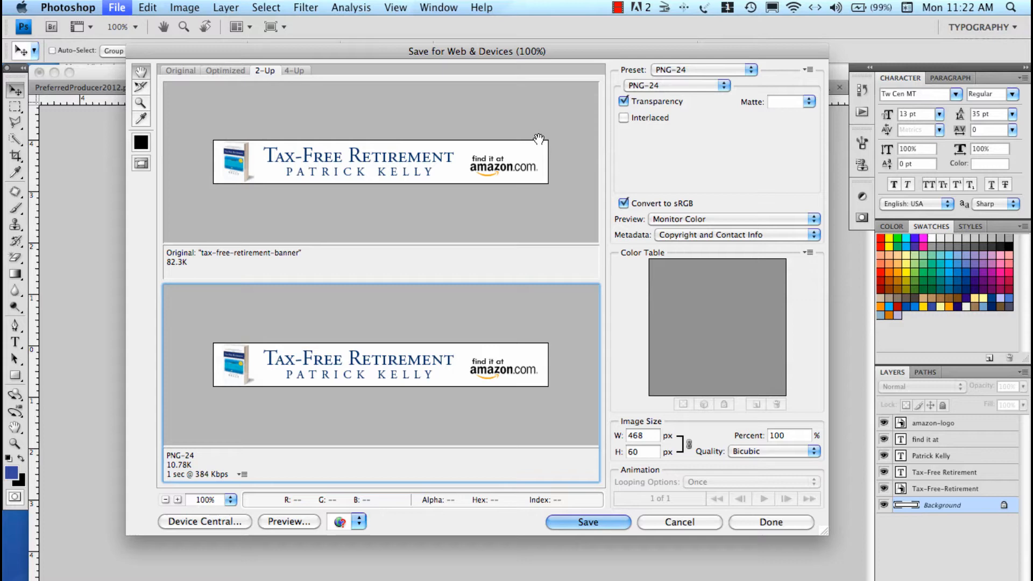
pyautogui.moveTo(450, 181)
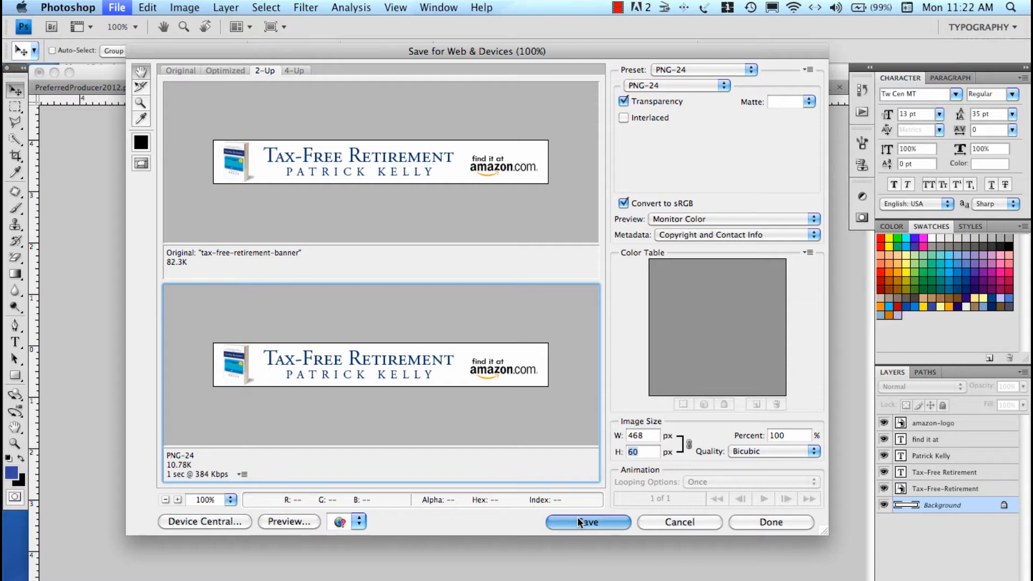
pyautogui.click(587, 522)
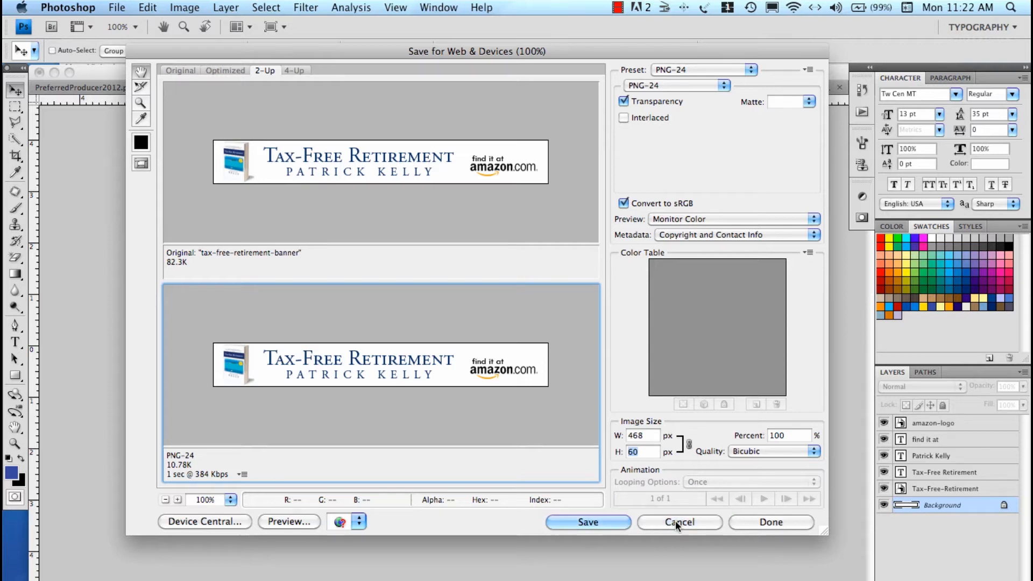
pyautogui.click(679, 522)
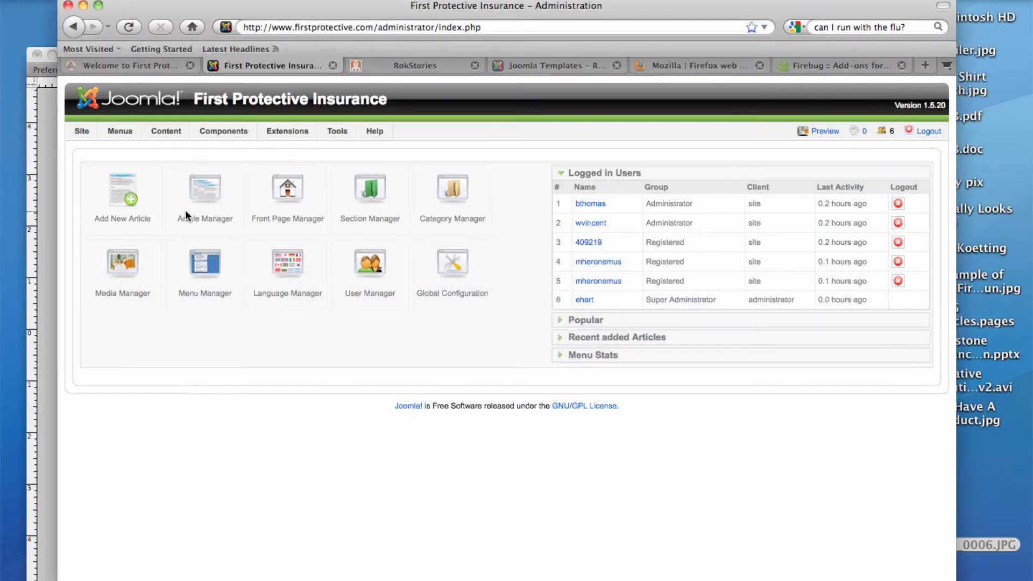
pyautogui.moveTo(201, 152)
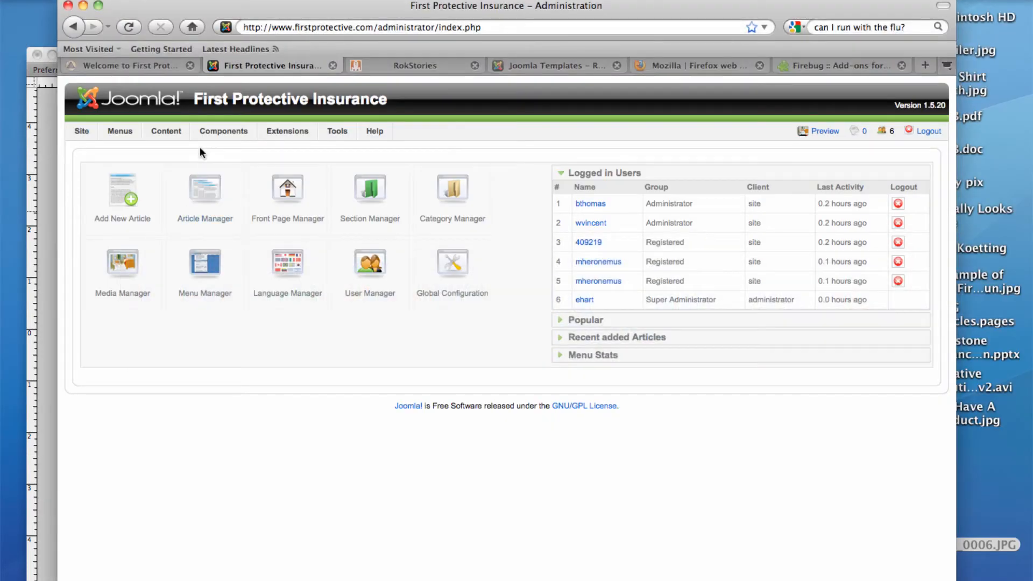
# Step: From the Joomla administrator control panel, go to the site's Media Manager
pyautogui.click(81, 130)
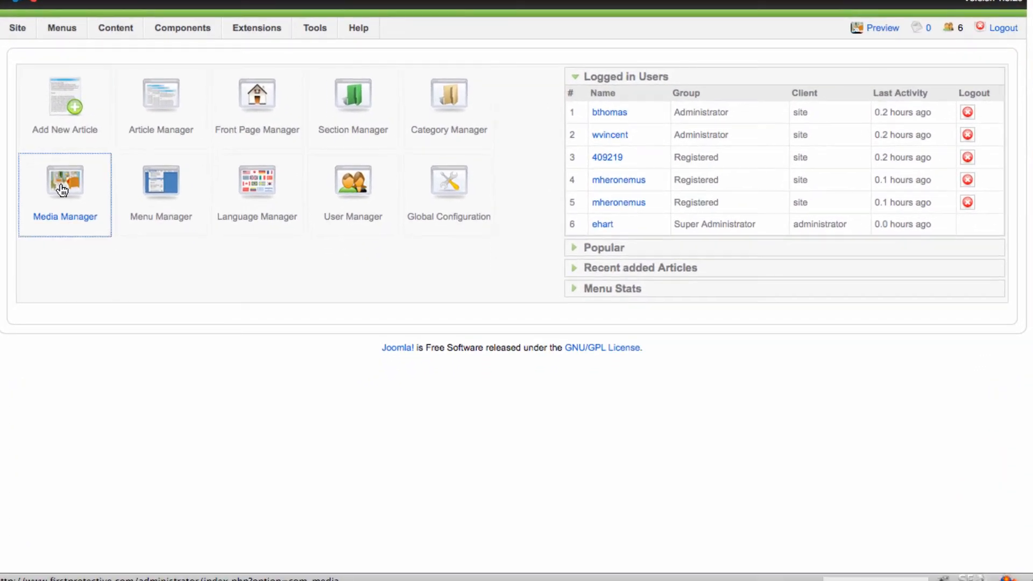
pyautogui.click(64, 183)
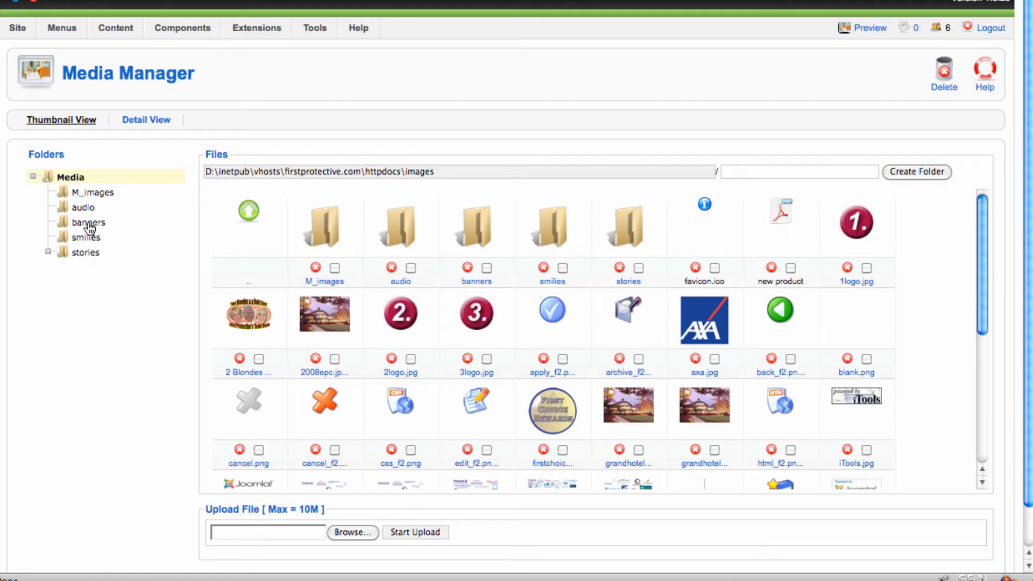
# Step: In Media Manager's banners folder preview the tax-free banner image, then begin browsing for a file to upload
pyautogui.click(90, 222)
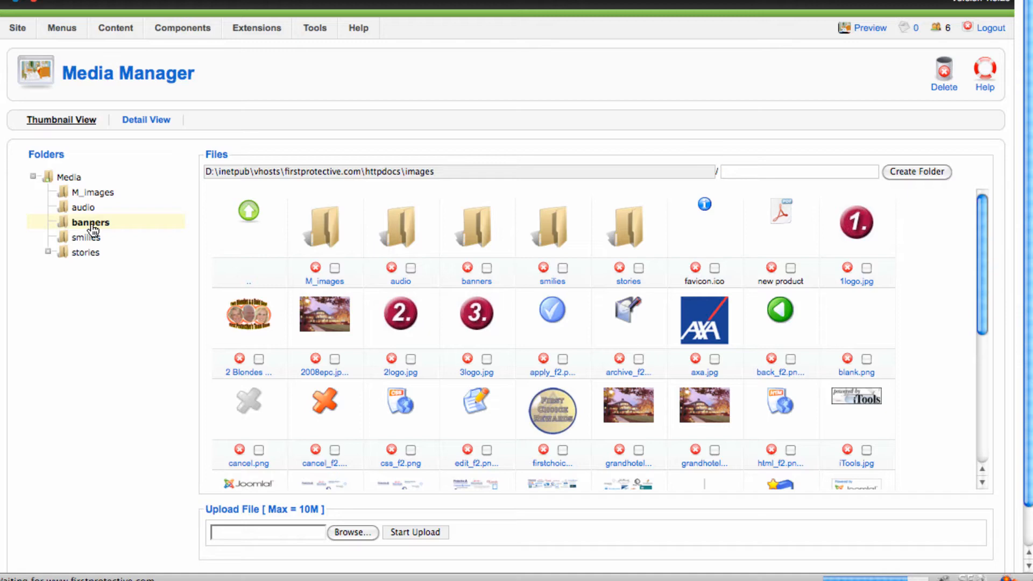
pyautogui.click(91, 222)
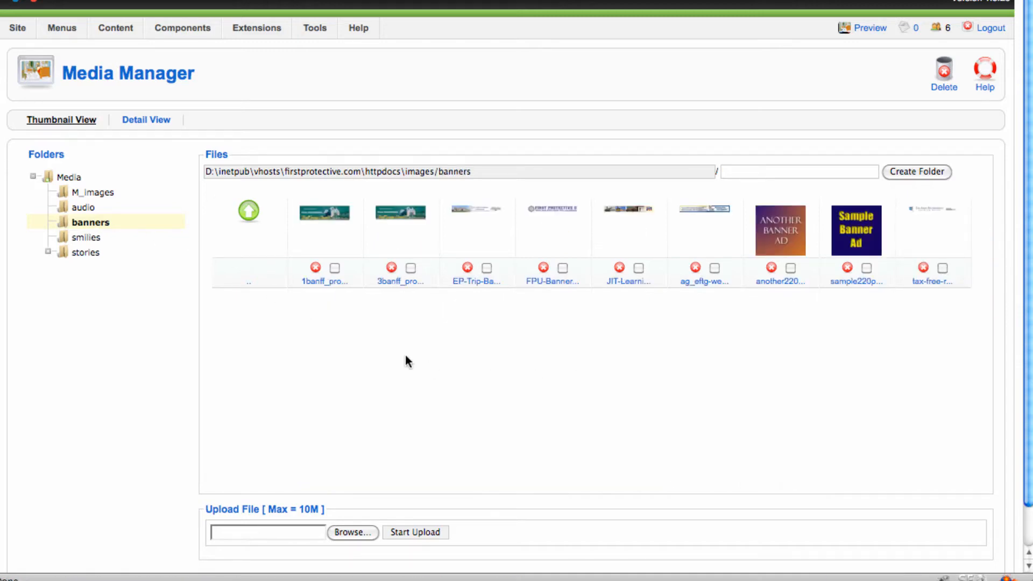
pyautogui.moveTo(357, 341)
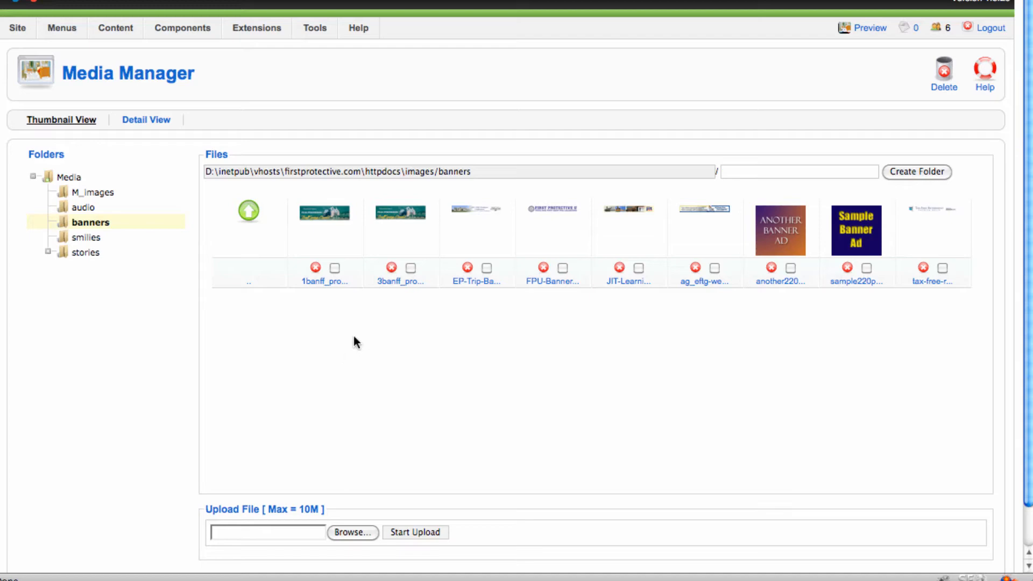
pyautogui.moveTo(929, 223)
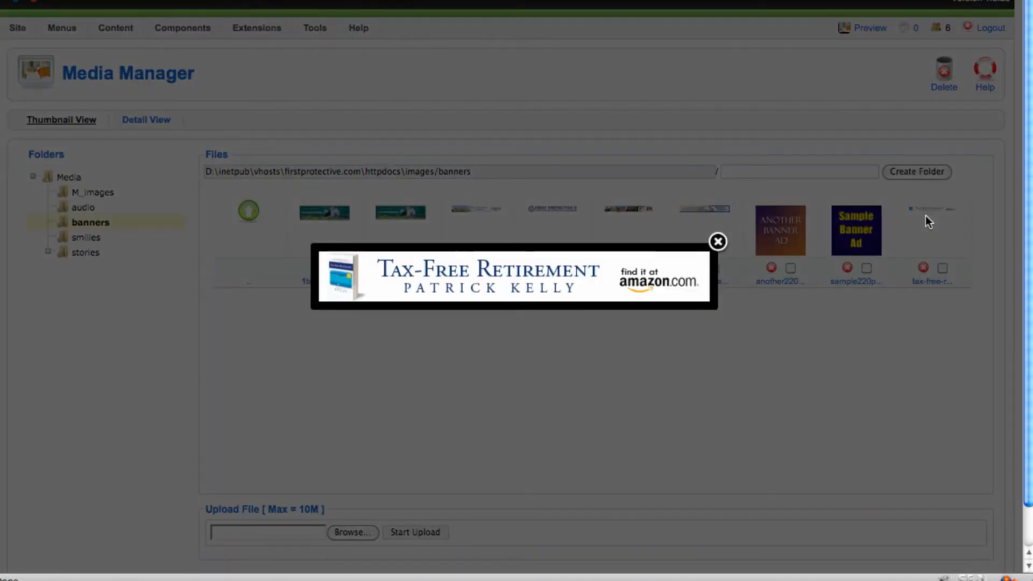
pyautogui.click(718, 241)
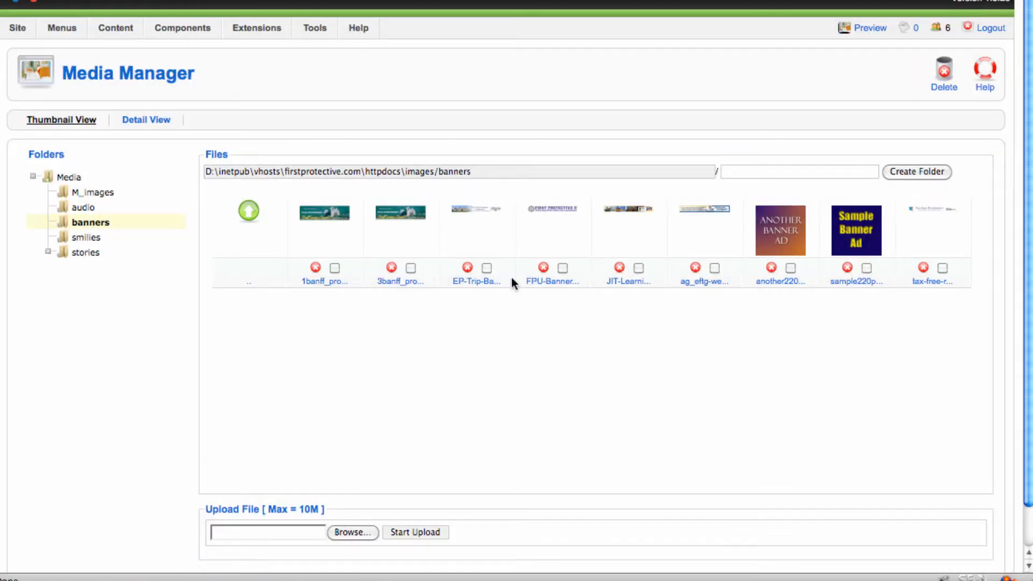
pyautogui.click(352, 533)
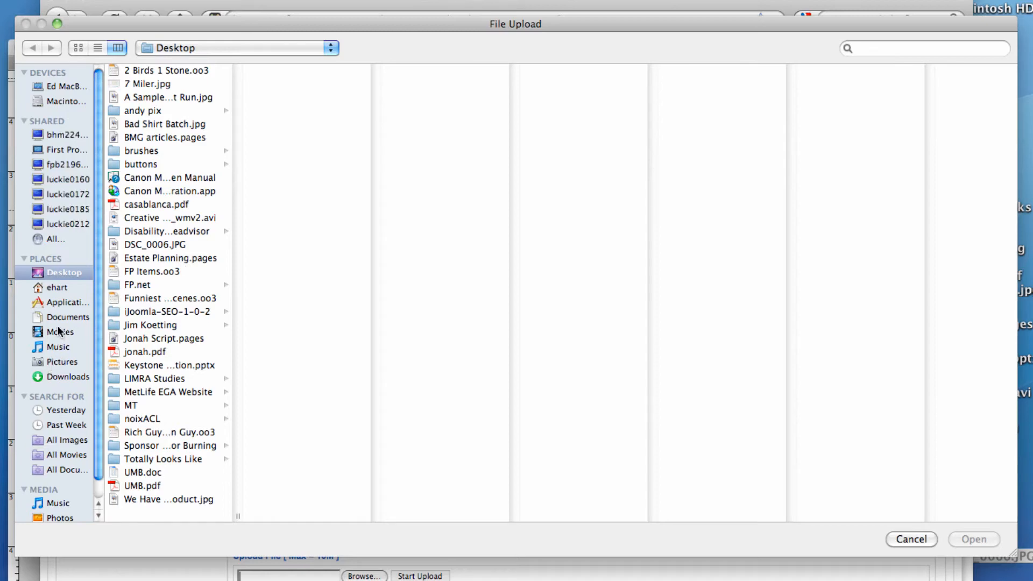
# Step: Select tax-free-retirement-banner.png from Documents/Web as the upload file
pyautogui.click(68, 317)
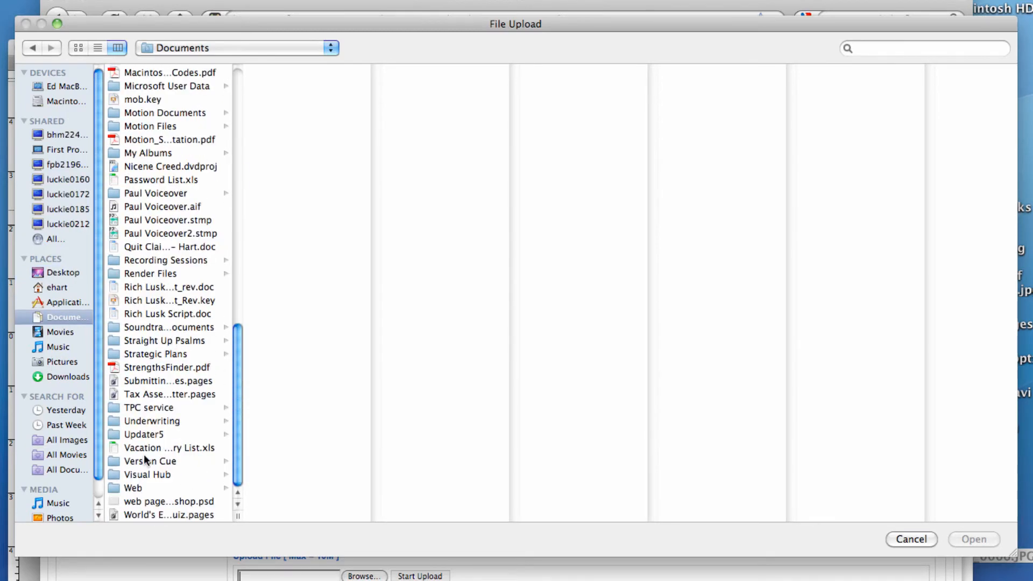
pyautogui.click(134, 488)
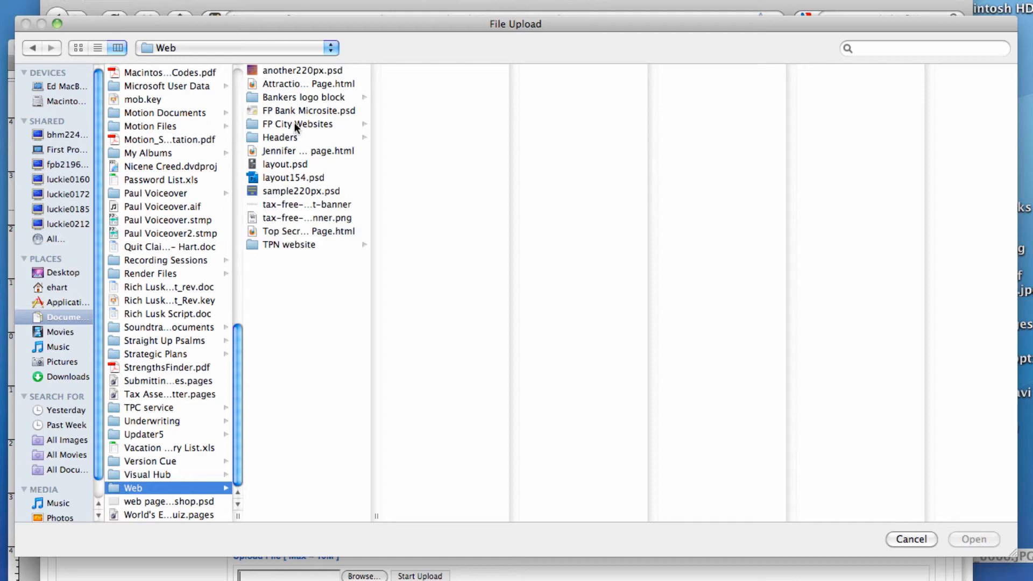
pyautogui.moveTo(295, 138)
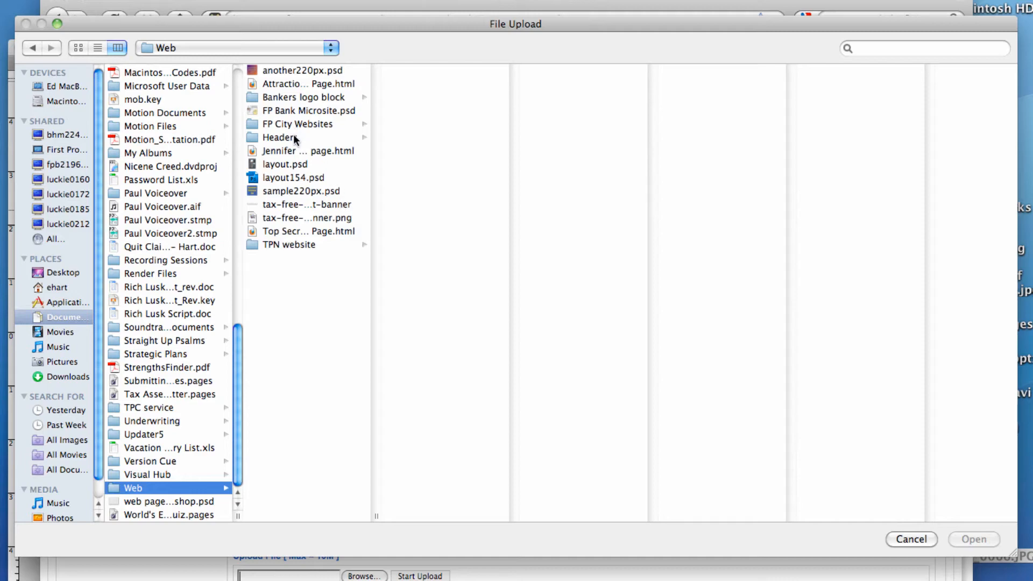
pyautogui.click(305, 217)
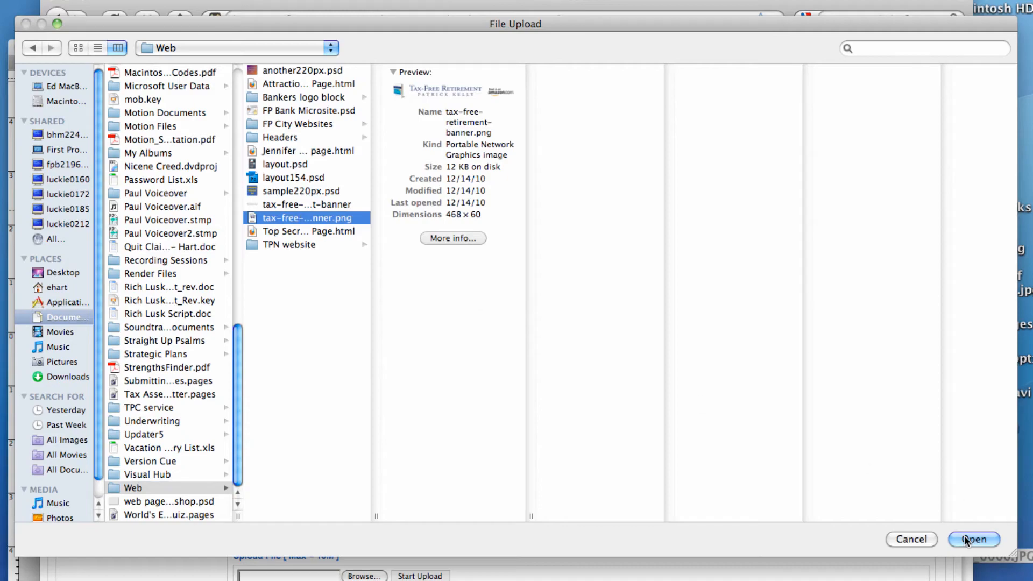
pyautogui.click(974, 540)
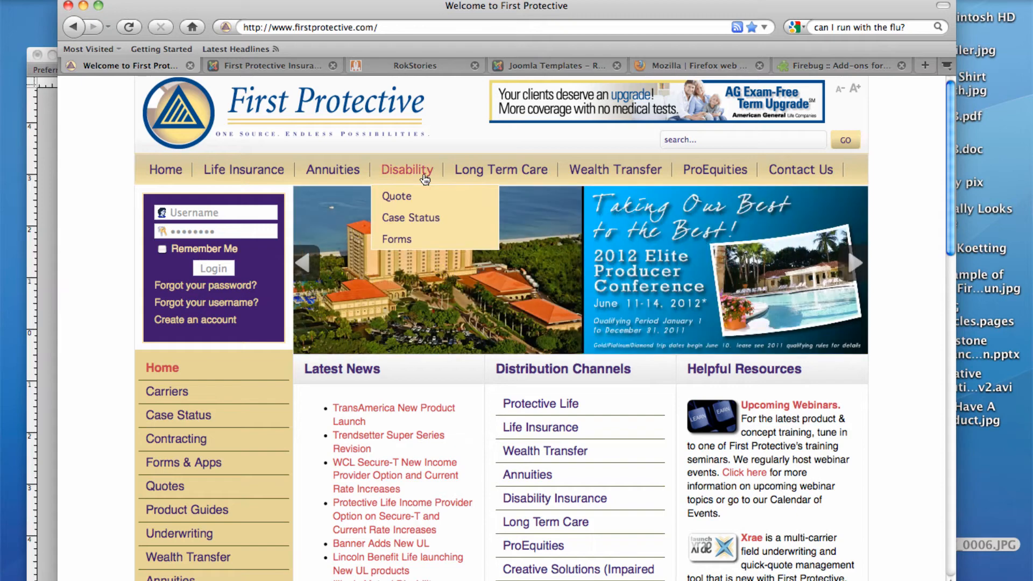
pyautogui.moveTo(461, 109)
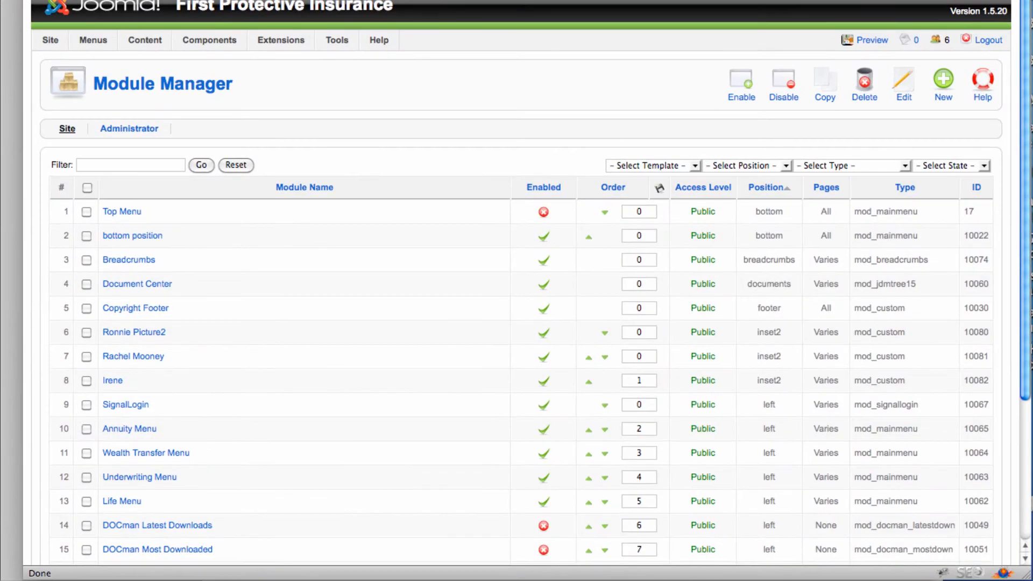
# Step: Filter Module Manager to mod_banners and open the Banners module for editing
pyautogui.click(337, 39)
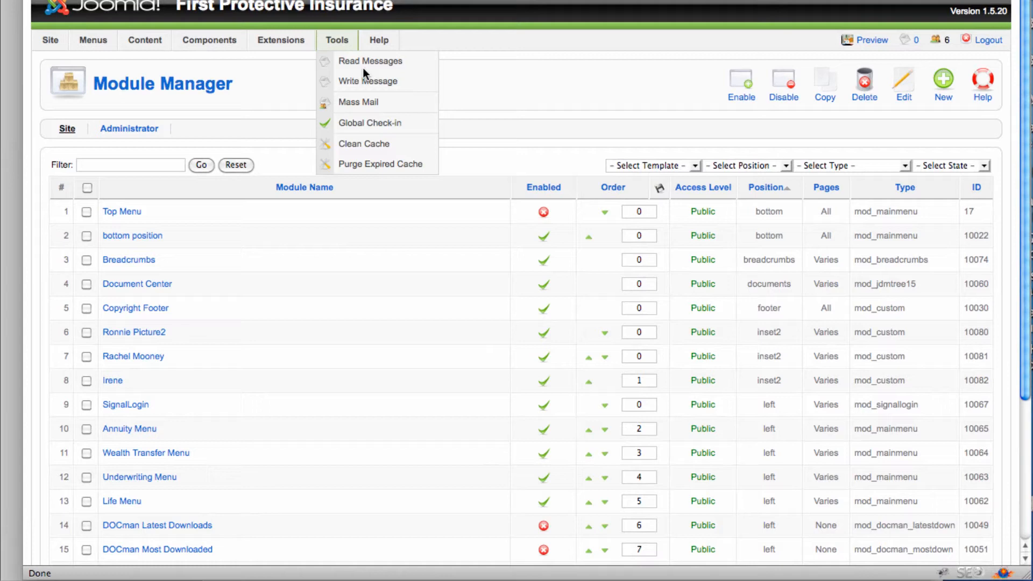
pyautogui.click(527, 95)
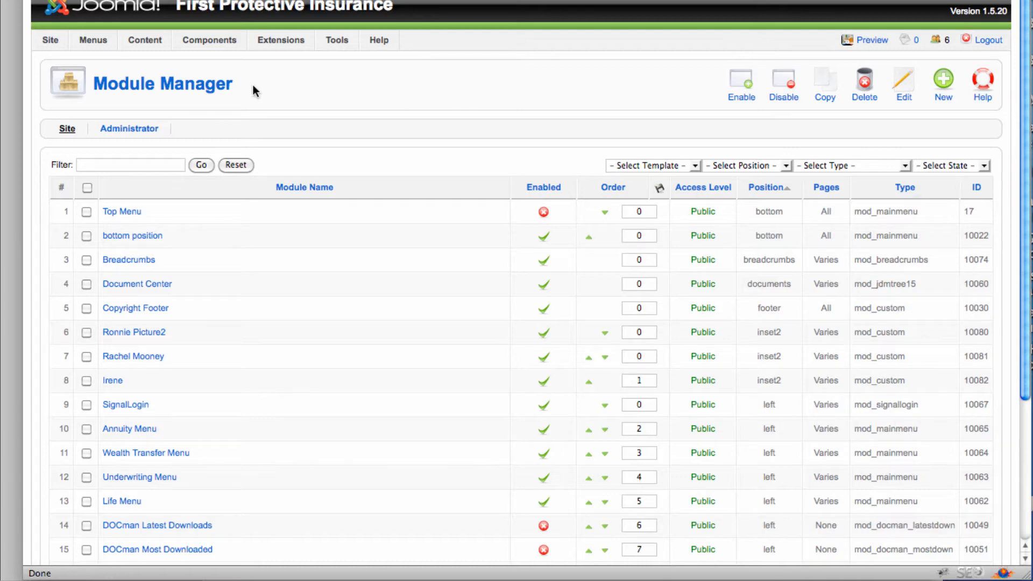
pyautogui.moveTo(883, 170)
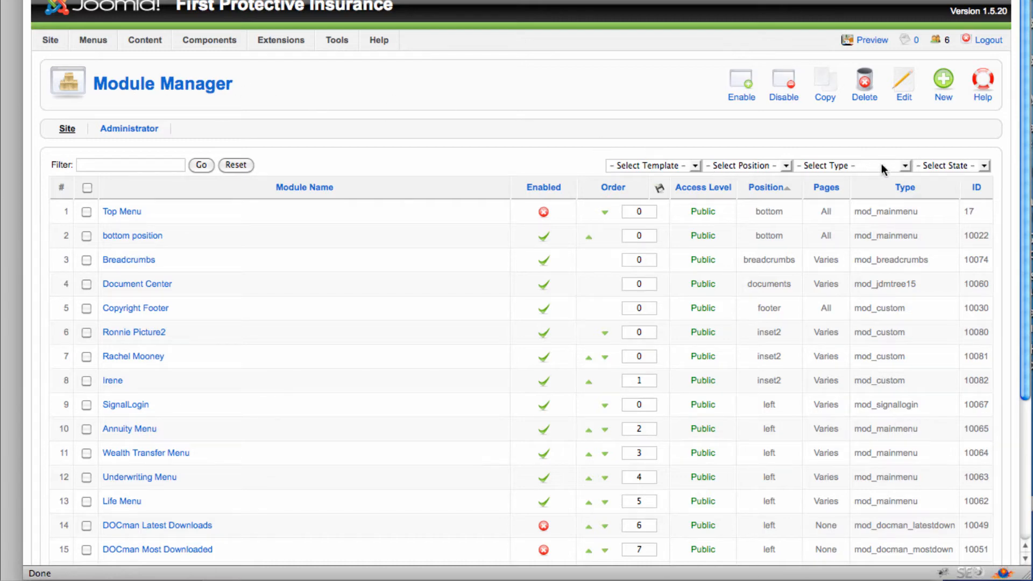
pyautogui.click(851, 166)
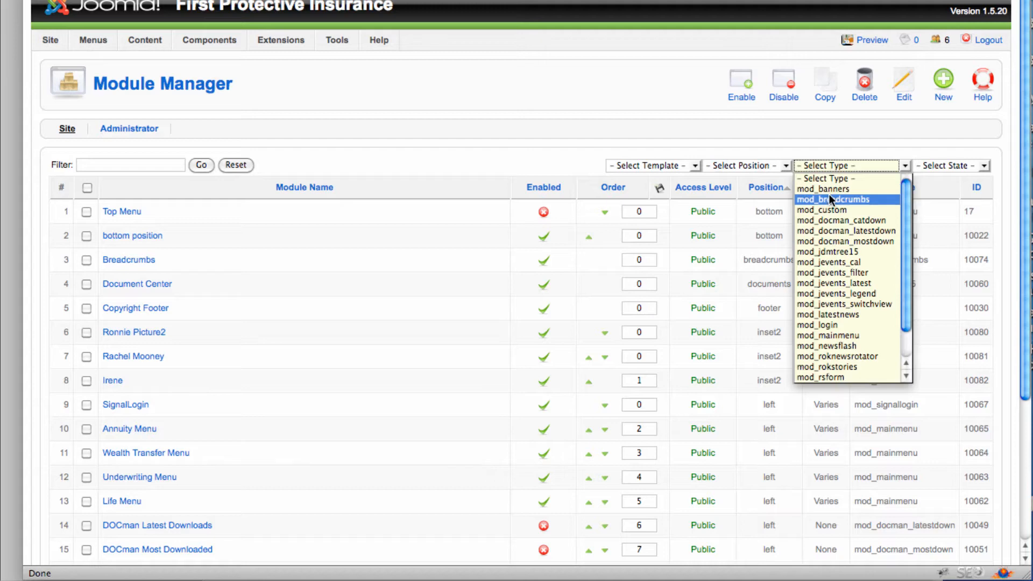
pyautogui.click(822, 190)
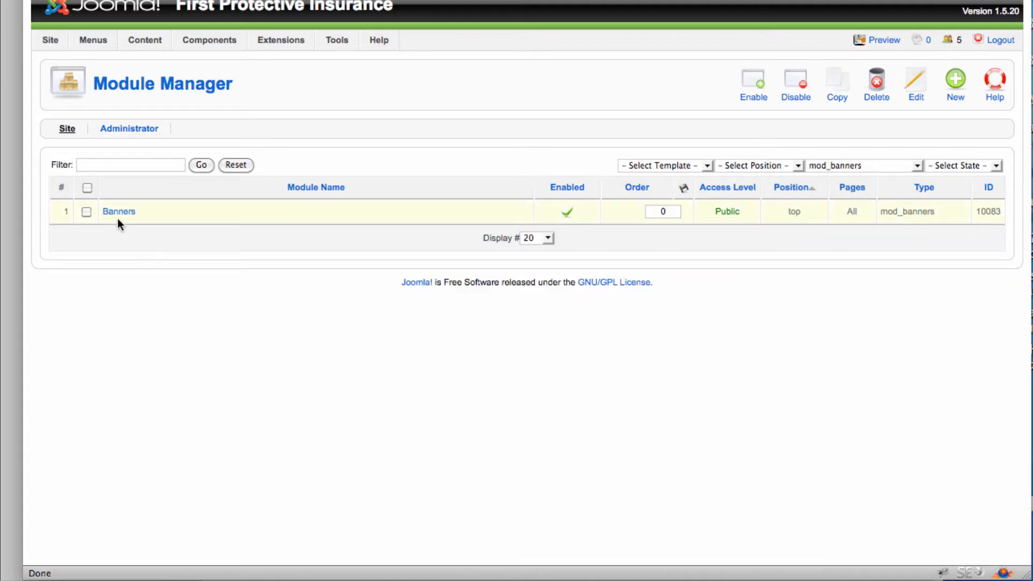
pyautogui.click(118, 212)
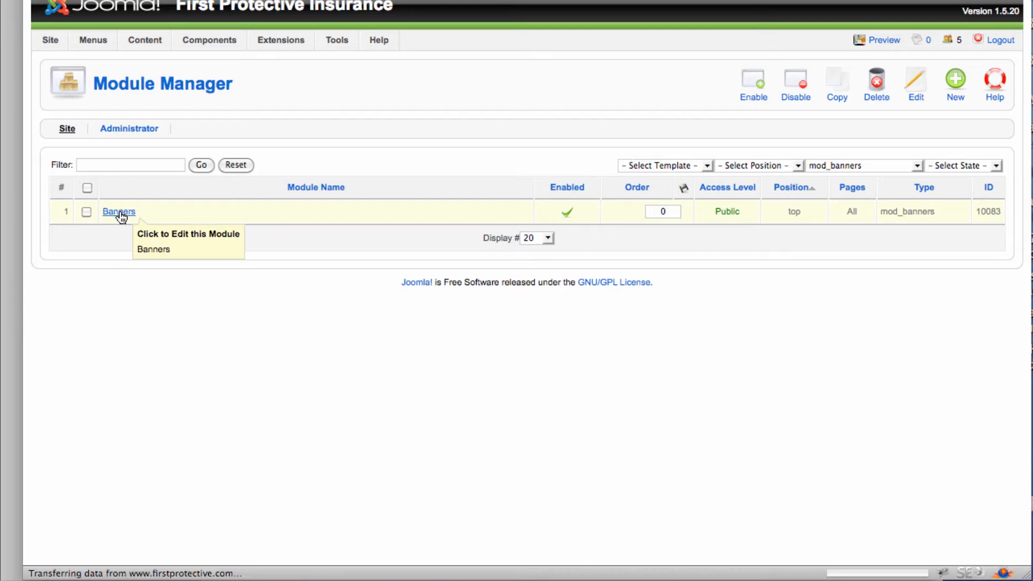
pyautogui.click(119, 212)
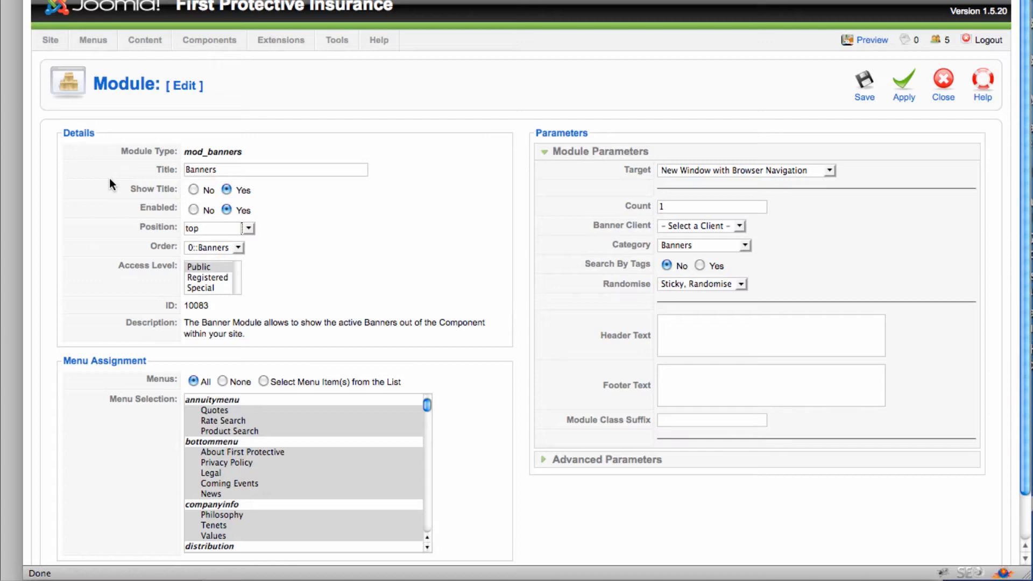
pyautogui.moveTo(112, 304)
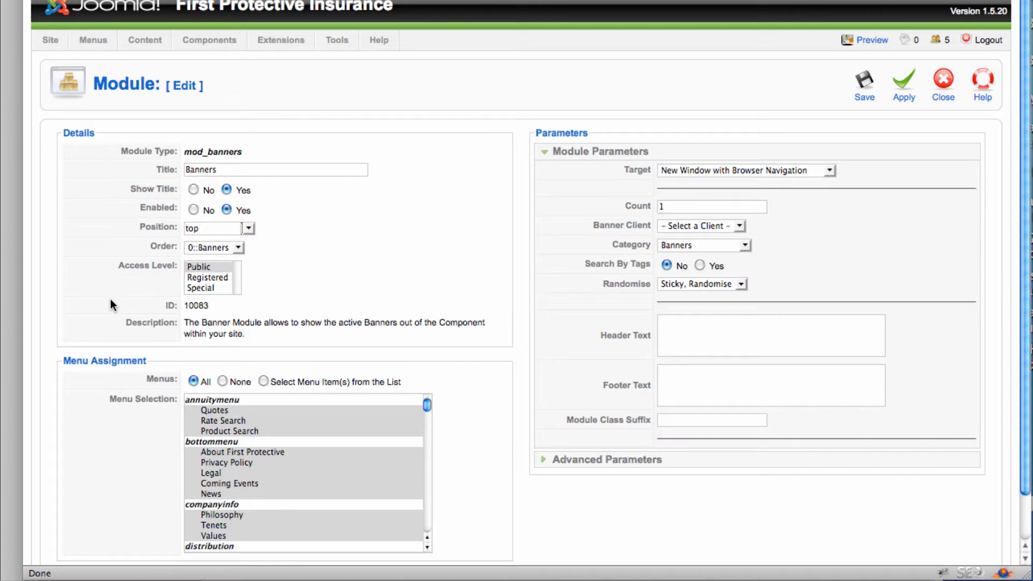
pyautogui.moveTo(112, 215)
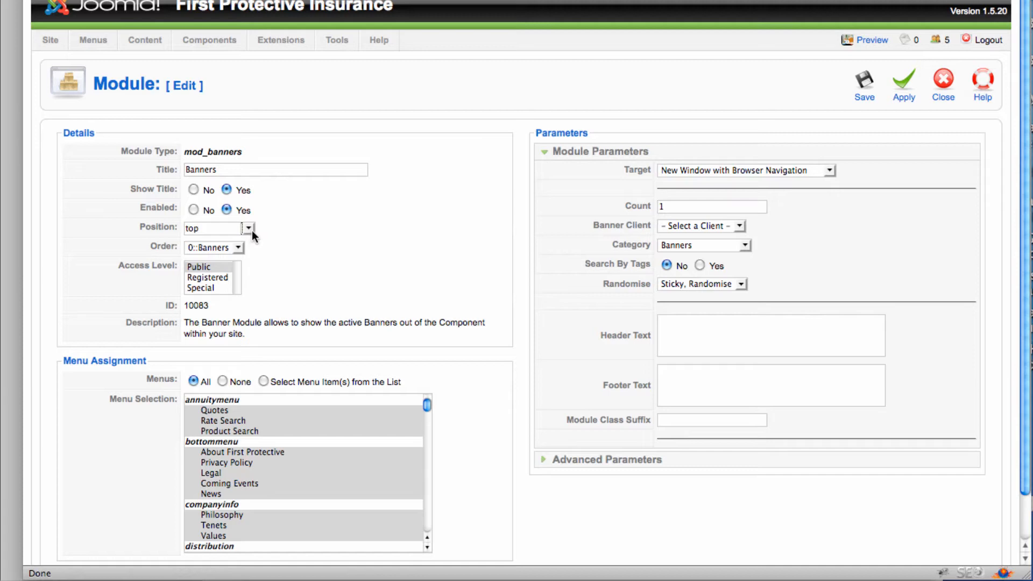
pyautogui.moveTo(156, 277)
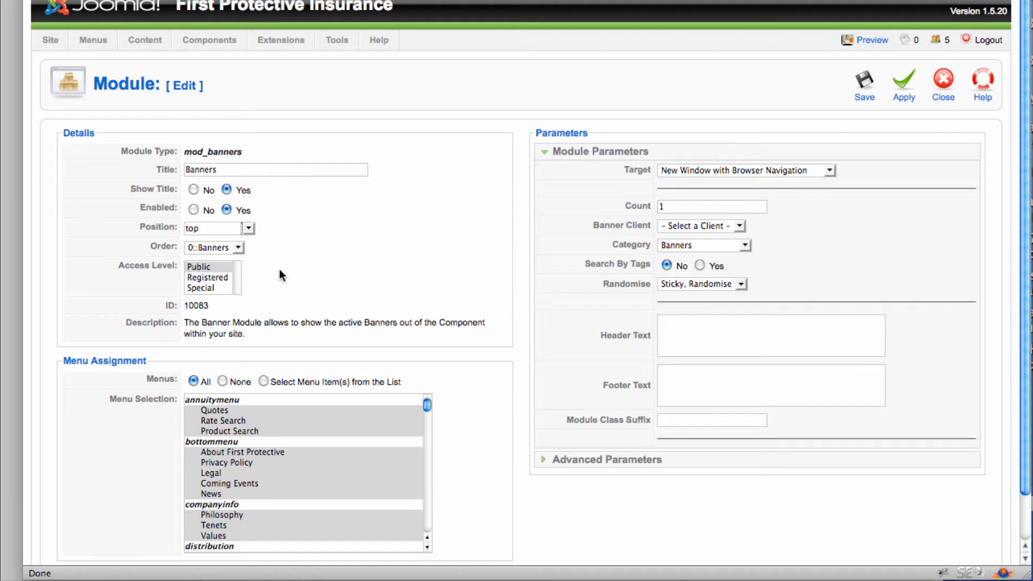
pyautogui.scroll(-3)
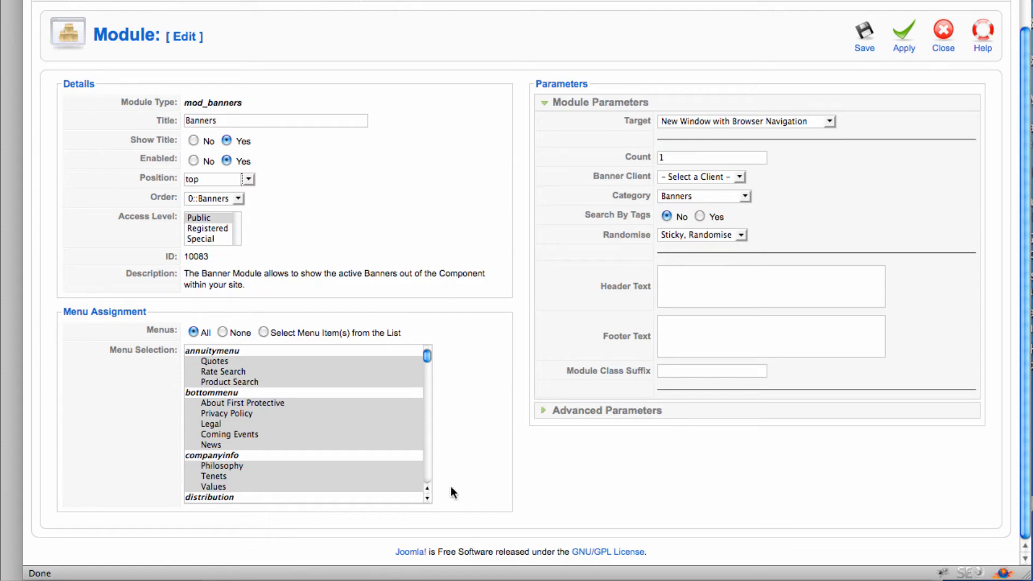
pyautogui.moveTo(140, 317)
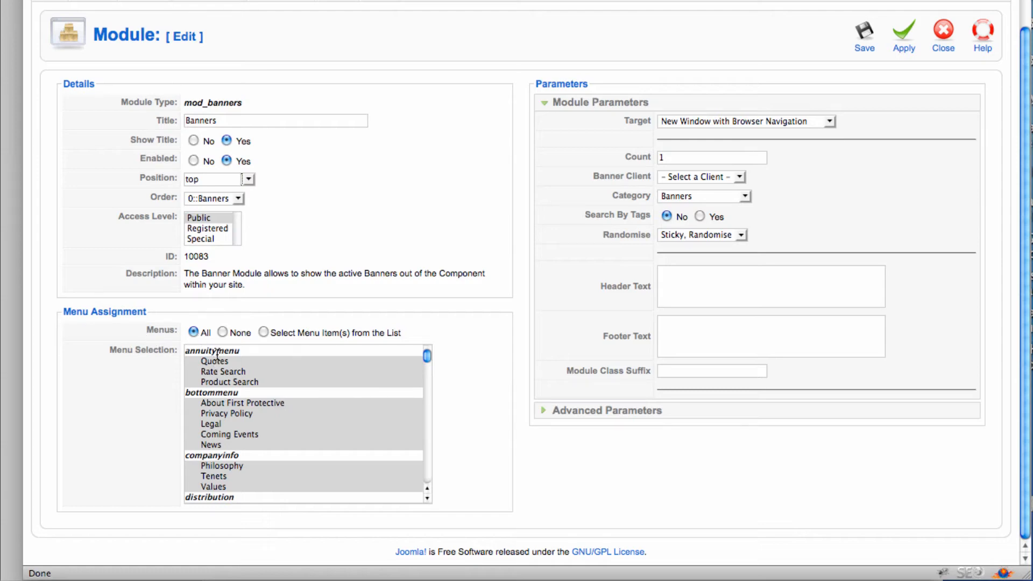
# Step: Try limiting Menu Assignment to the Home item, then set Menus back to All
pyautogui.scroll(-3)
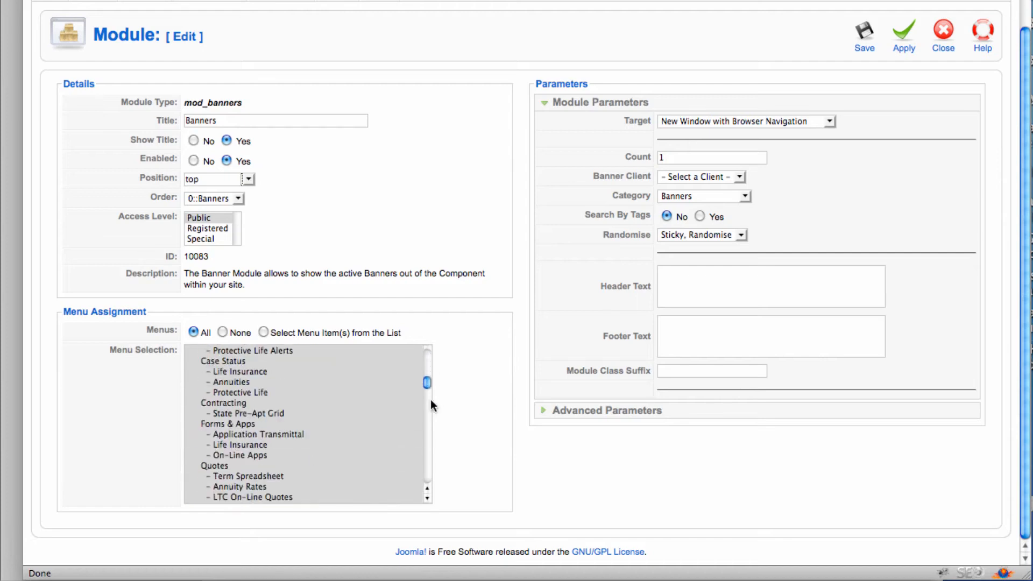
pyautogui.scroll(-3)
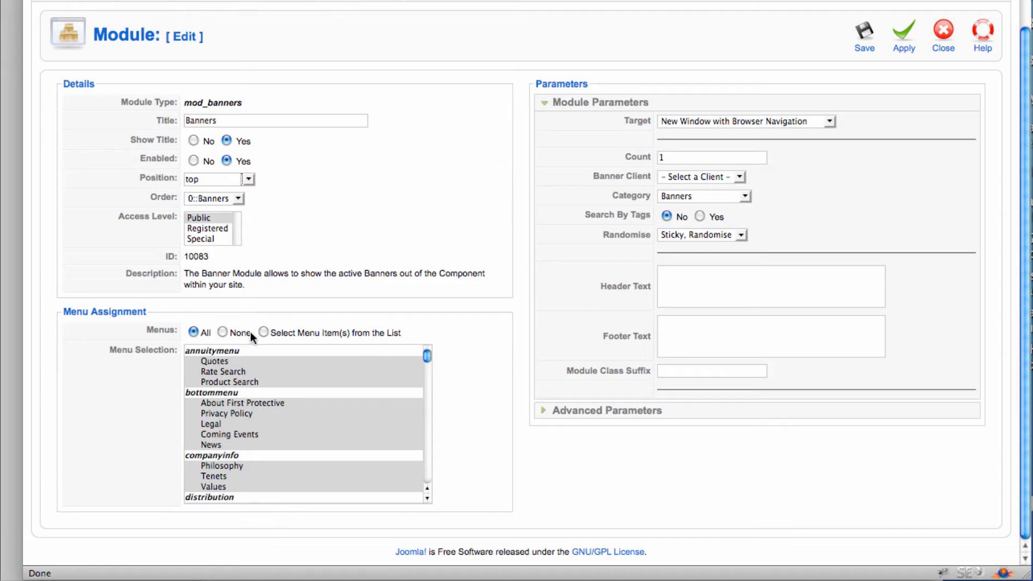
pyautogui.click(263, 332)
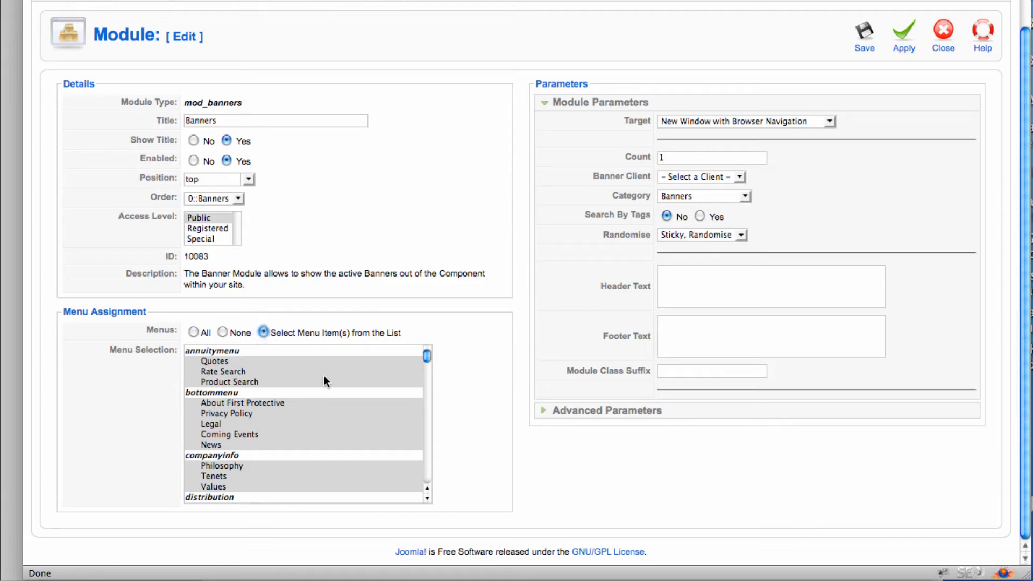
pyautogui.scroll(-3)
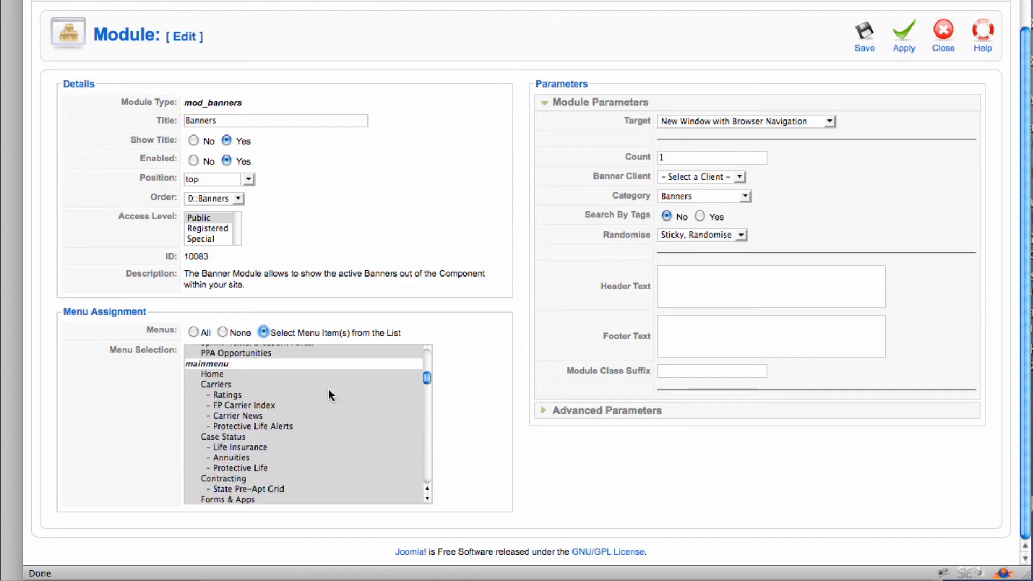
pyautogui.click(212, 375)
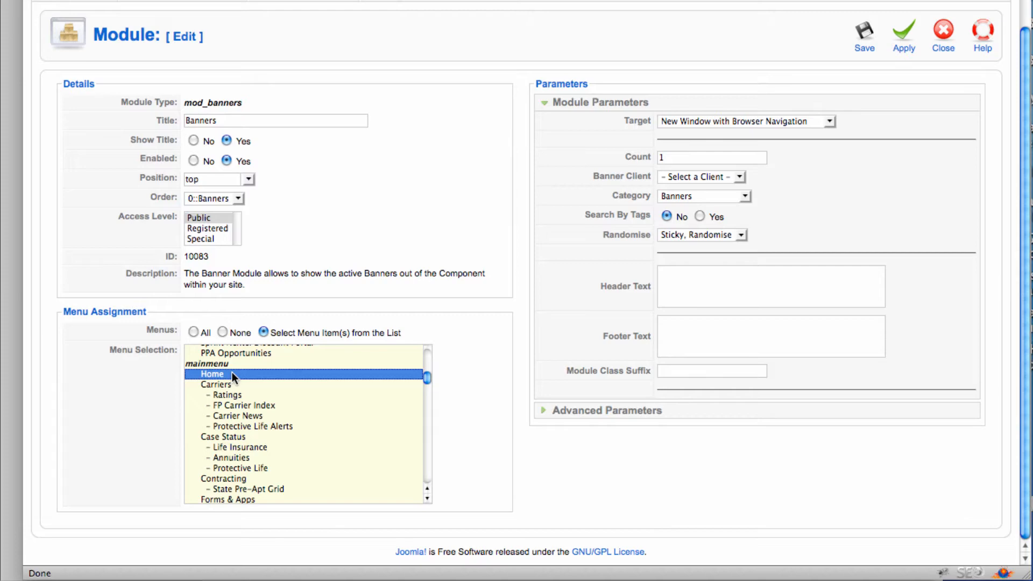
pyautogui.moveTo(198, 340)
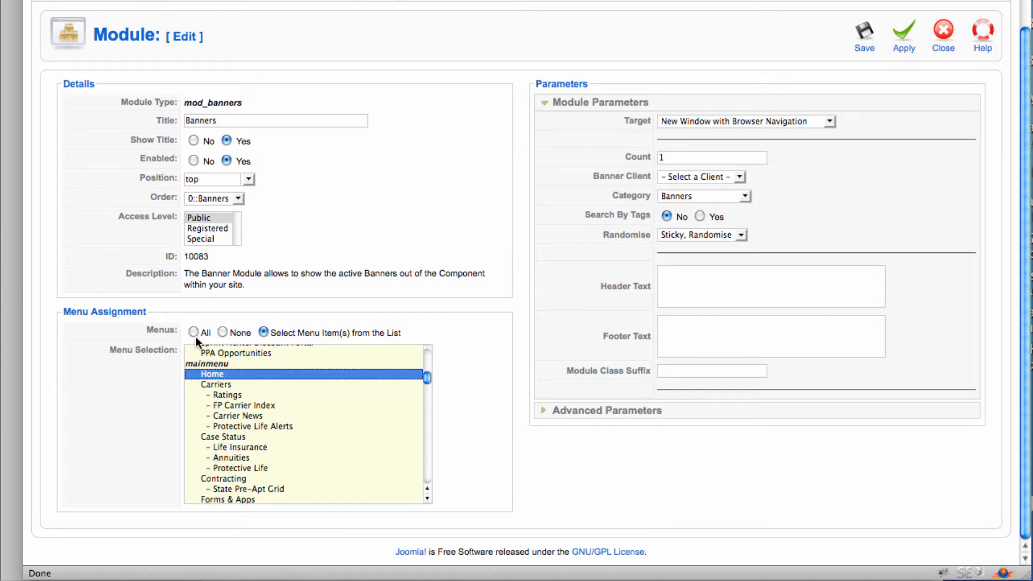
pyautogui.click(194, 333)
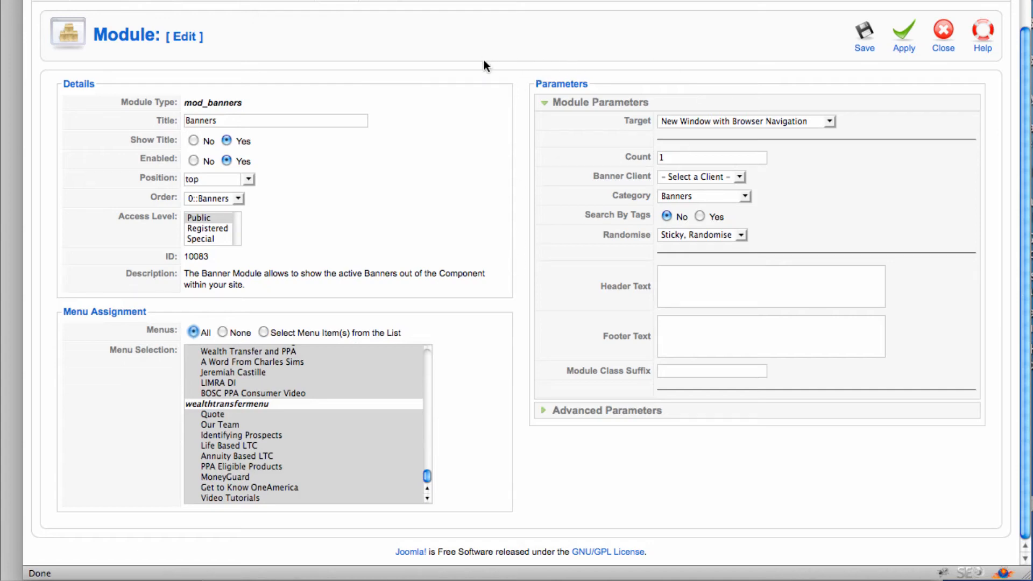
pyautogui.moveTo(509, 132)
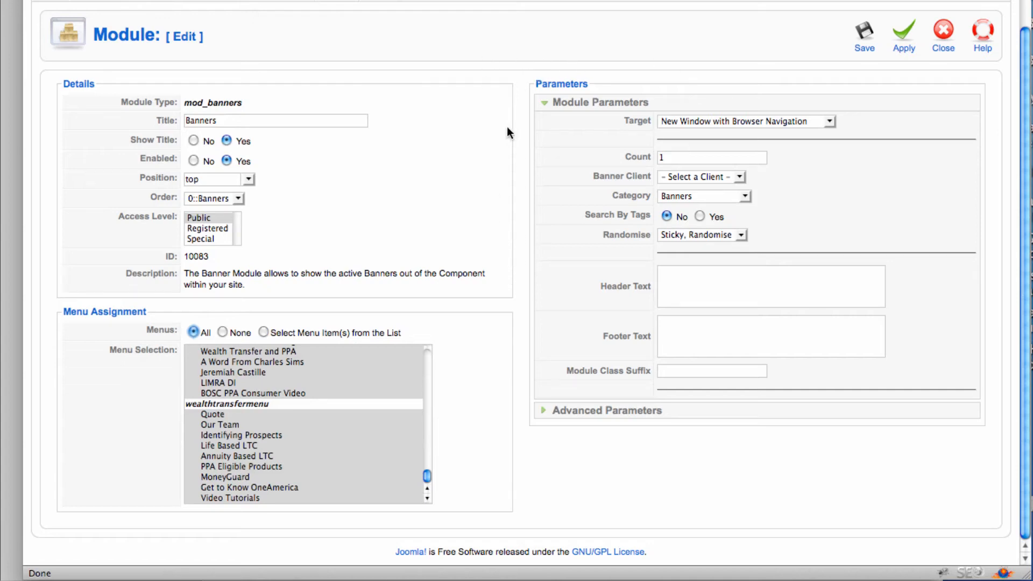
pyautogui.moveTo(638, 122)
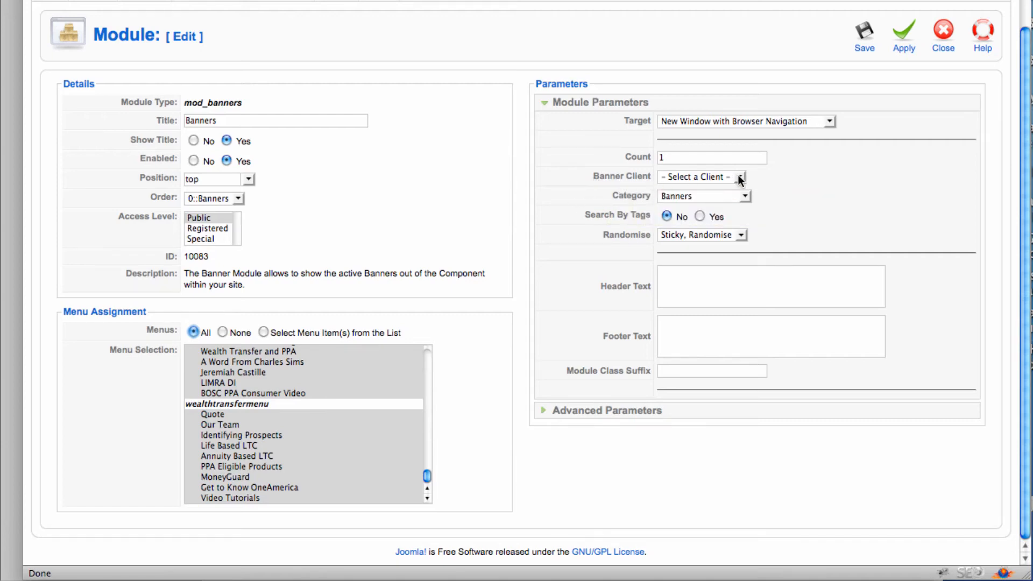
pyautogui.moveTo(748, 205)
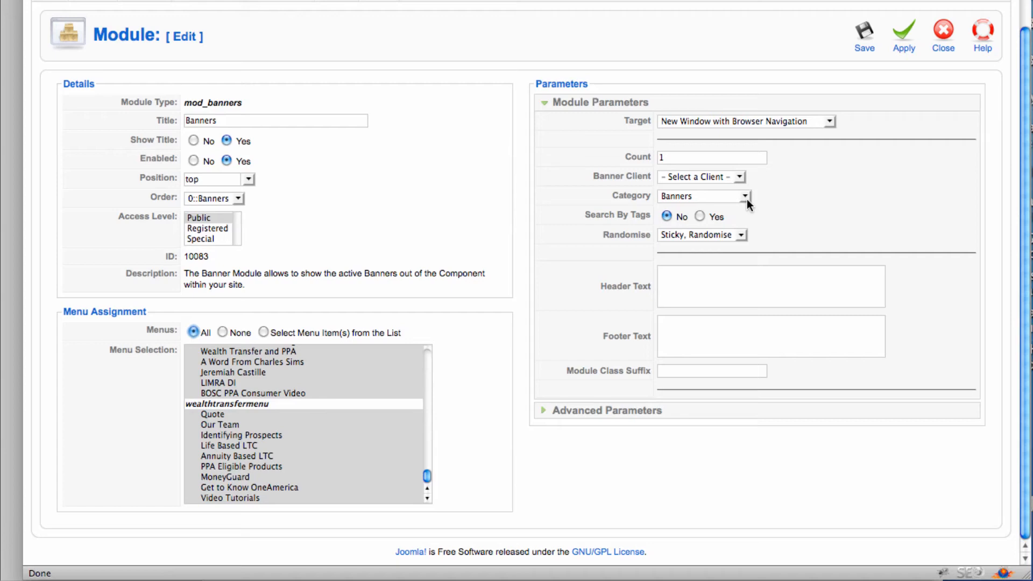
pyautogui.moveTo(785, 265)
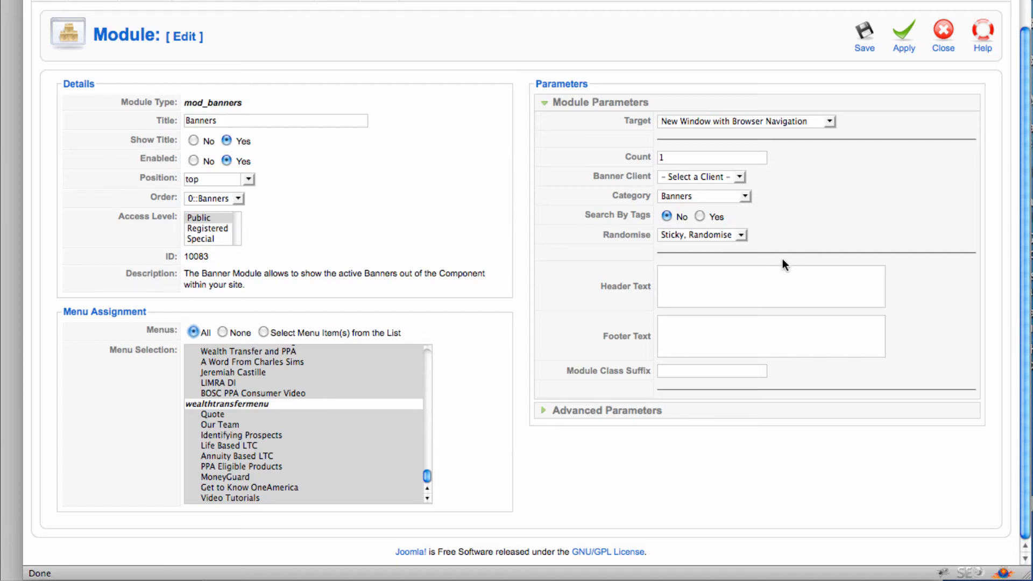
pyautogui.moveTo(741, 238)
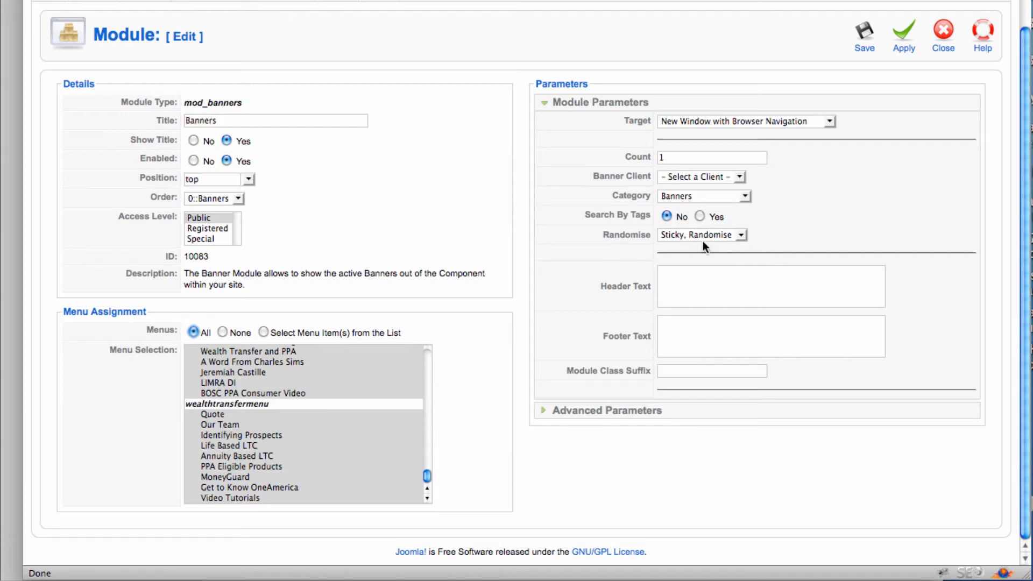
pyautogui.click(741, 236)
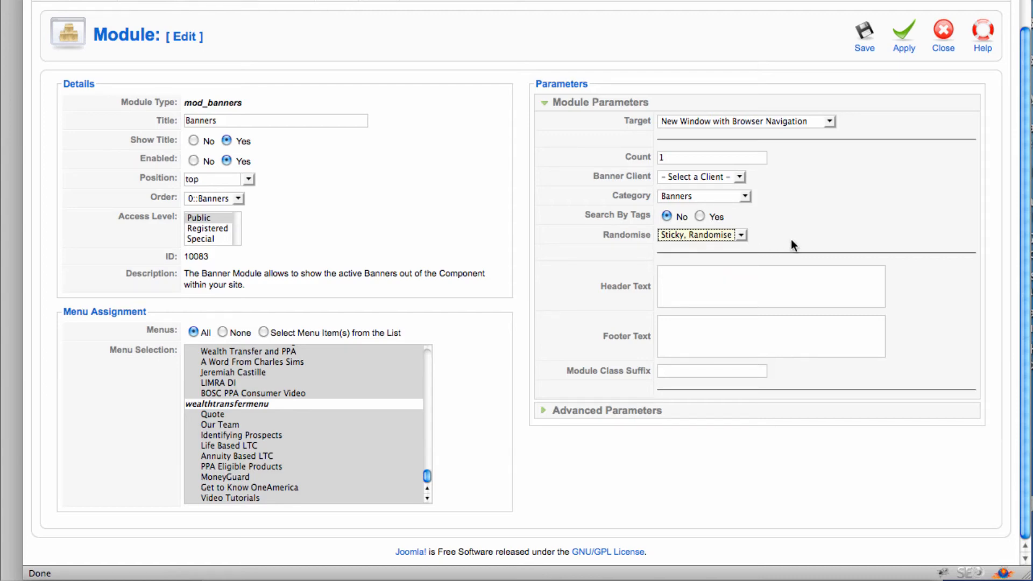
pyautogui.moveTo(793, 240)
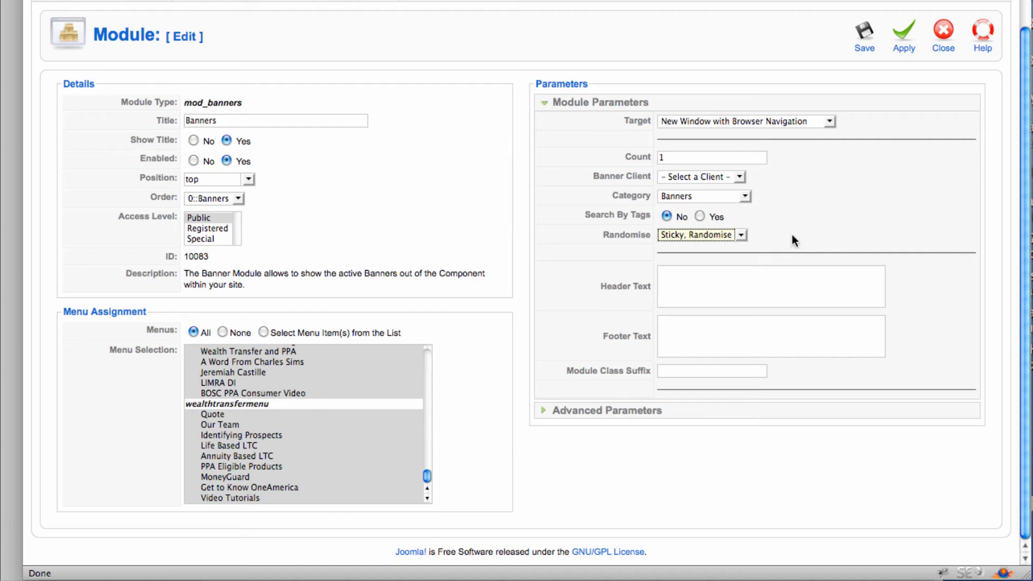
pyautogui.moveTo(305, 200)
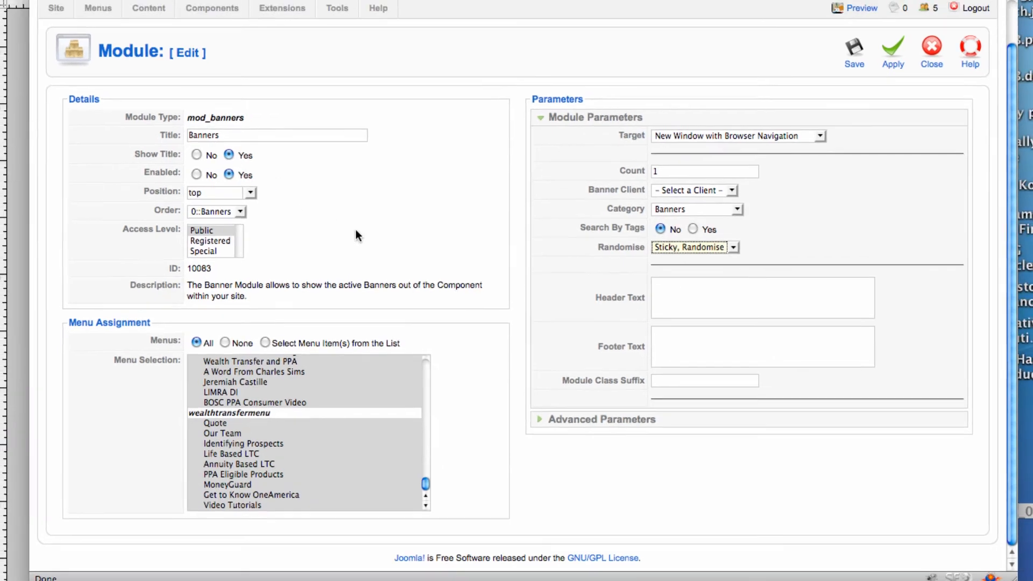
# Step: Open the Banner Manager list of all six banners via Components > Banner
pyautogui.click(929, 49)
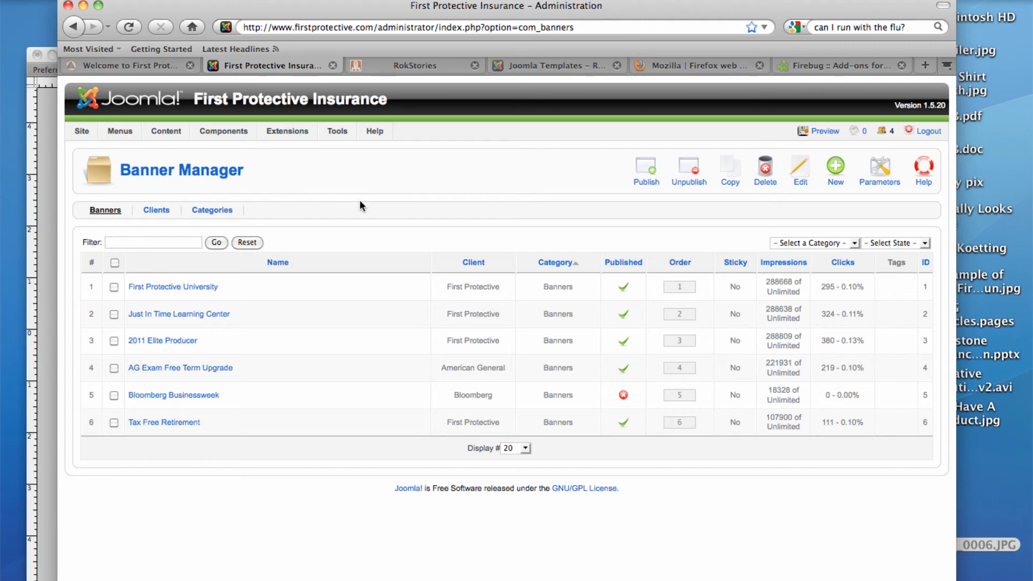
pyautogui.scroll(-3)
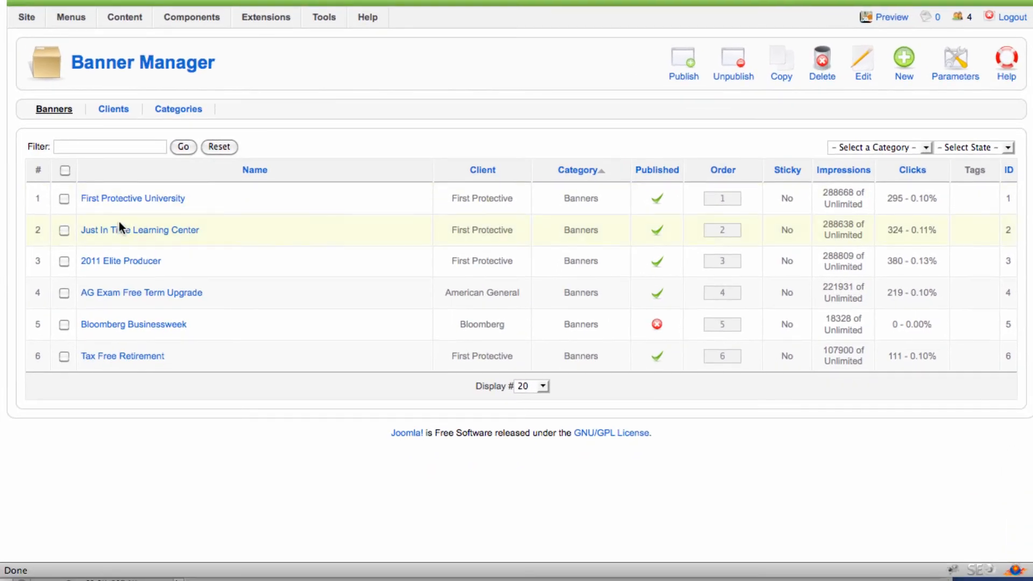
pyautogui.moveTo(114, 223)
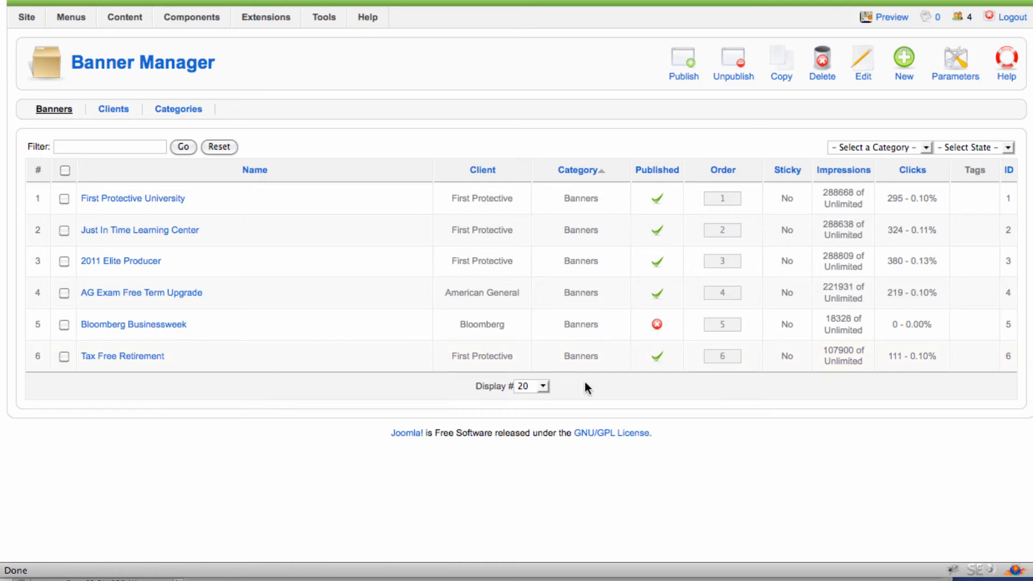
pyautogui.moveTo(645, 364)
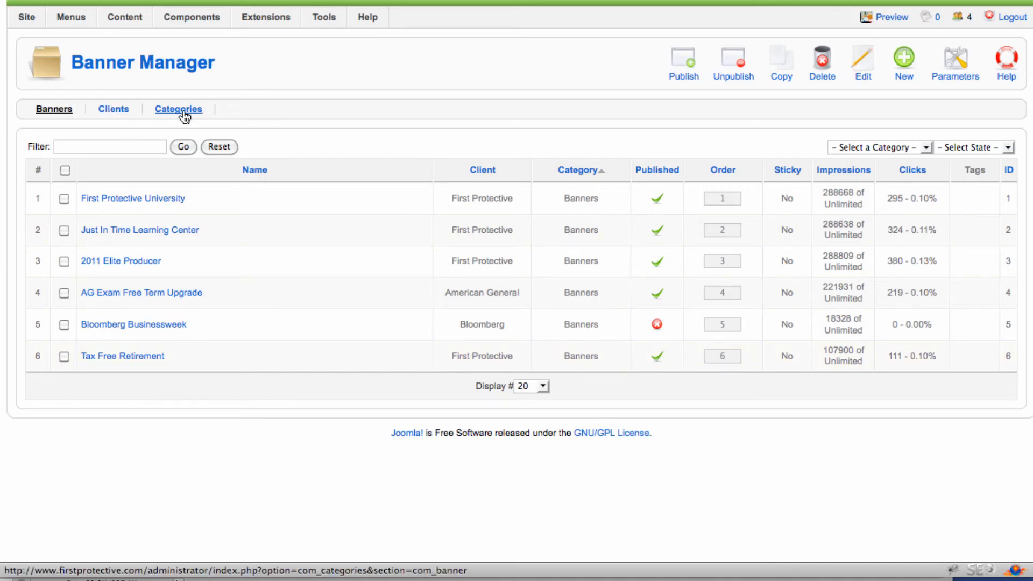
pyautogui.moveTo(263, 116)
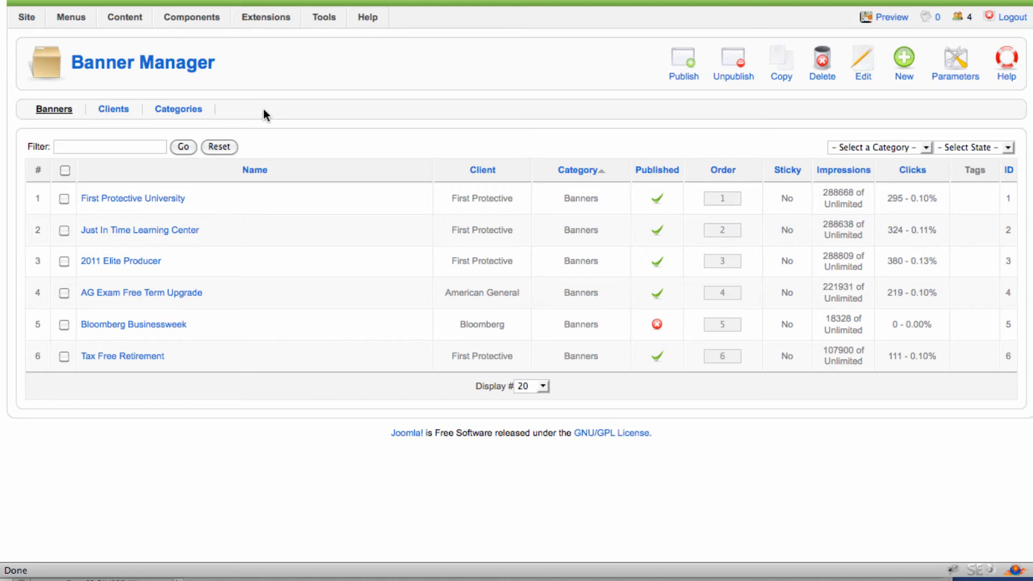
pyautogui.moveTo(277, 116)
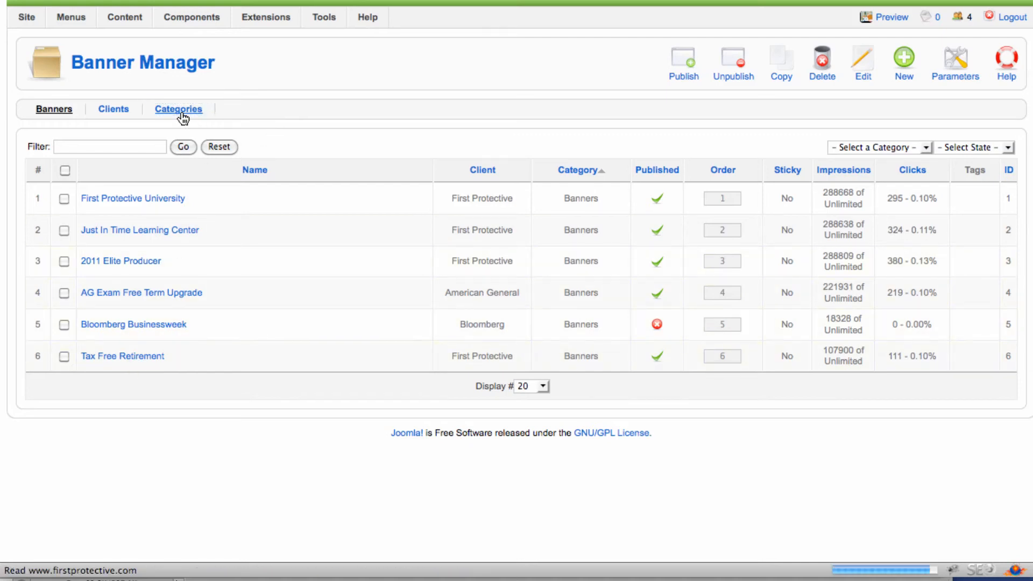
# Step: Show the Banner Categories page with its single Banners category
pyautogui.click(177, 108)
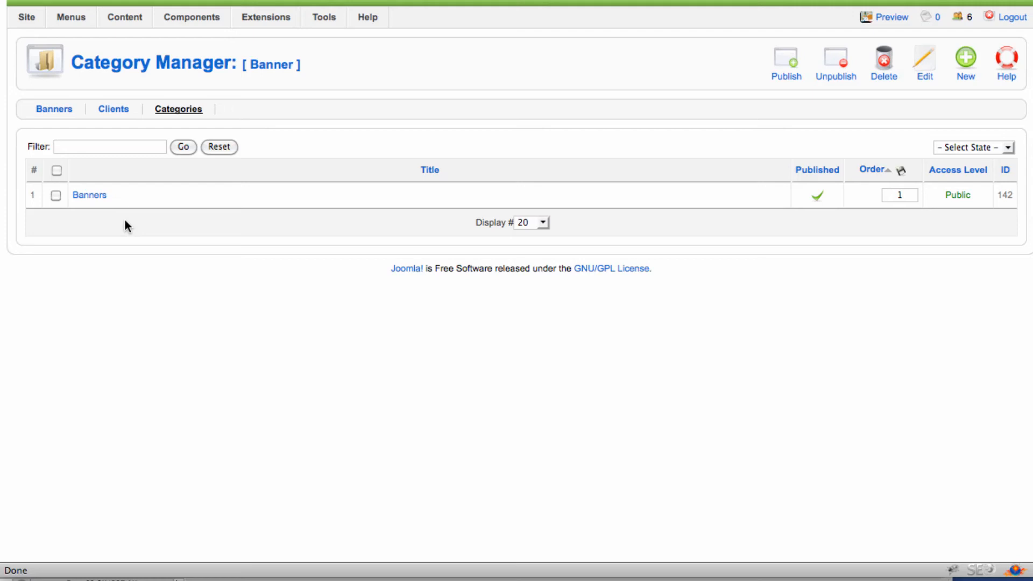
pyautogui.moveTo(89, 195)
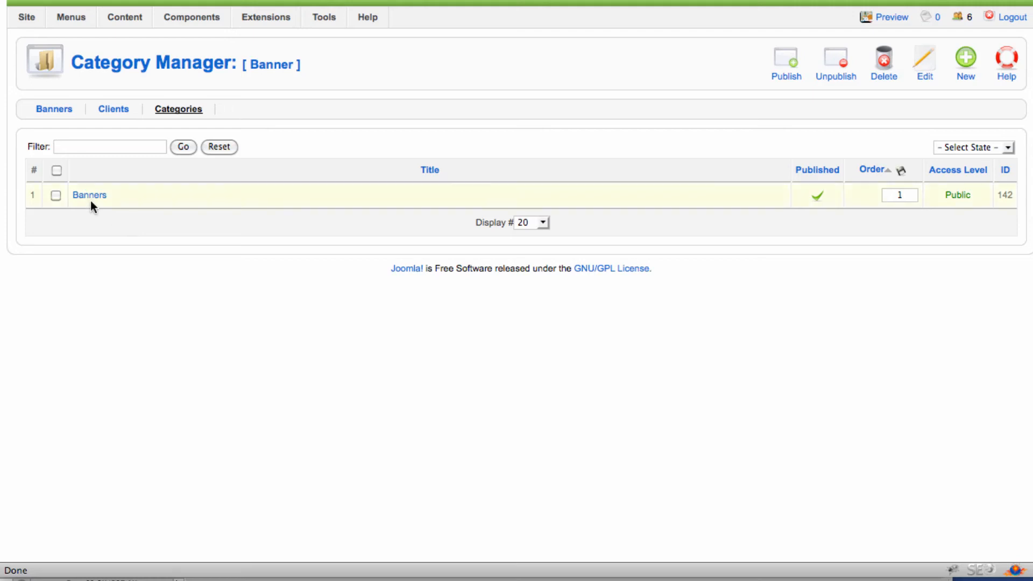
pyautogui.moveTo(113, 109)
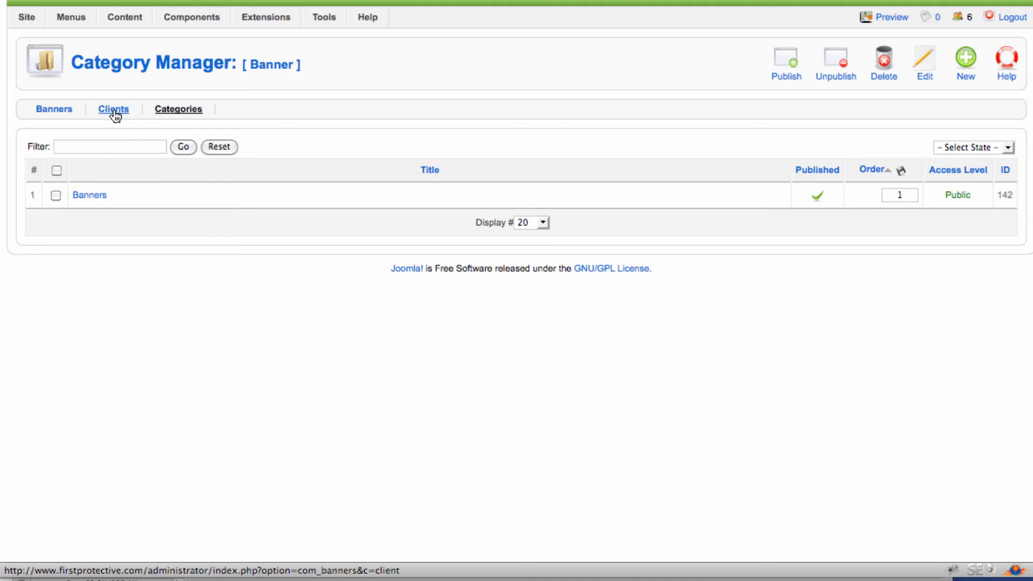
# Step: View the First Protective client's details, cancel out, and return to the banners list
pyautogui.click(113, 109)
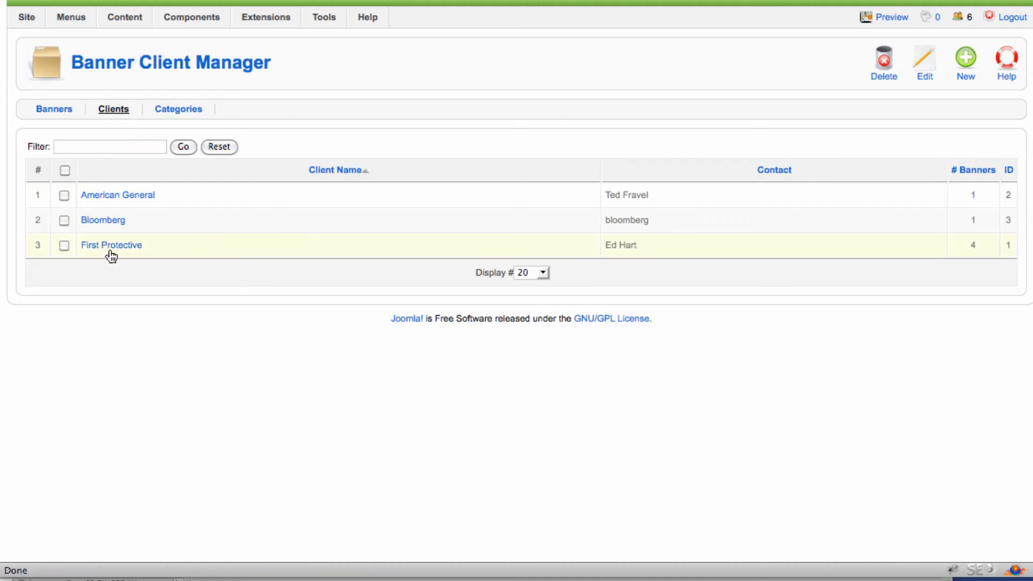
pyautogui.click(111, 246)
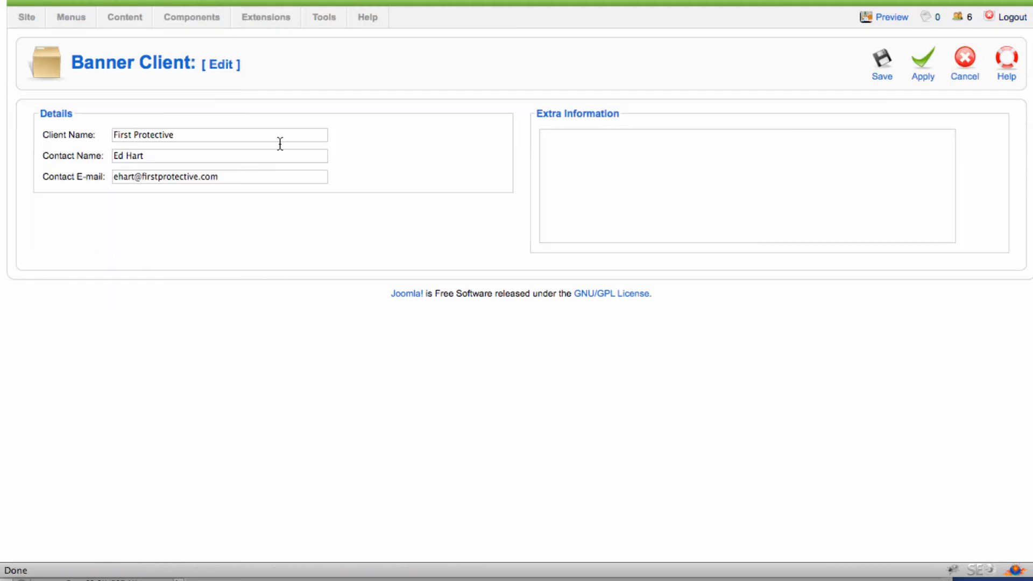
pyautogui.moveTo(824, 114)
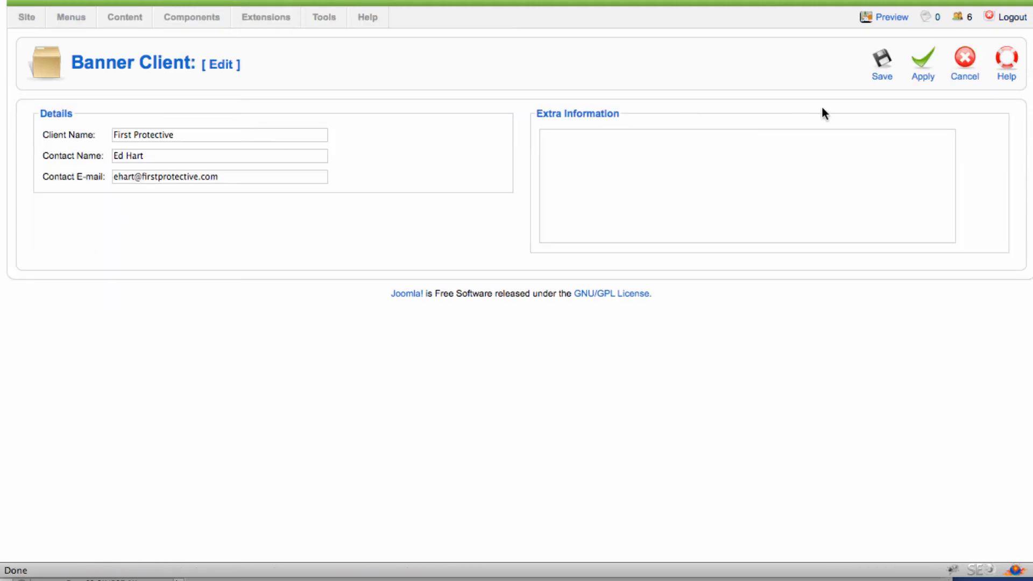
pyautogui.click(964, 58)
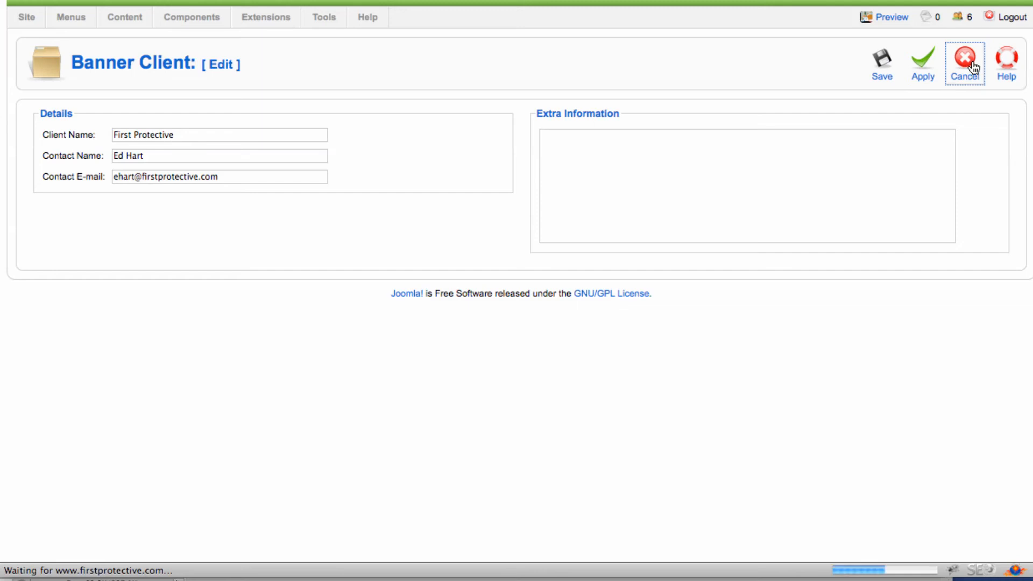
pyautogui.click(965, 60)
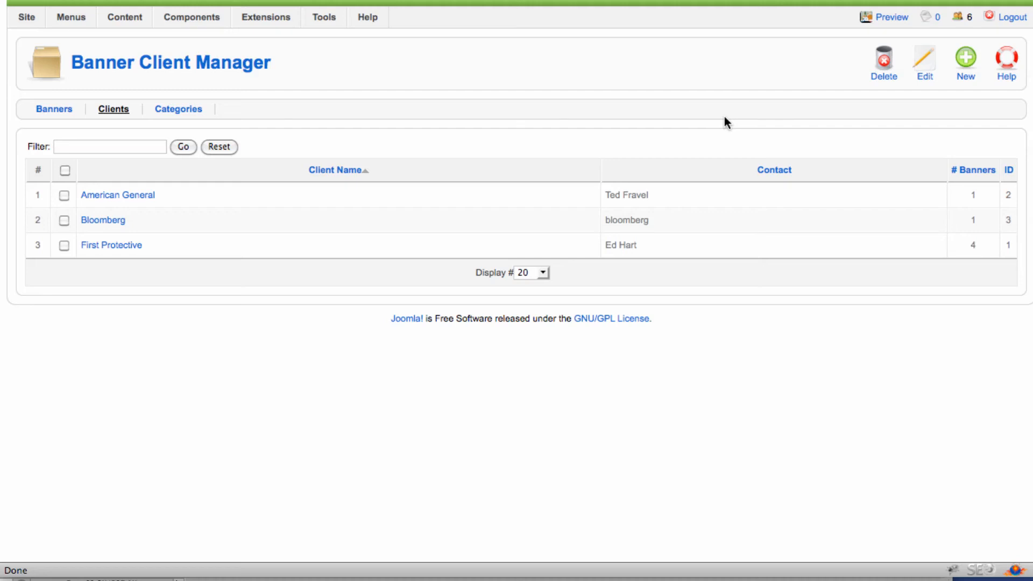
pyautogui.click(53, 108)
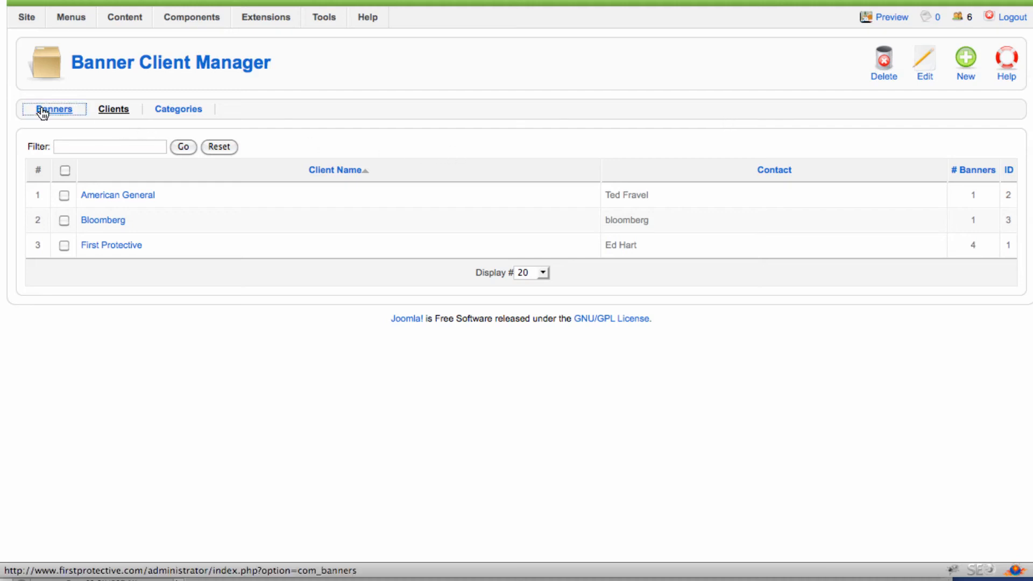
pyautogui.click(54, 109)
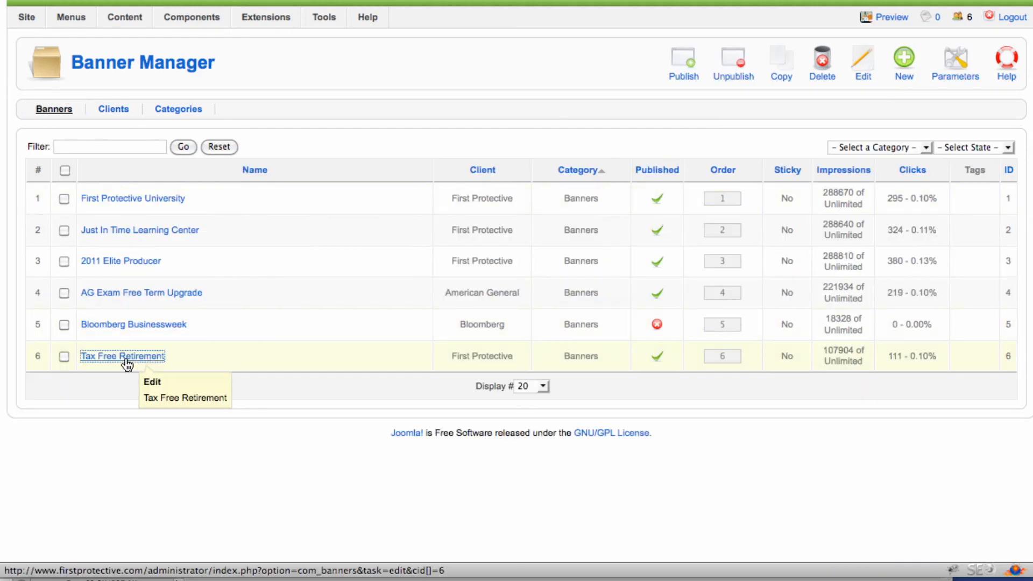
pyautogui.click(123, 357)
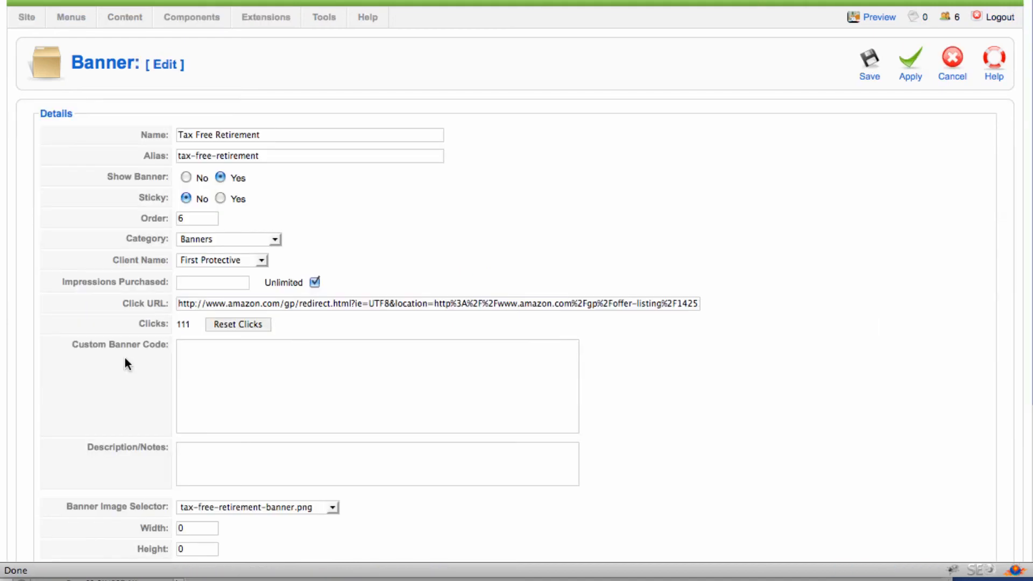
pyautogui.scroll(-3)
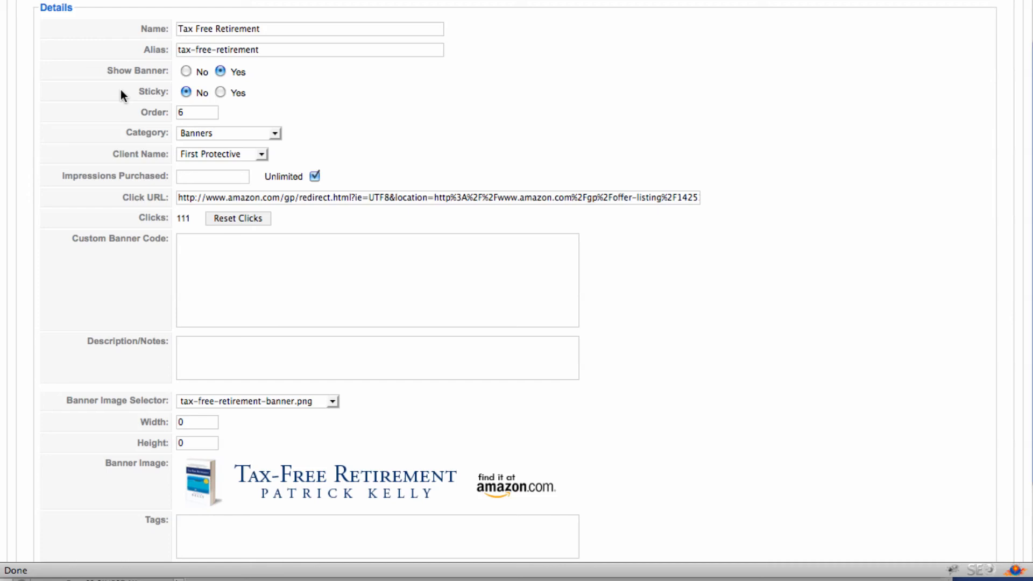
pyautogui.moveTo(109, 101)
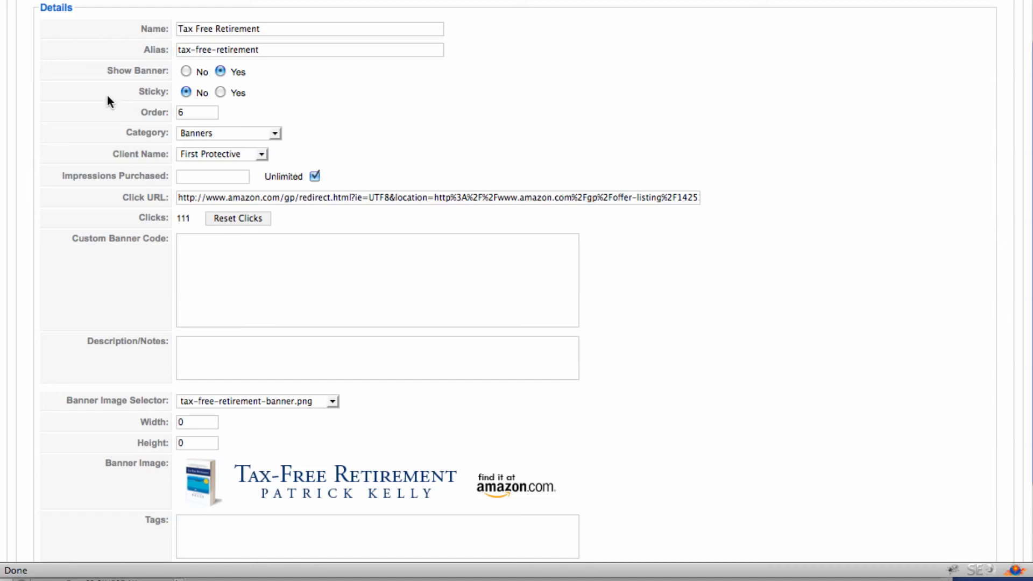
pyautogui.moveTo(96, 114)
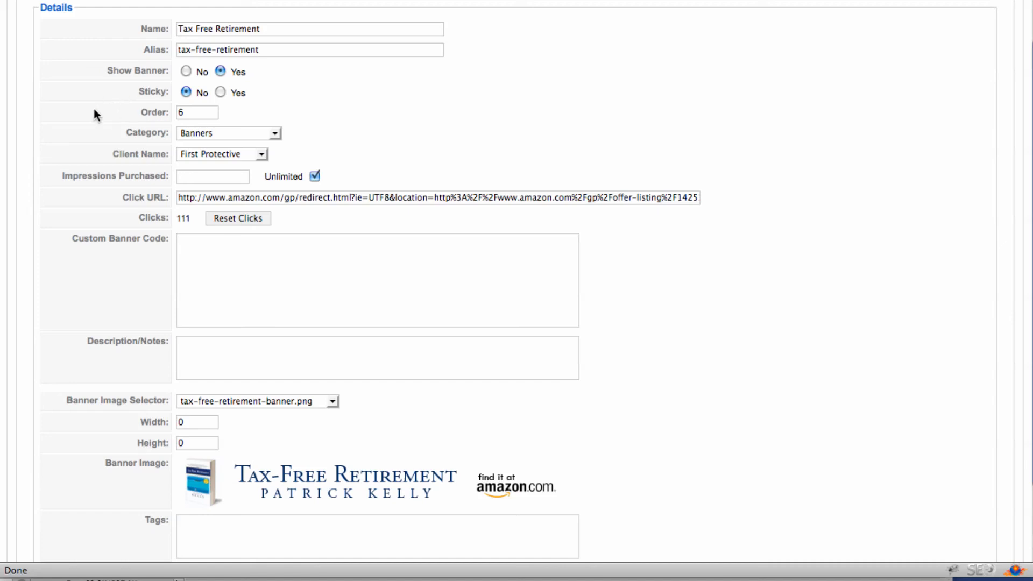
pyautogui.moveTo(289, 143)
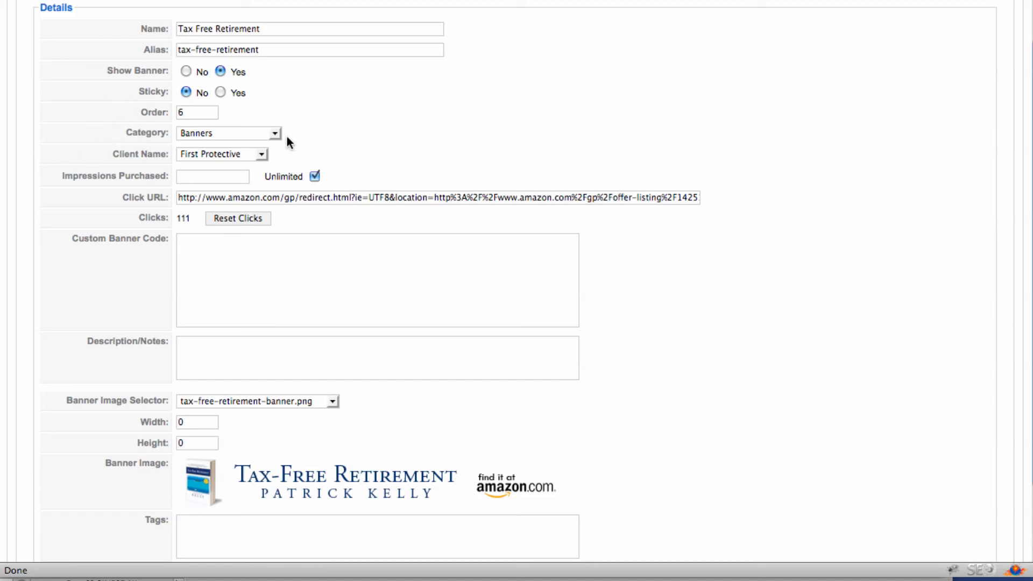
pyautogui.click(227, 133)
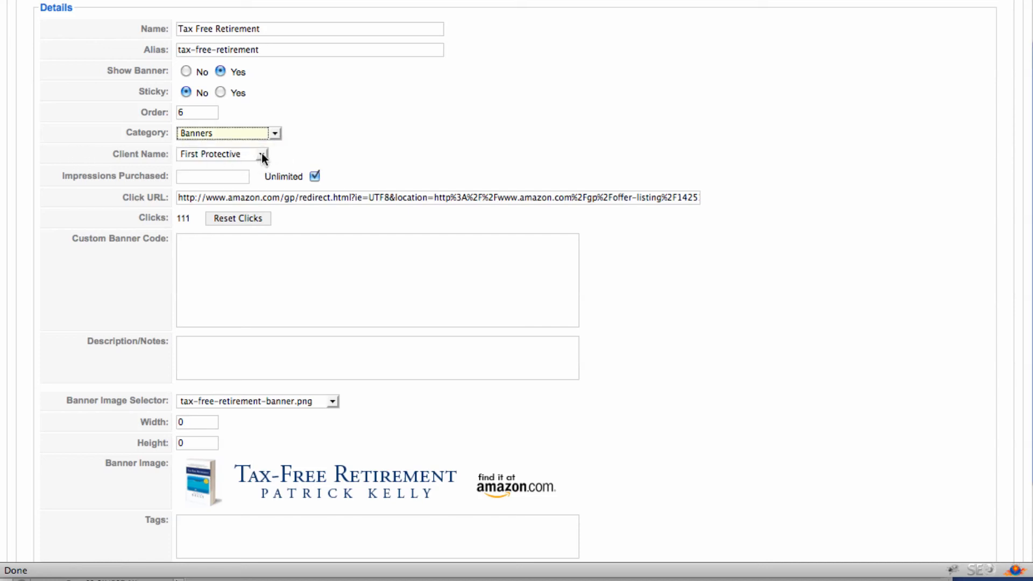
pyautogui.click(221, 154)
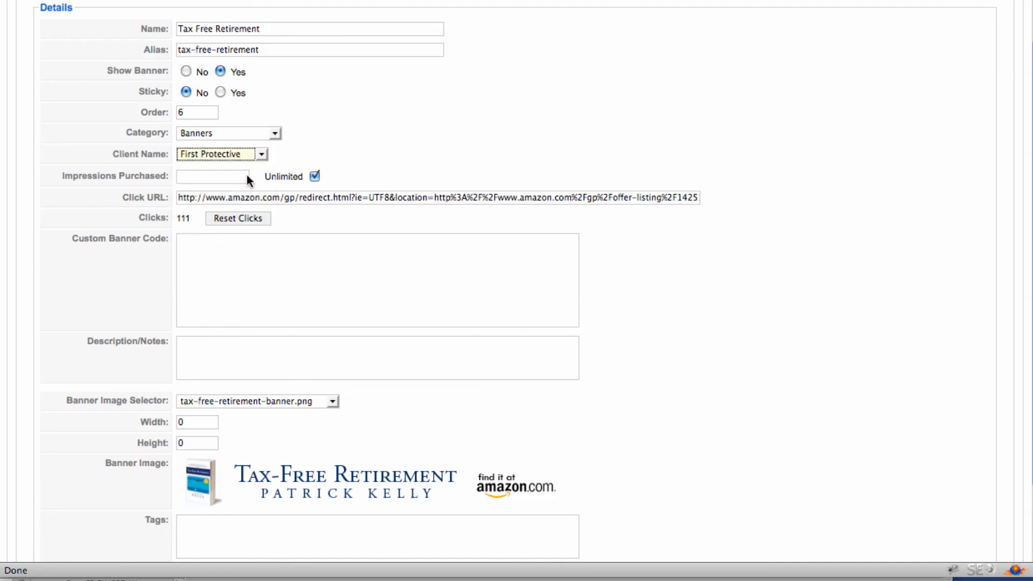
pyautogui.moveTo(91, 155)
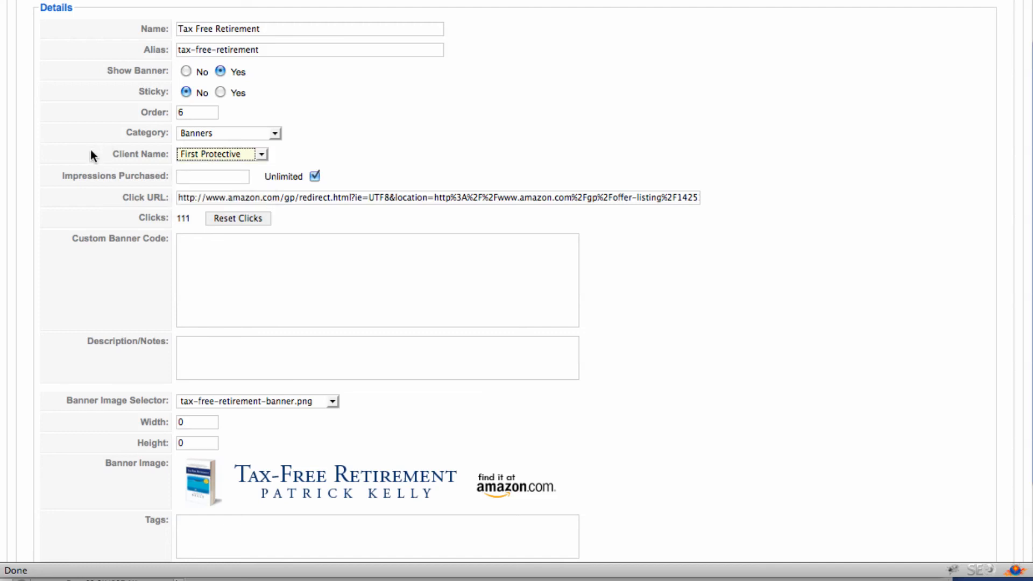
pyautogui.moveTo(157, 179)
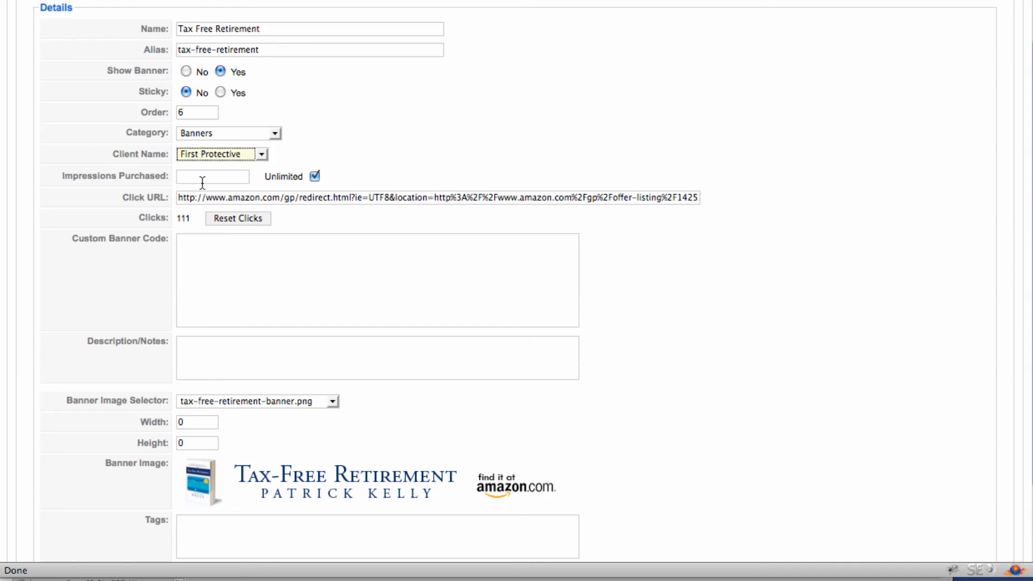
pyautogui.moveTo(106, 192)
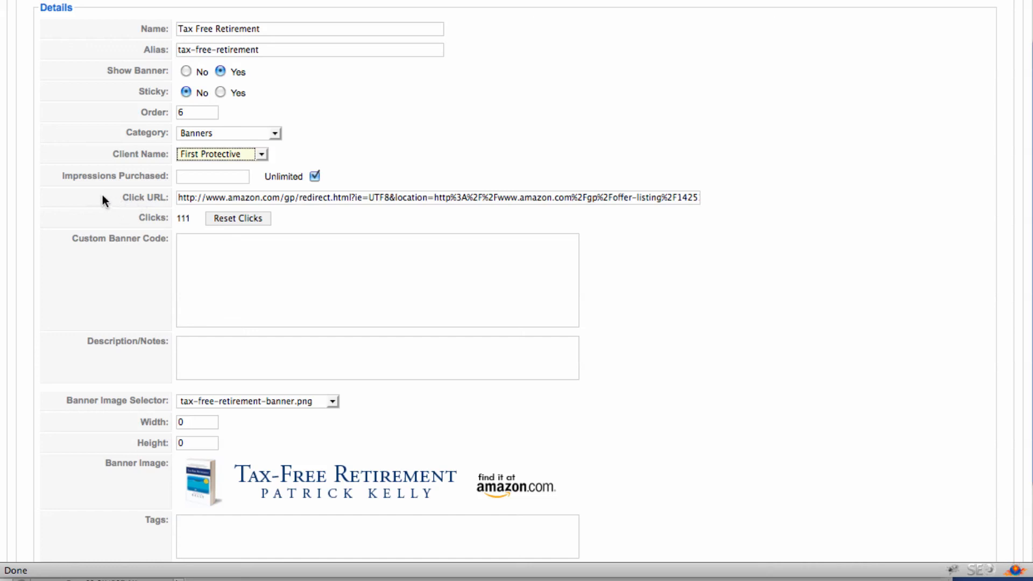
pyautogui.moveTo(136, 210)
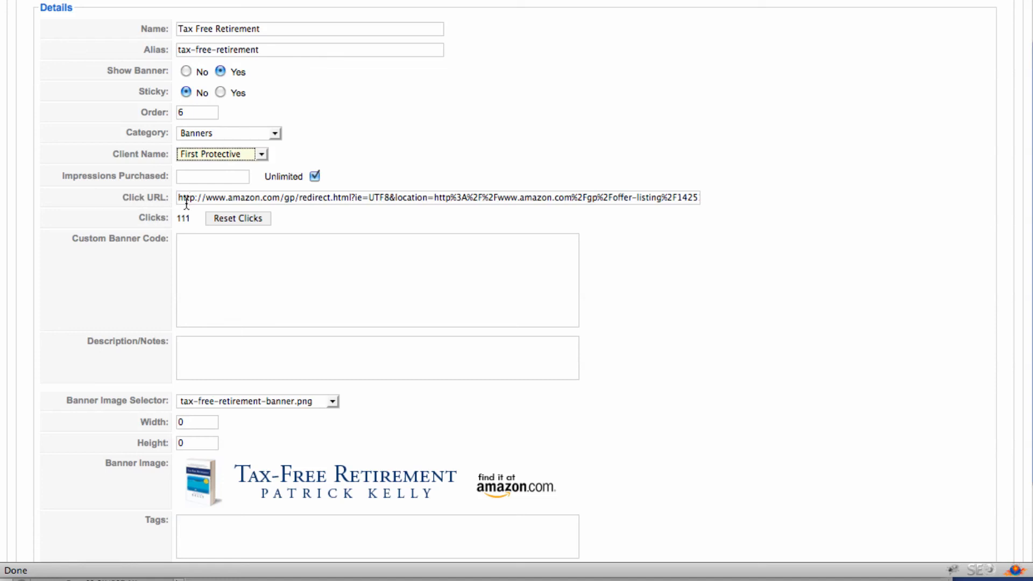
pyautogui.moveTo(220, 280)
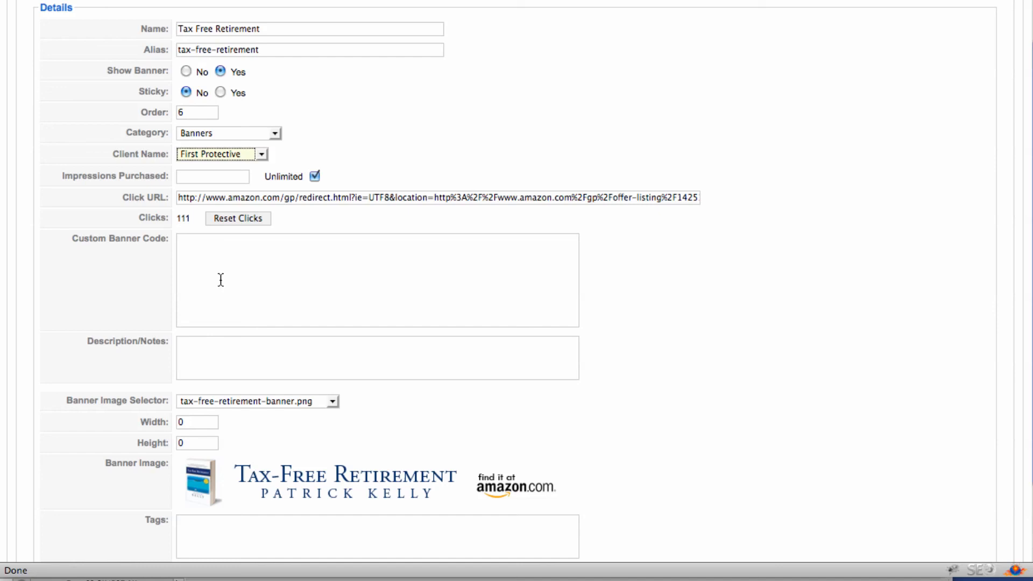
pyautogui.scroll(-3)
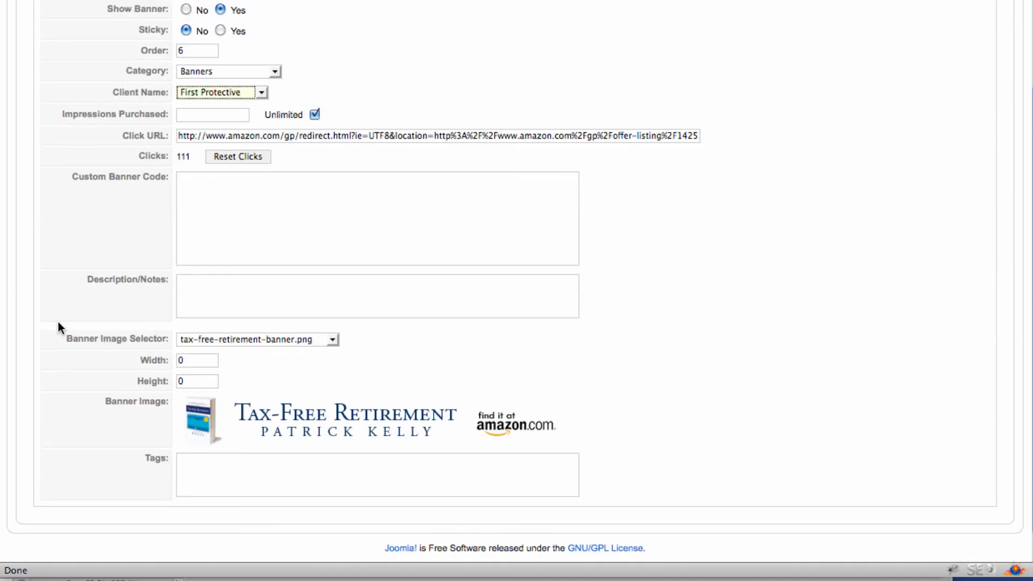
pyautogui.moveTo(52, 328)
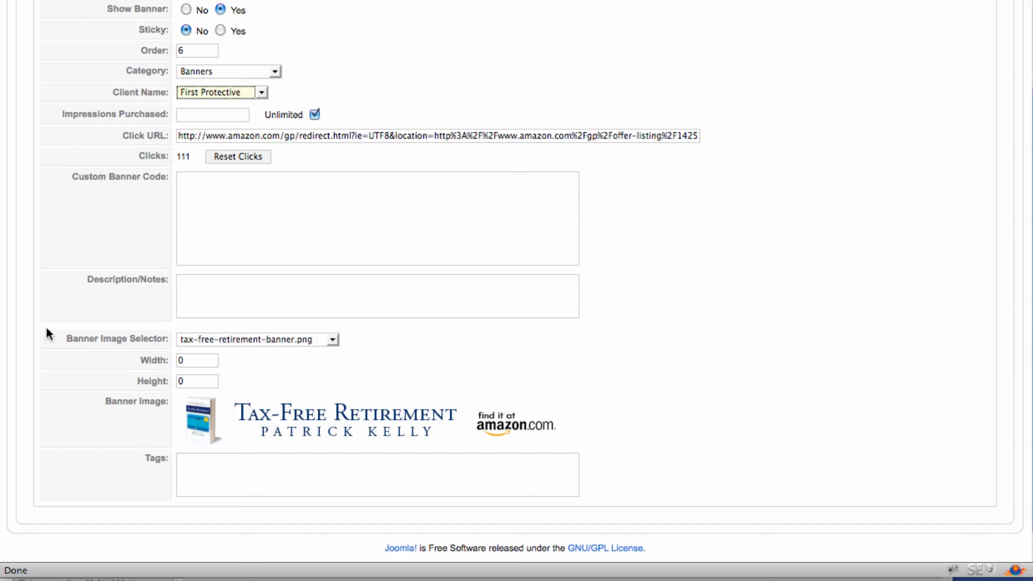
pyautogui.moveTo(151, 342)
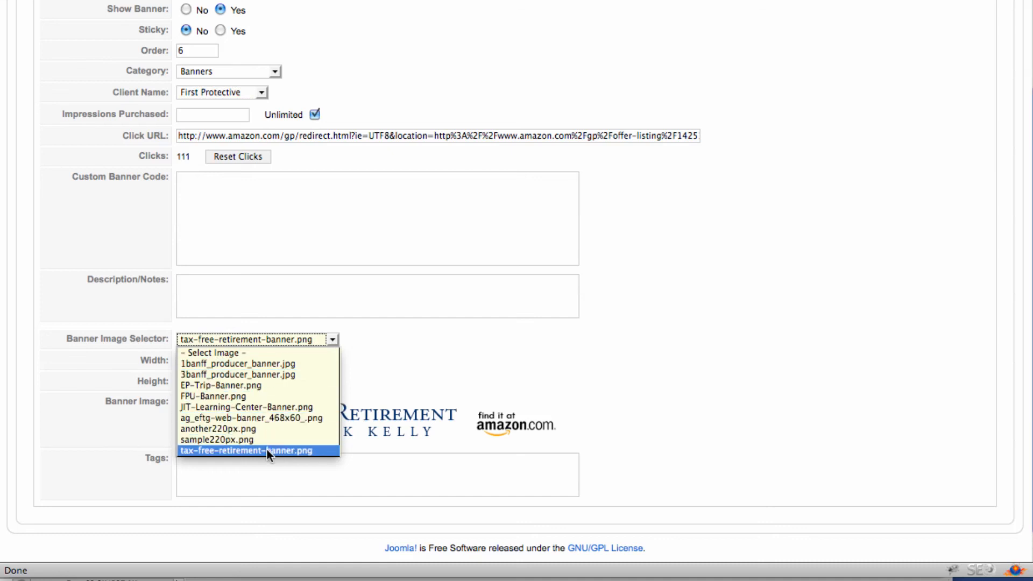
pyautogui.click(248, 451)
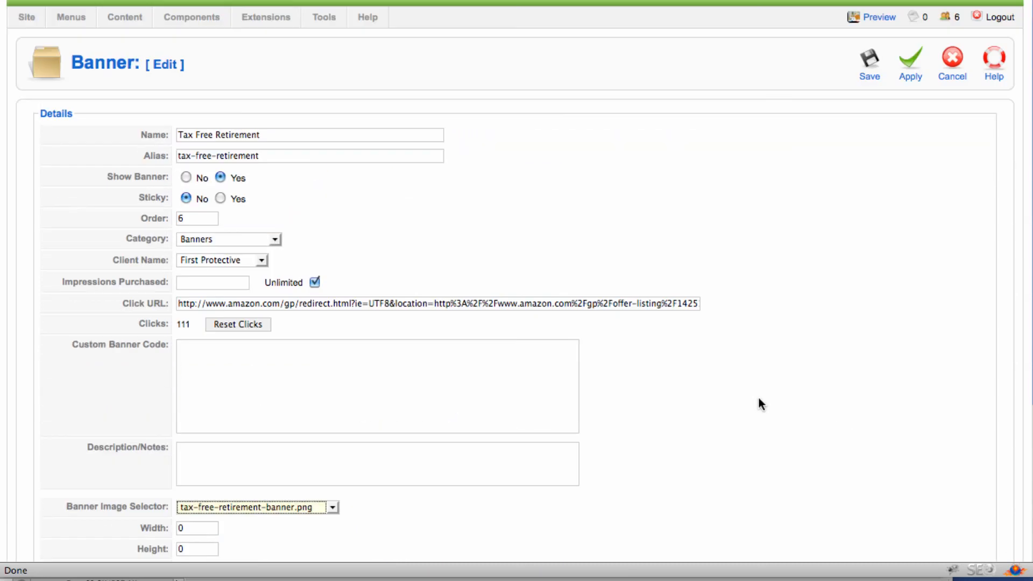
pyautogui.click(951, 59)
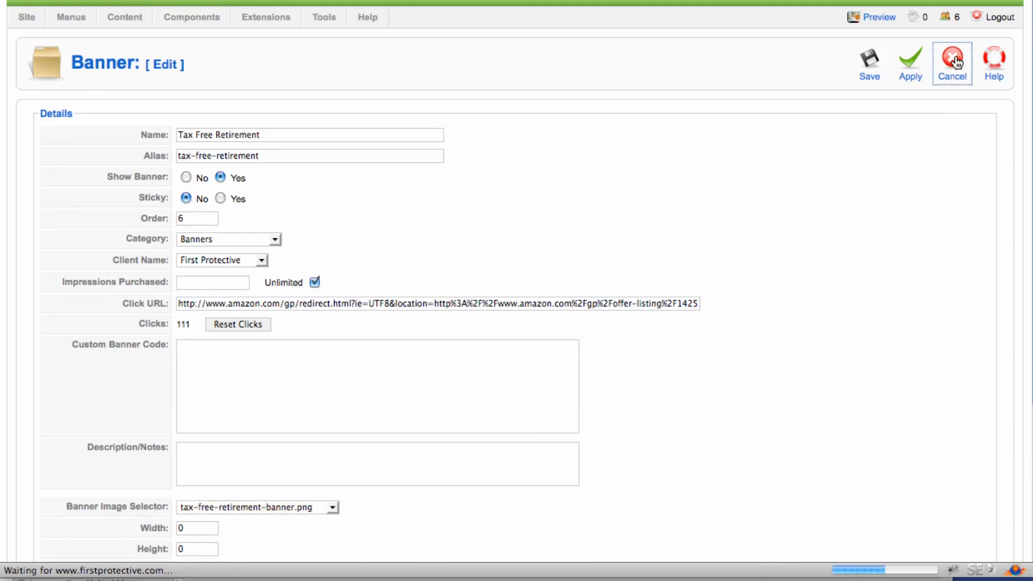
pyautogui.click(952, 59)
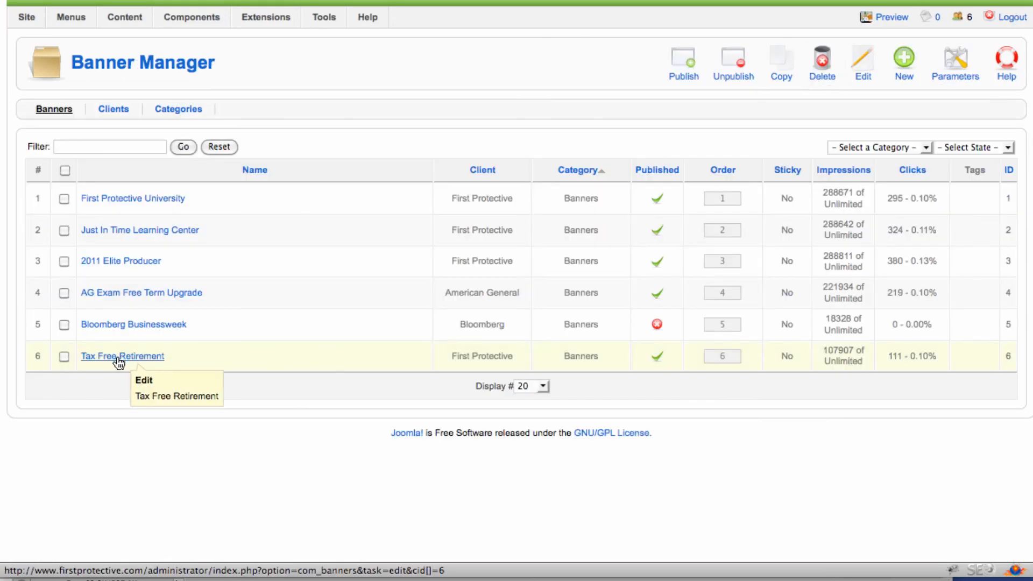
# Step: Open Module Manager showing the Banners module, then the RocketTheme module position map
pyautogui.click(266, 16)
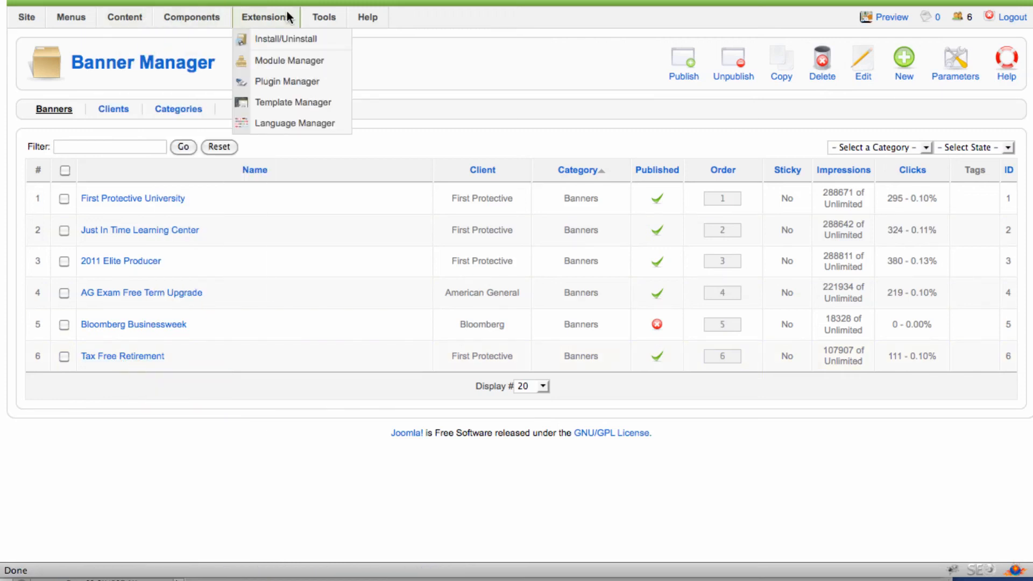
pyautogui.click(289, 60)
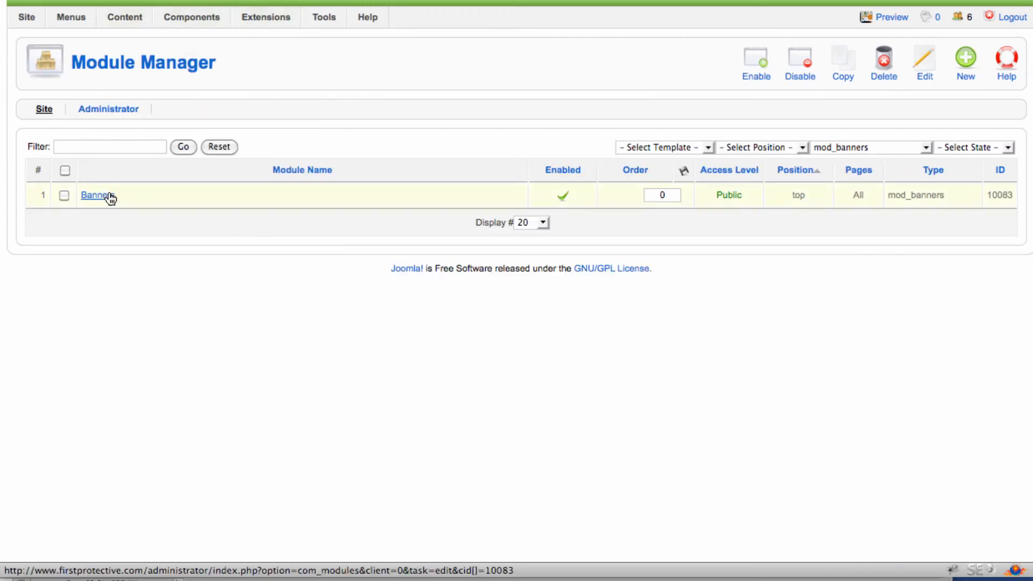
pyautogui.moveTo(97, 195)
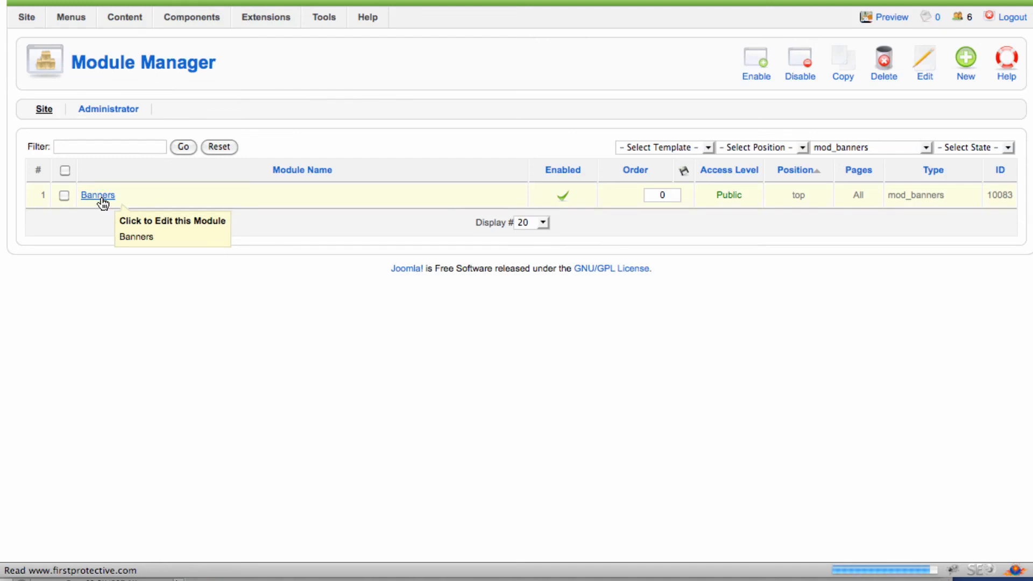
pyautogui.click(97, 195)
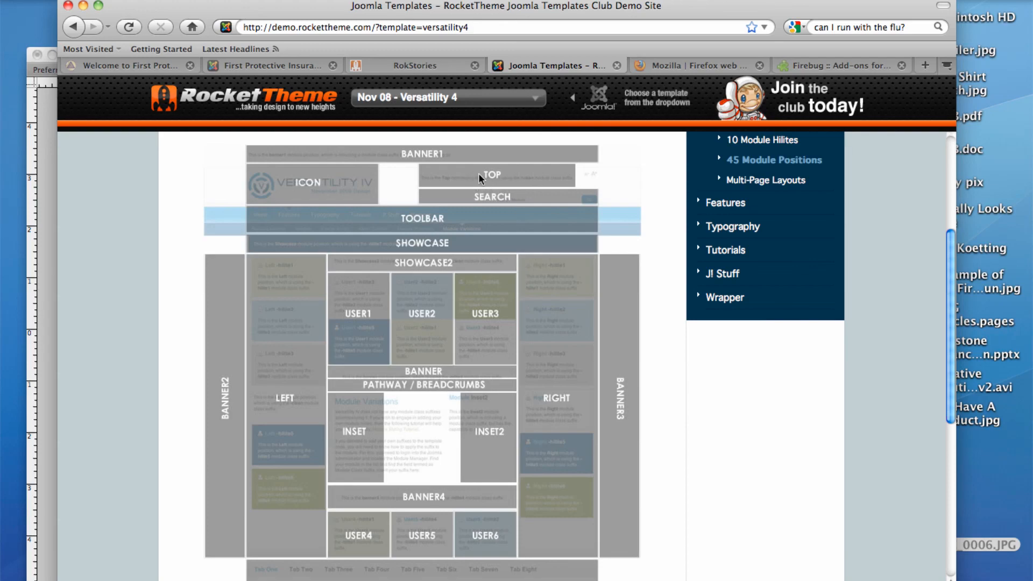
# Step: Switch to the Welcome to First Protective tab showing the site front page
pyautogui.click(132, 66)
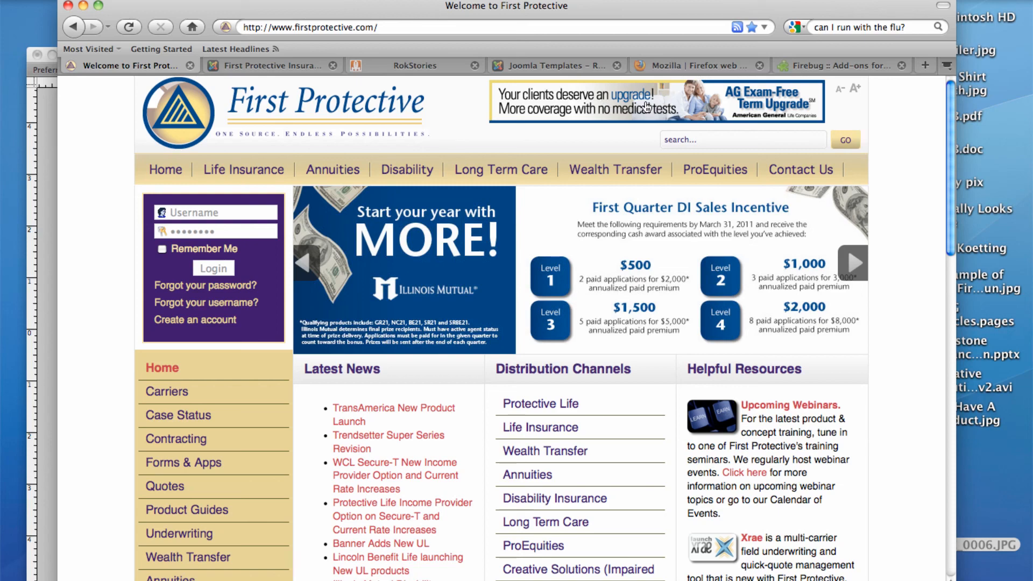
pyautogui.moveTo(456, 104)
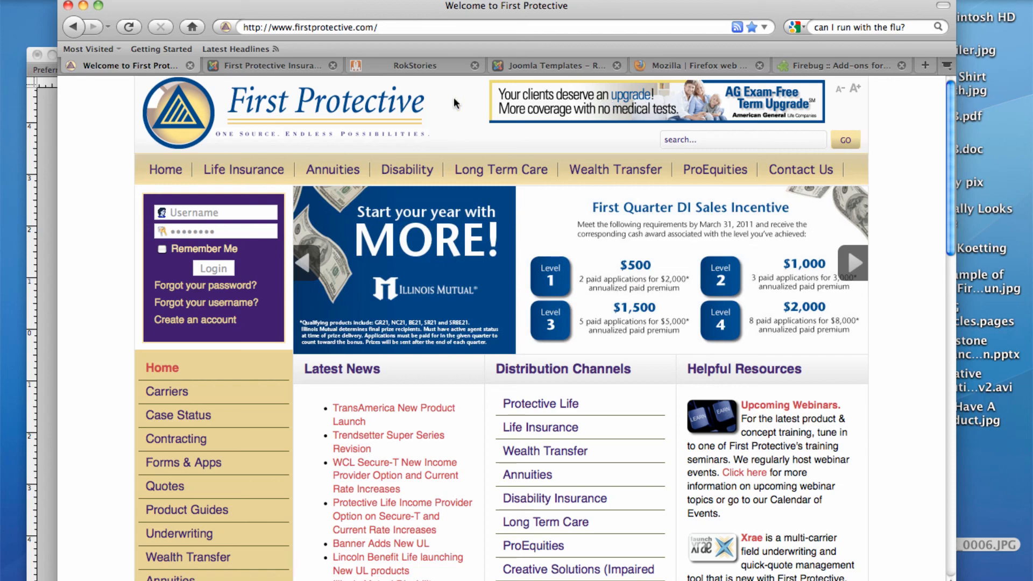